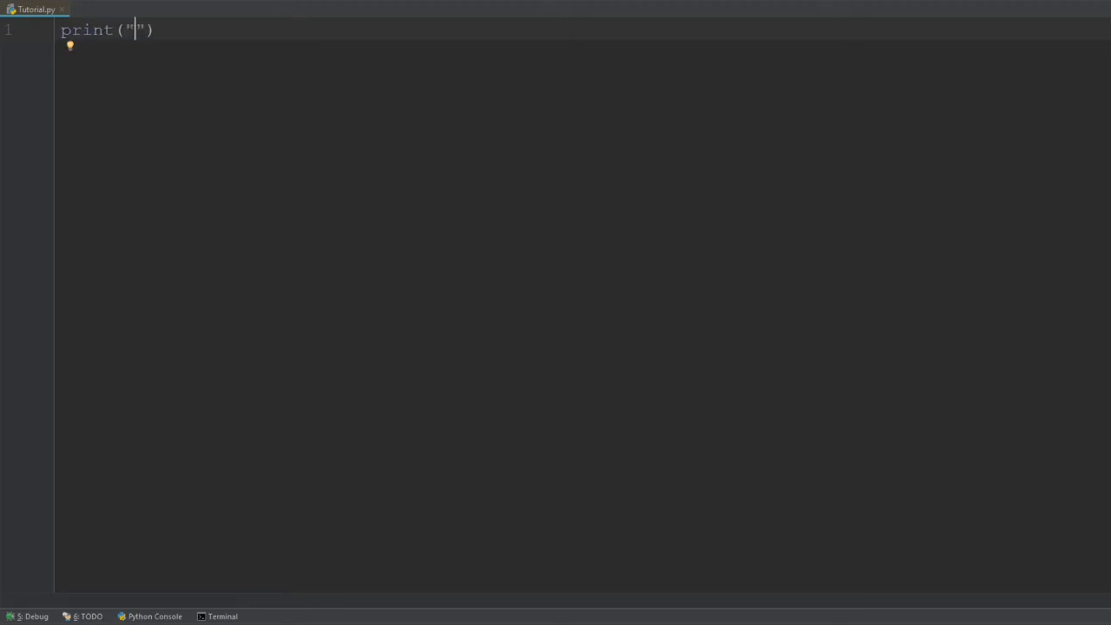
- Print the sentence "Max is awesome" and run Tutorial.py to show it in the output
type("Max")
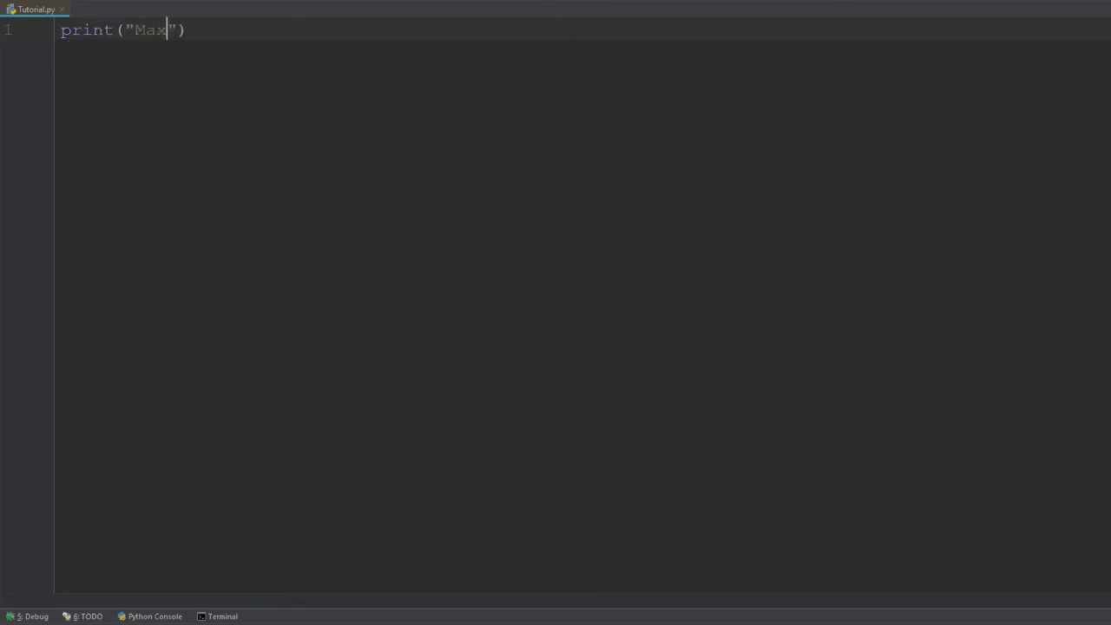
type("is aw")
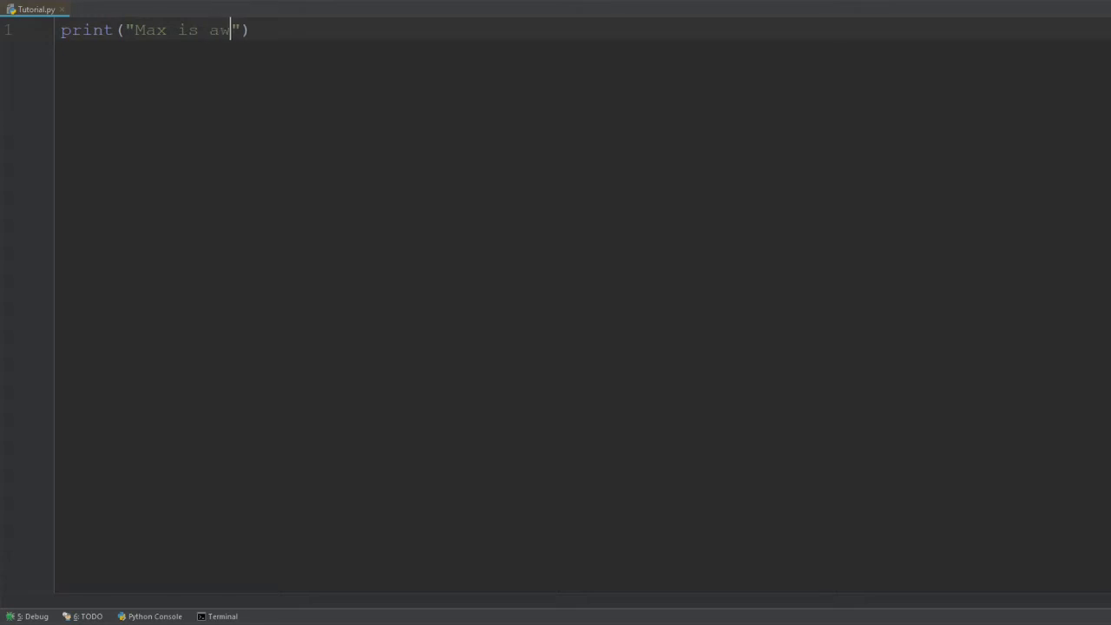
type("esome")
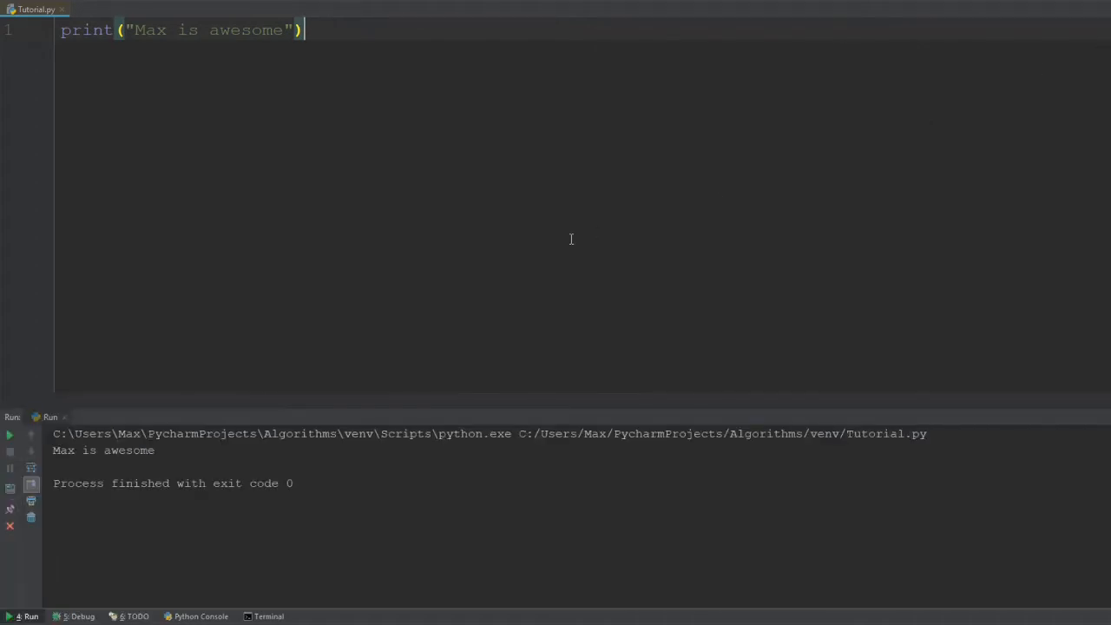
mouse_move(223, 354)
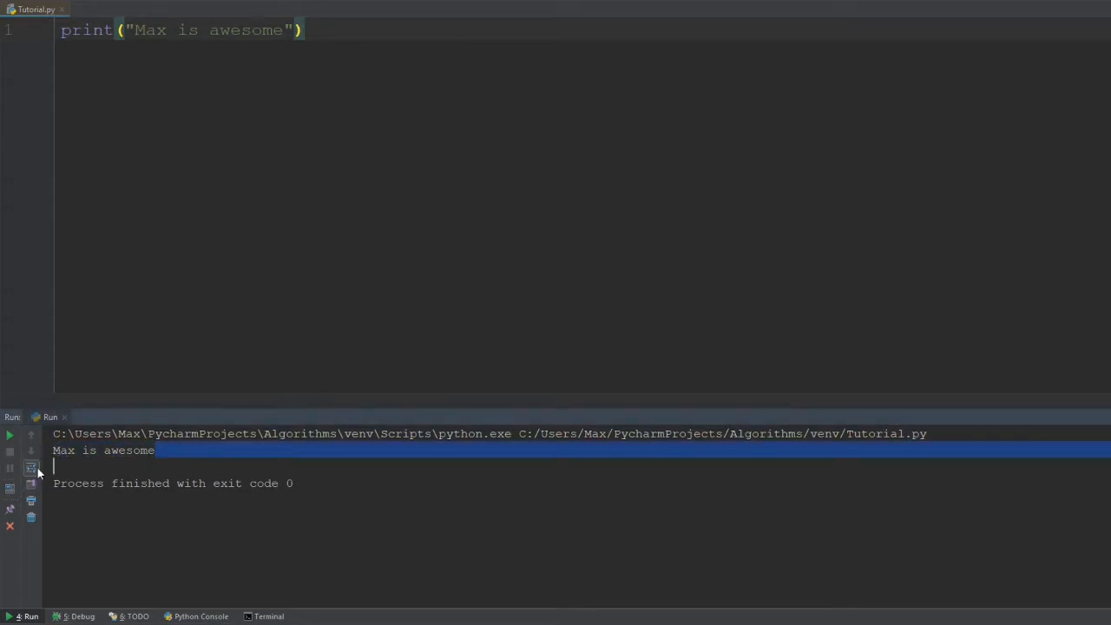
left_click(123, 29)
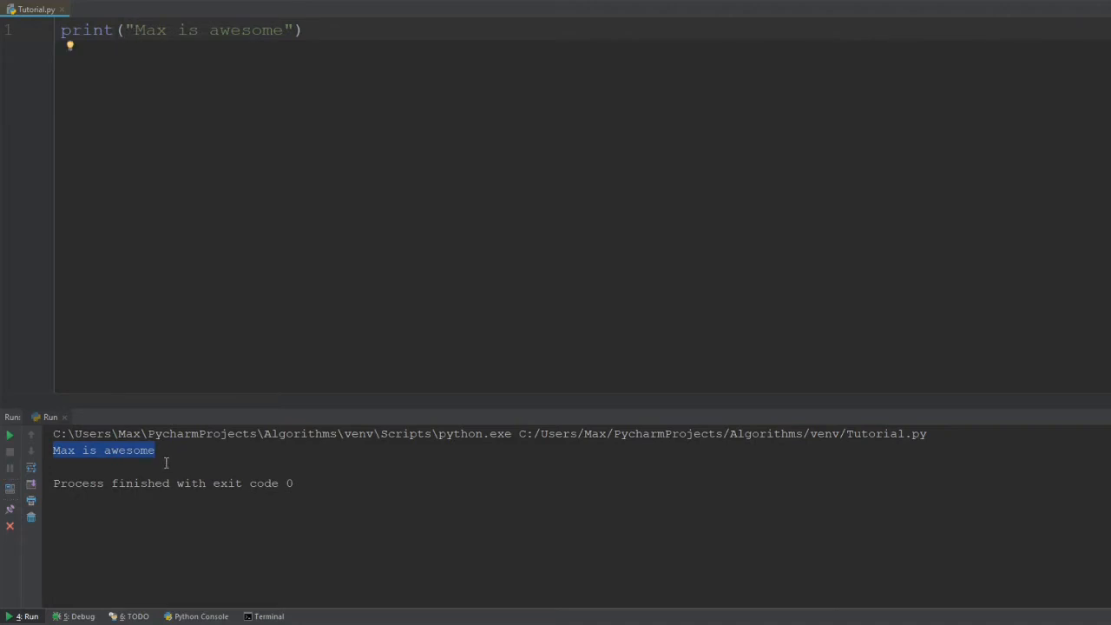
mouse_move(77, 458)
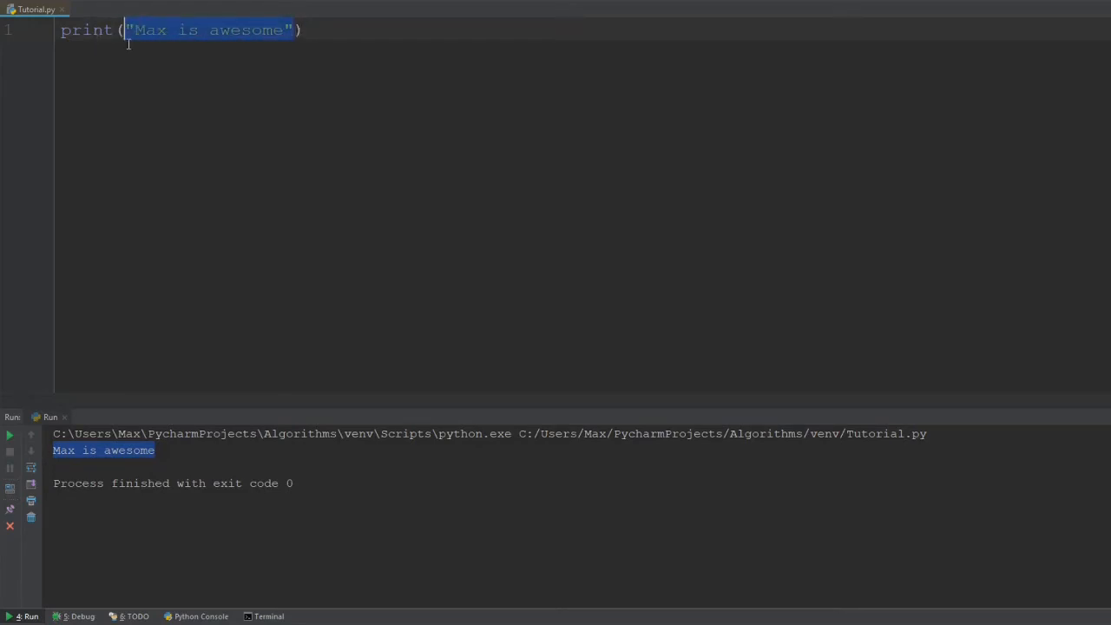
- Move the sentence into a variable: message = "Max is awesome" on line 1
key("Delete")
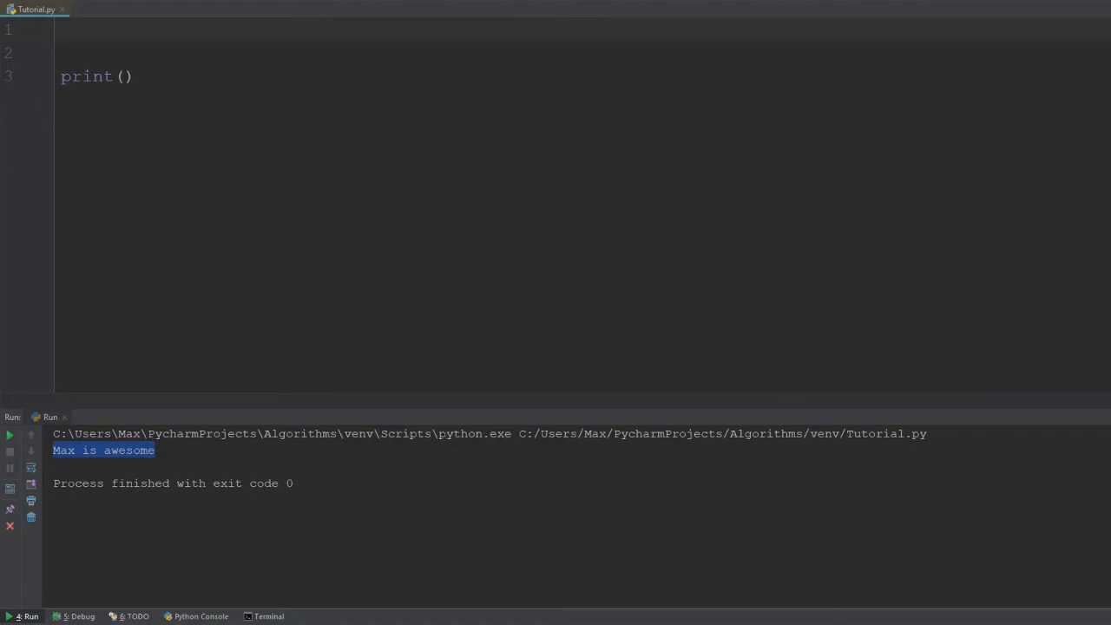
type("mess")
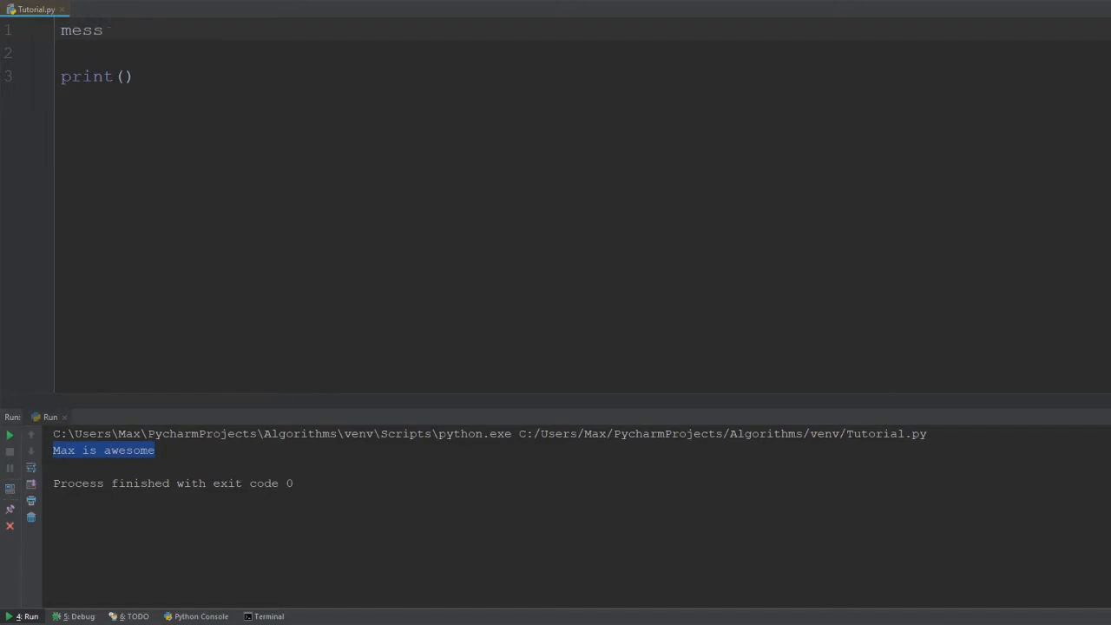
key("BackSpace")
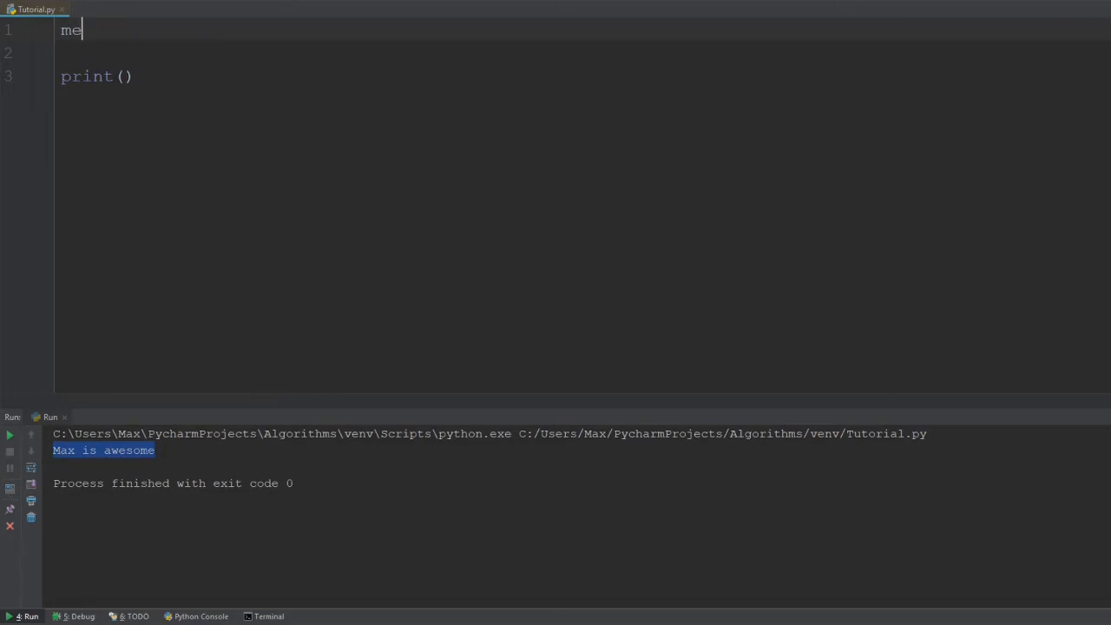
type("ssage =")
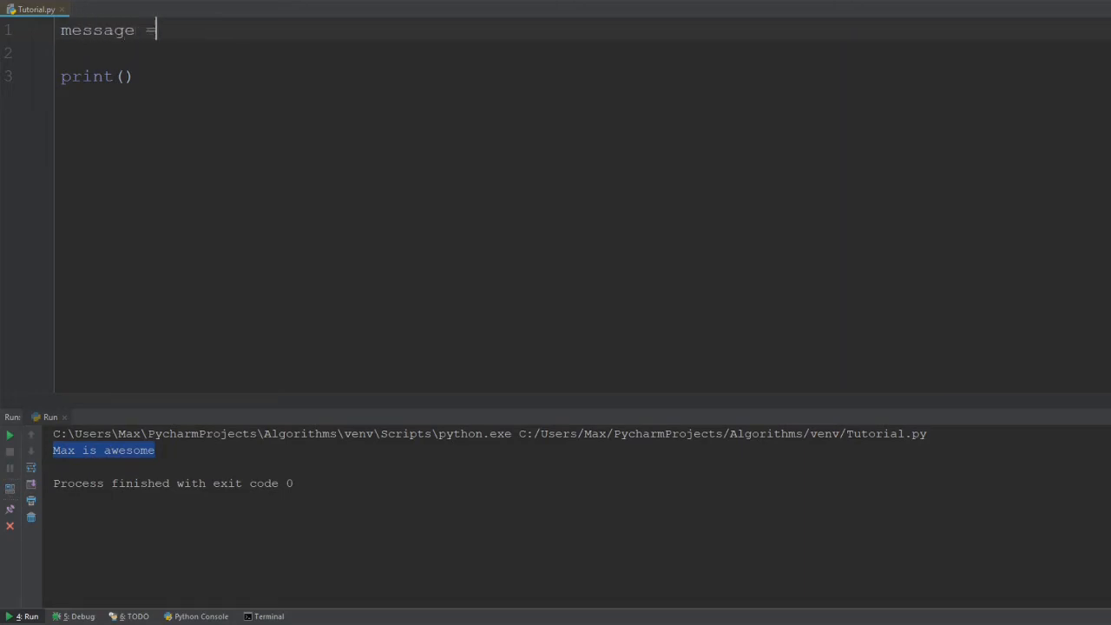
type("\"\"")
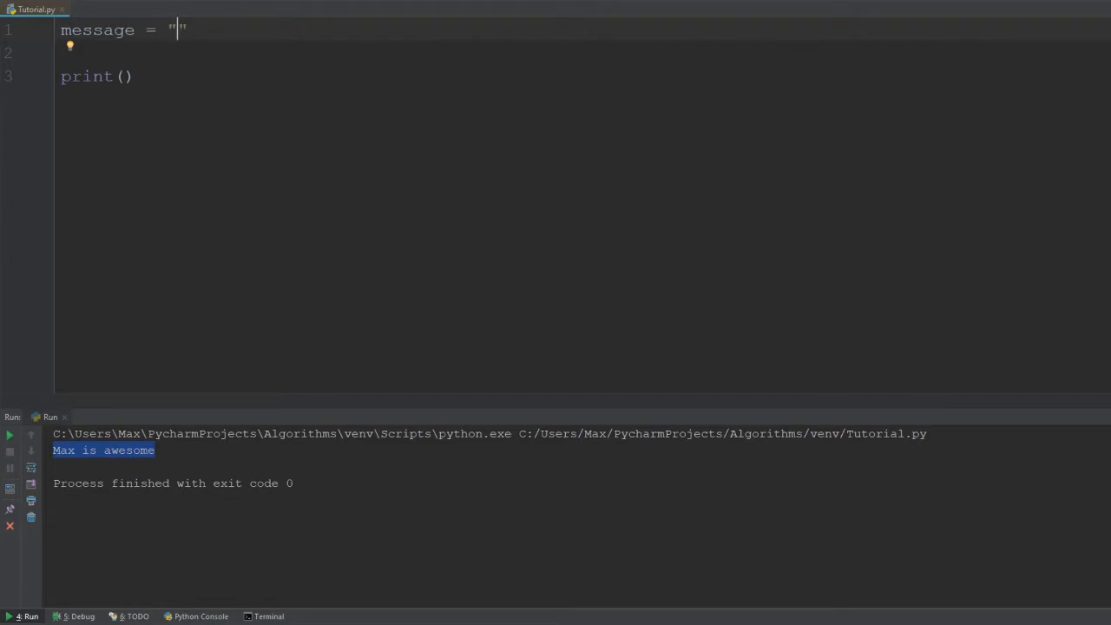
type("Max is a")
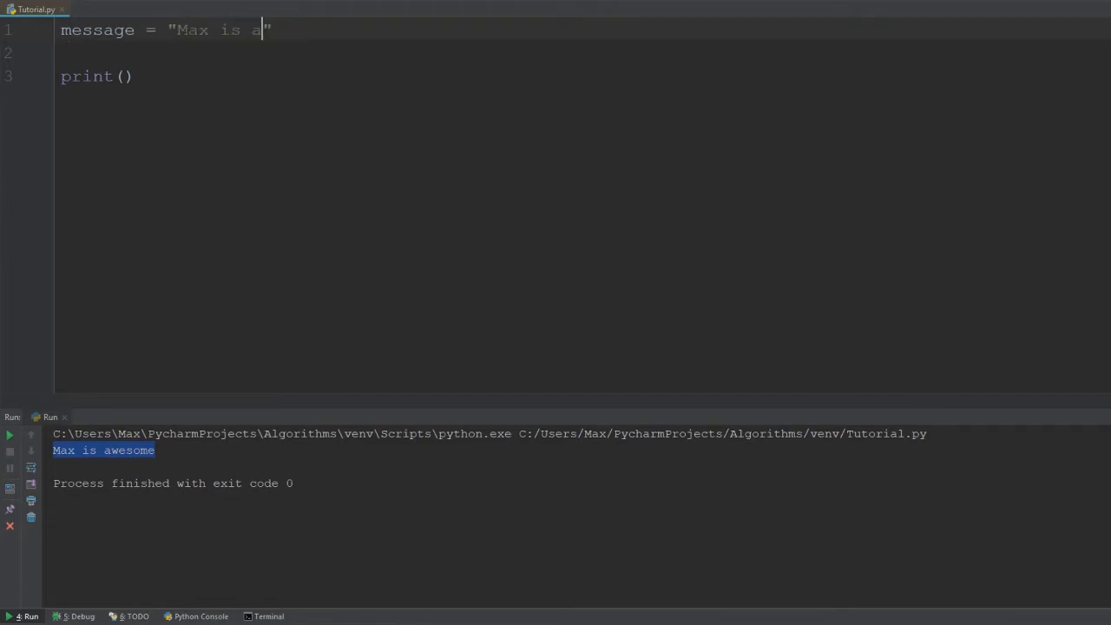
type("wesome")
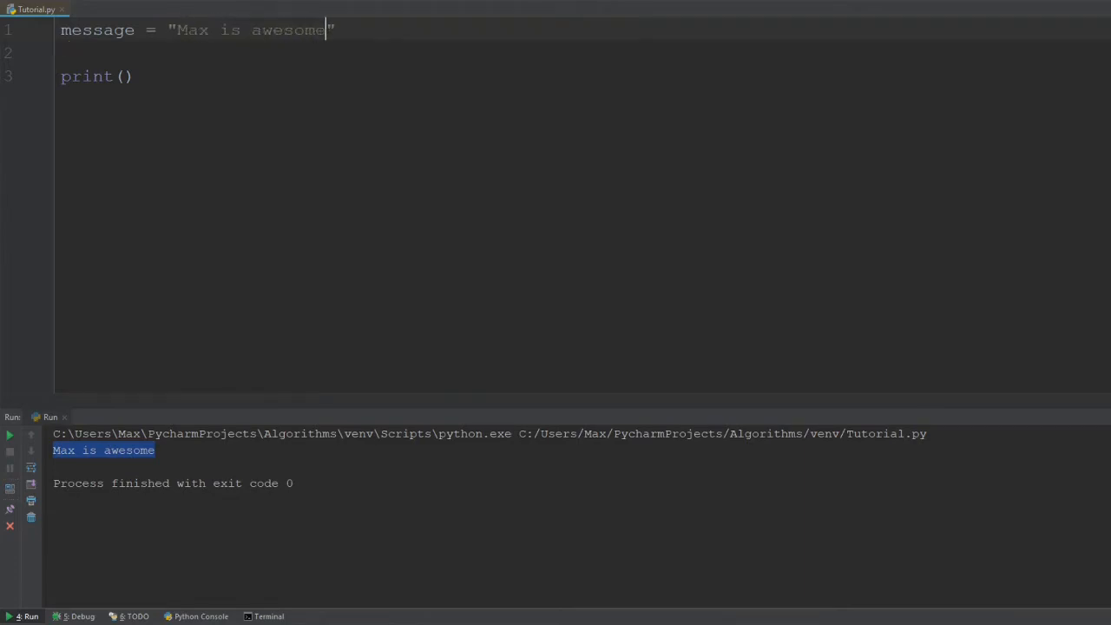
- Write print(message) and rerun, confirming the same sentence appears in the output
left_click(128, 77)
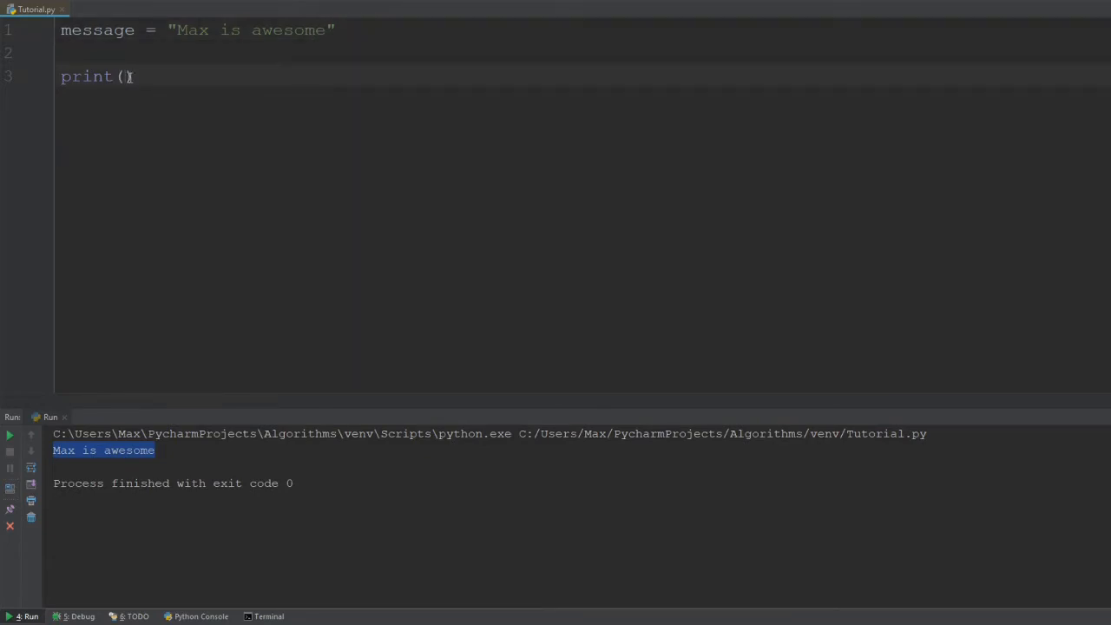
left_click(134, 29)
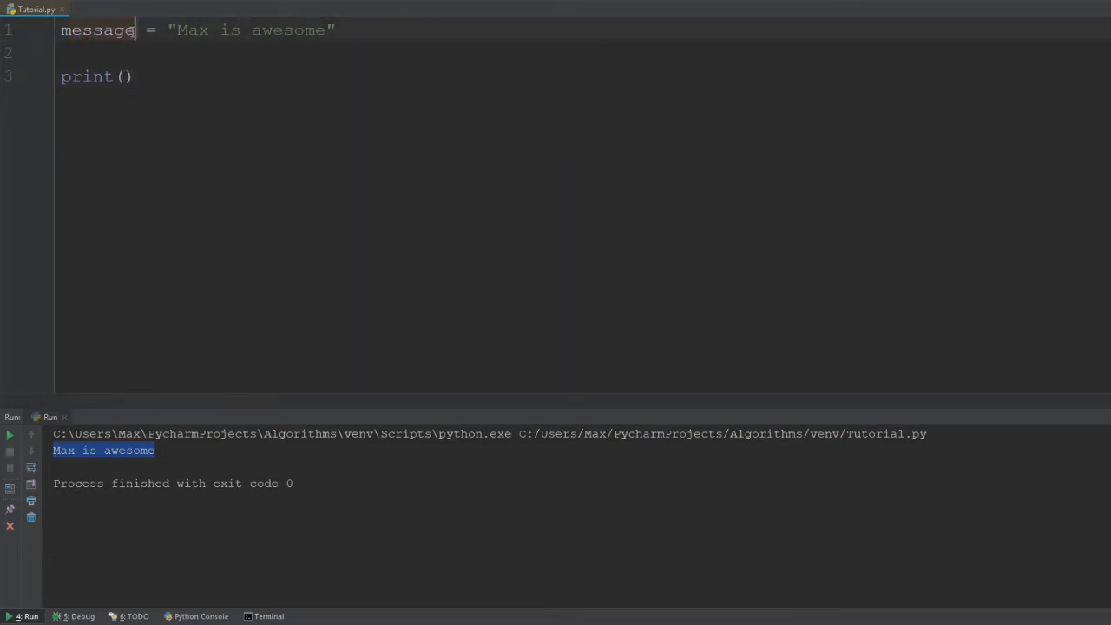
double_click(251, 30)
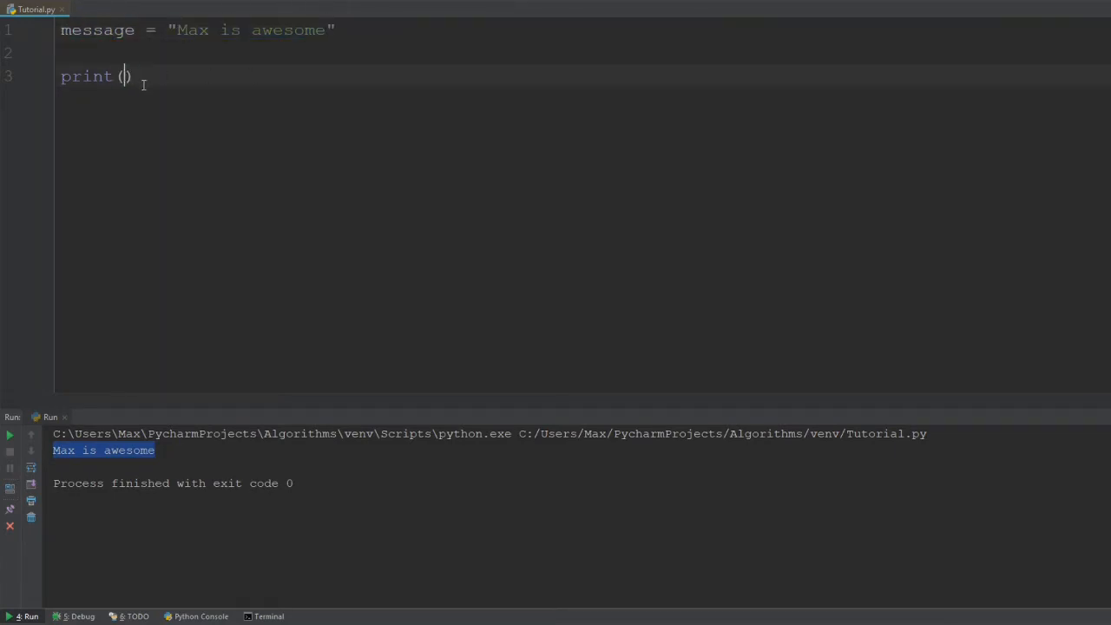
type("m")
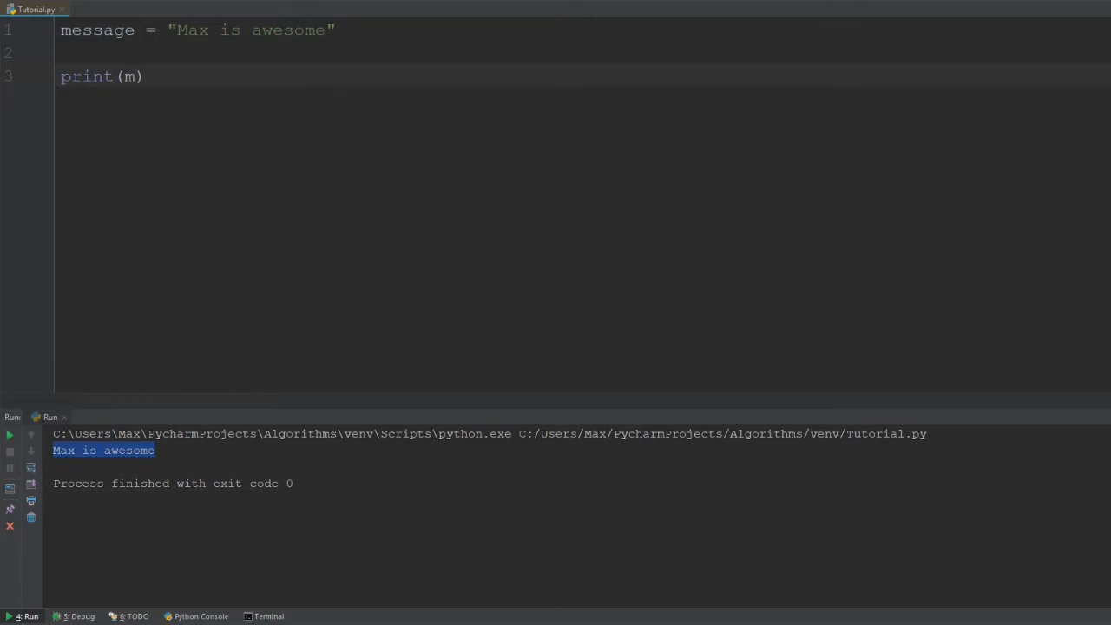
type("essage")
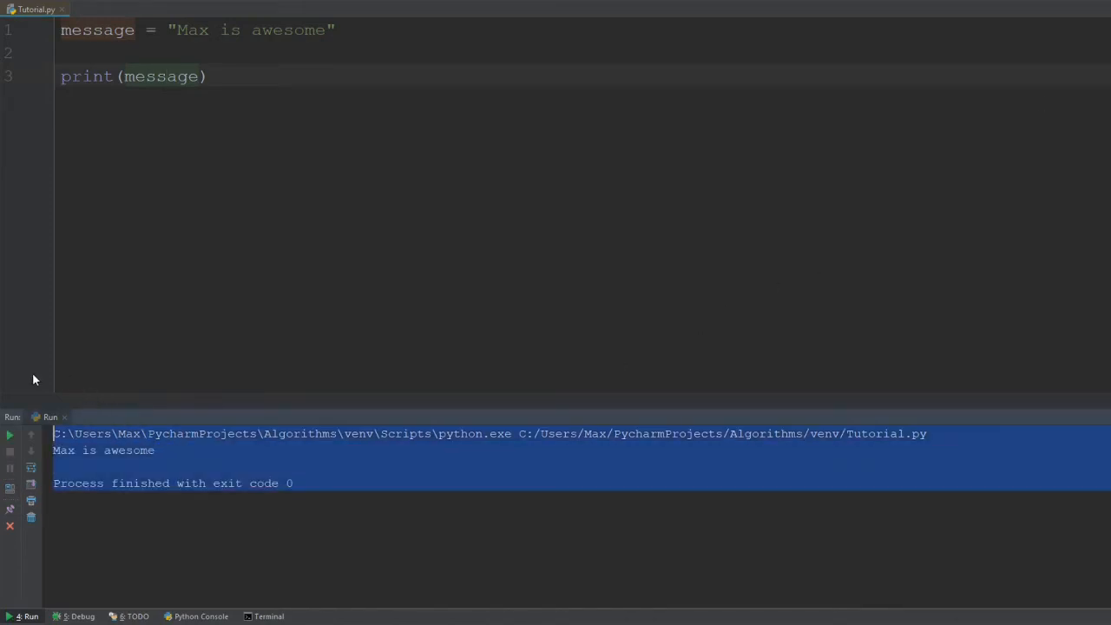
left_click(190, 466)
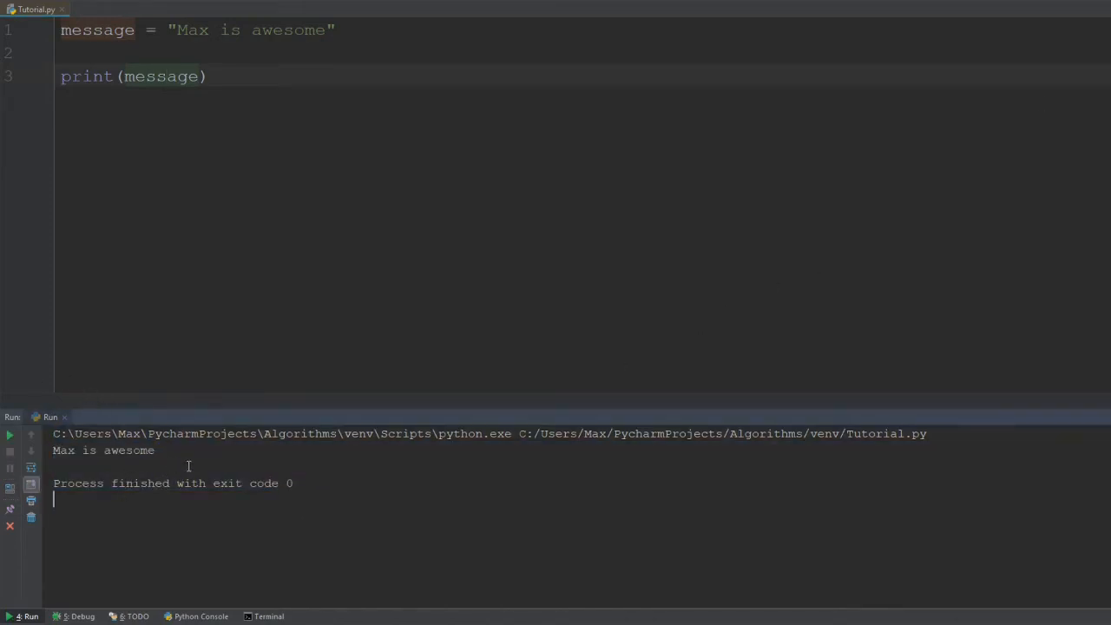
double_click(103, 450)
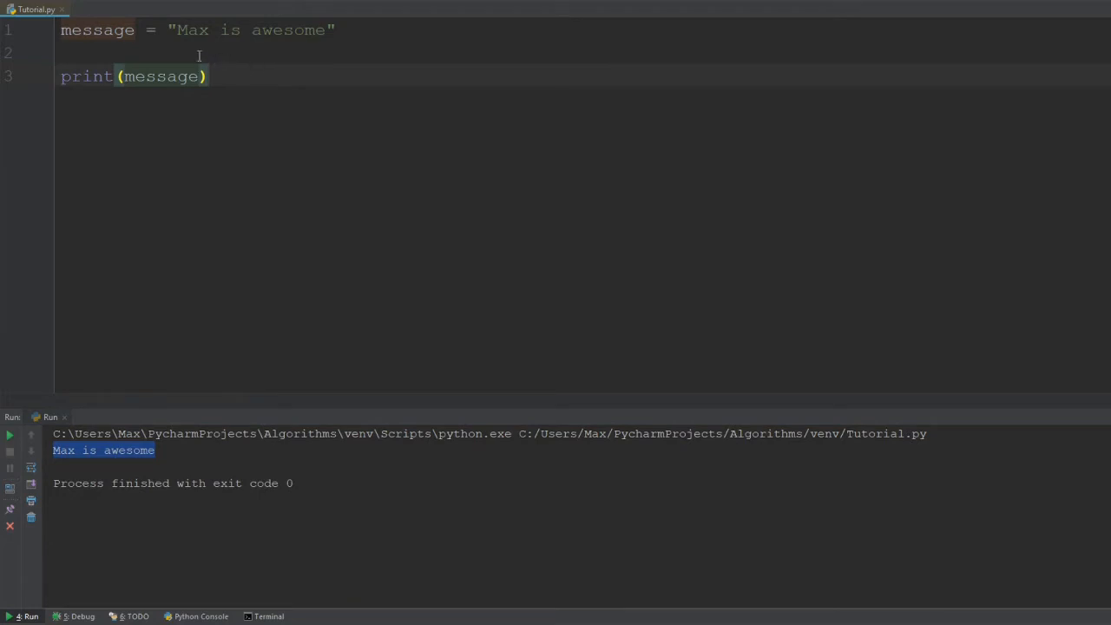
left_click(148, 29)
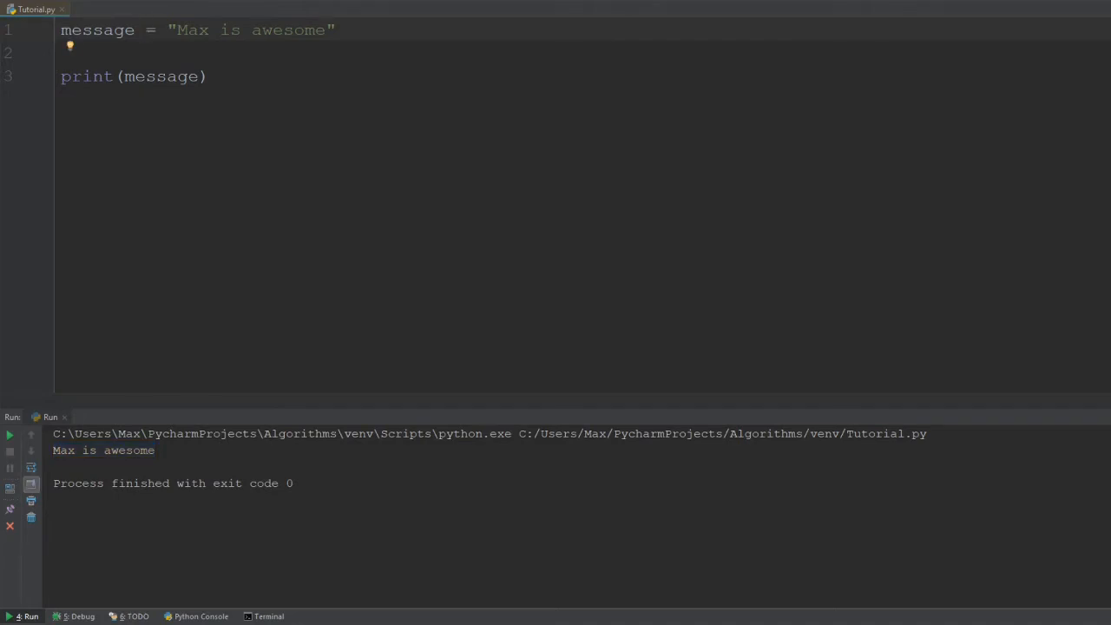
- Wrap the message string in single quotes instead of double quotes
left_click(331, 30)
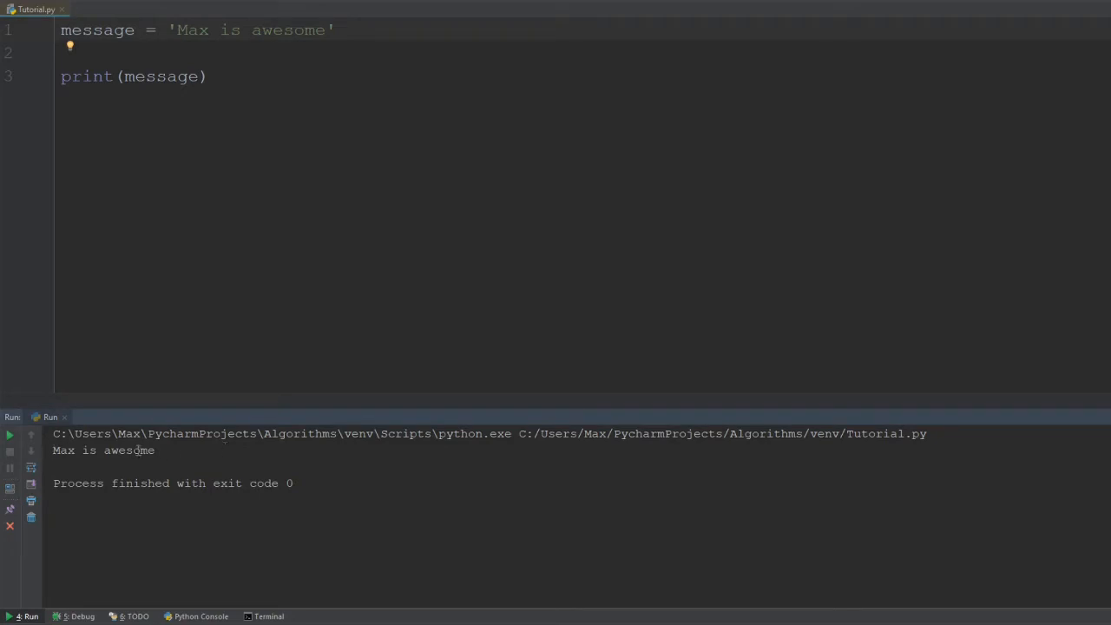
left_click(172, 29)
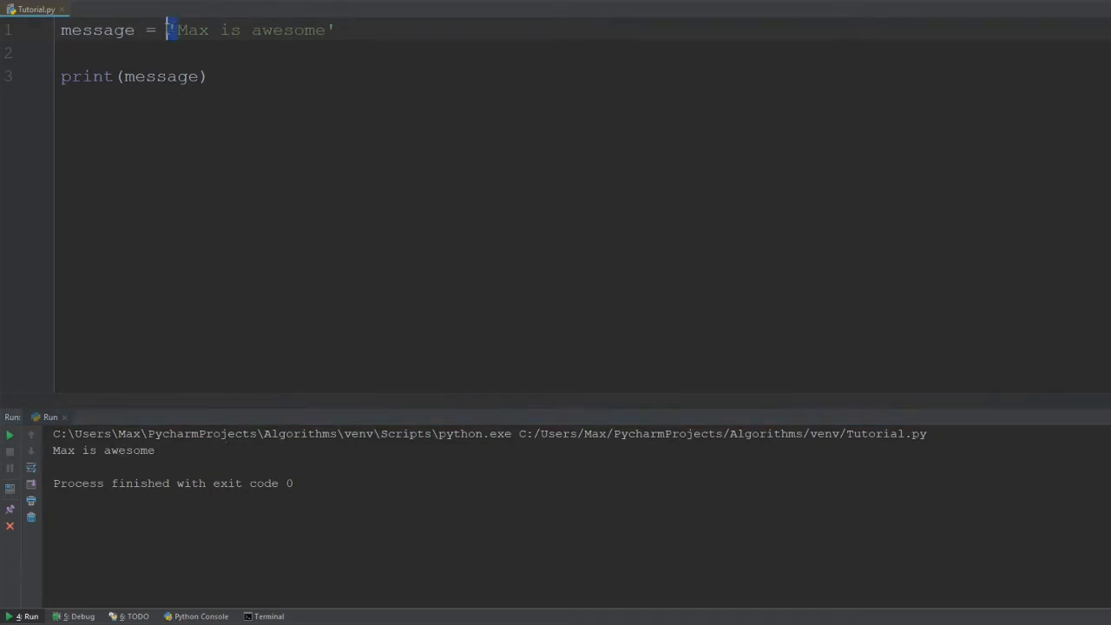
left_click(325, 29)
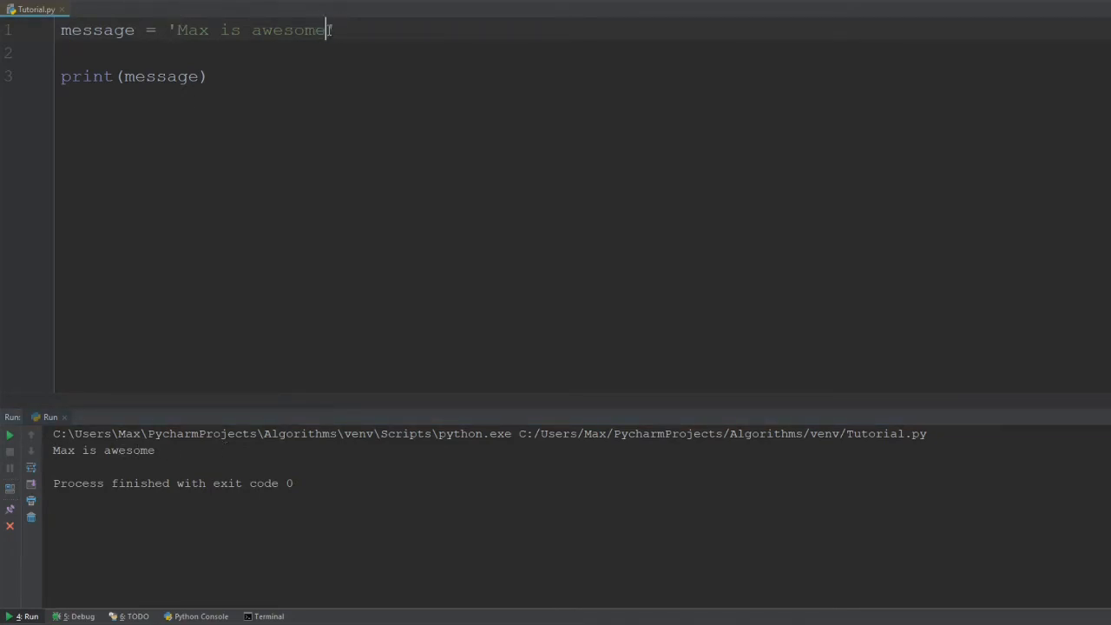
double_click(252, 30)
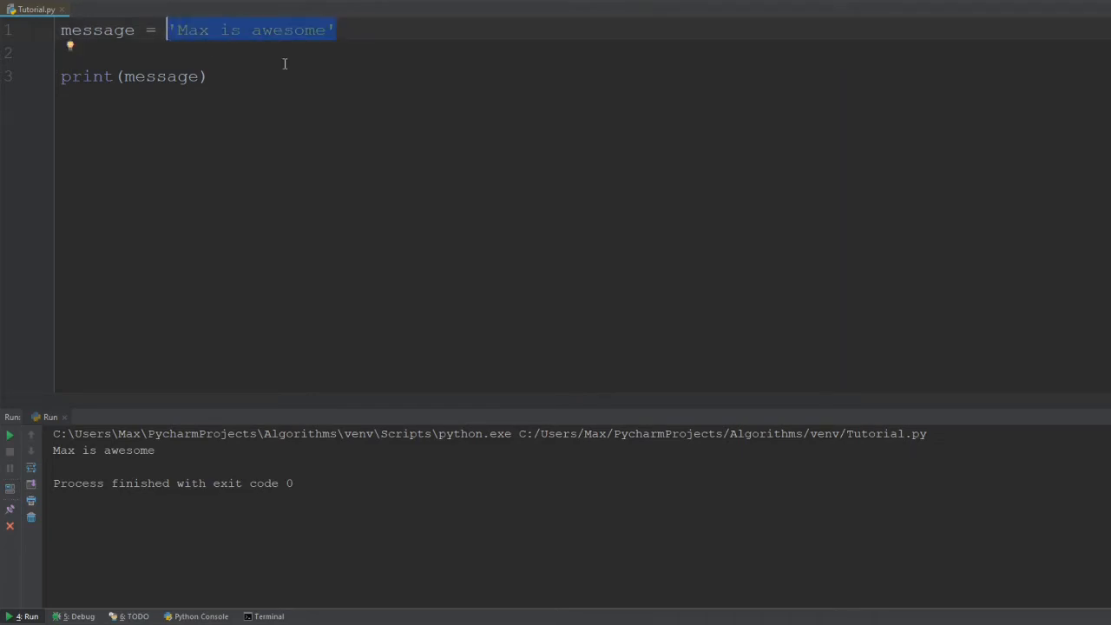
left_click(208, 30)
type("'")
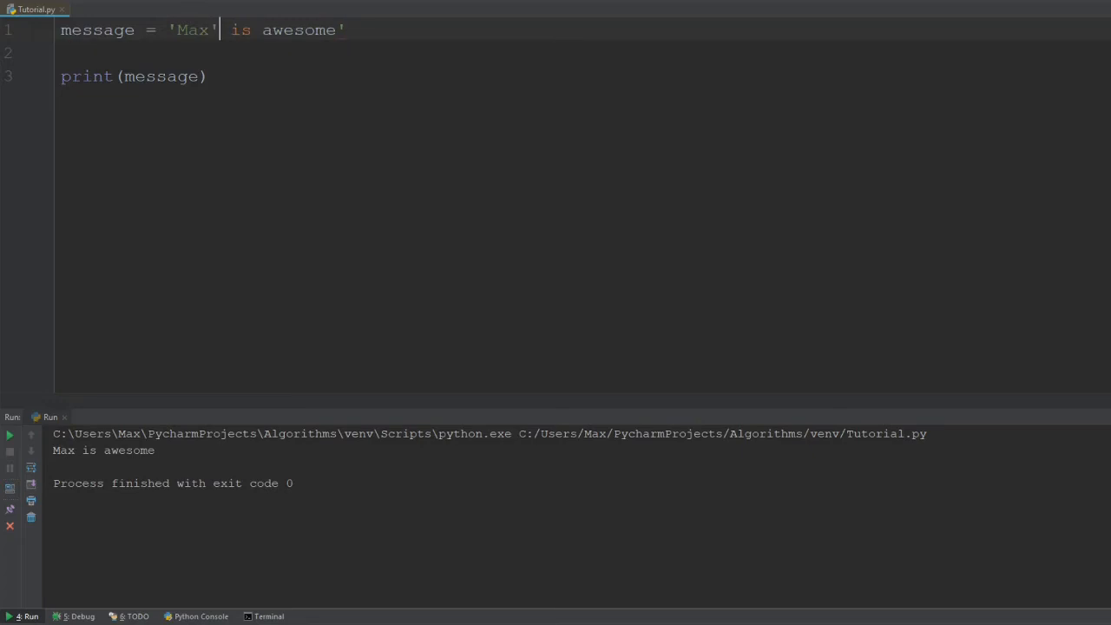
- Set message to "Max's text" in double quotes and rerun without a syntax error
type("s")
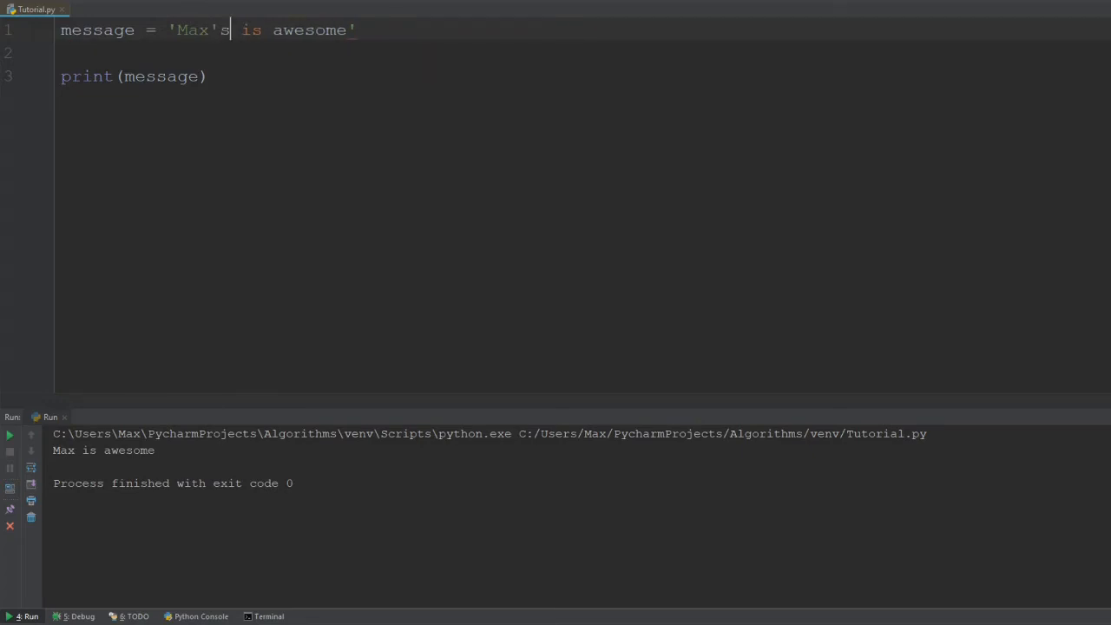
type("text")
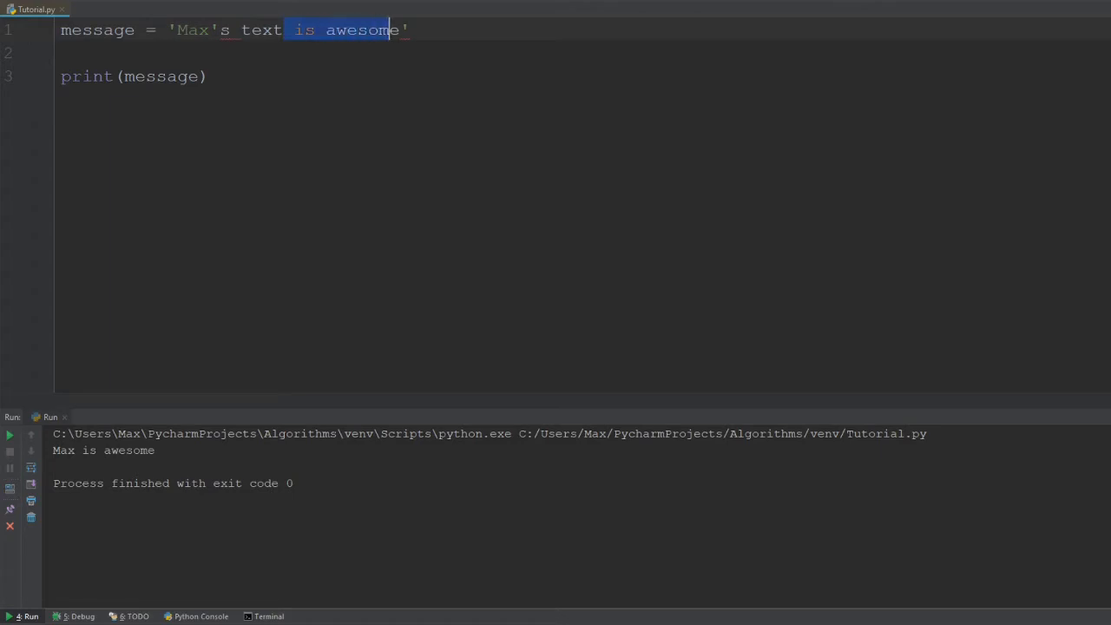
key("Delete")
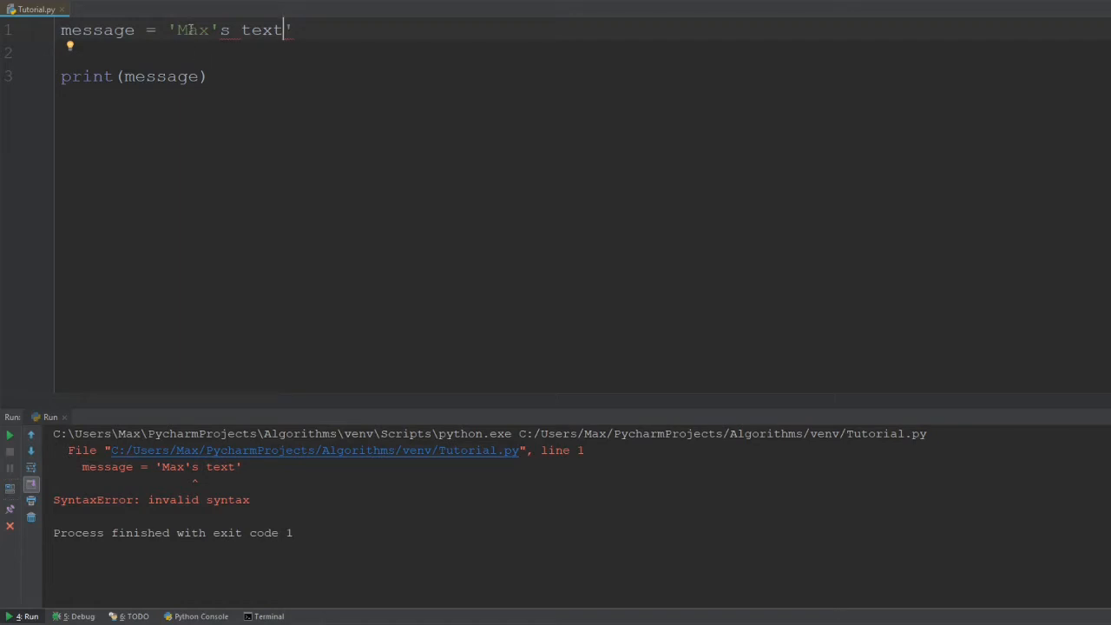
double_click(191, 30)
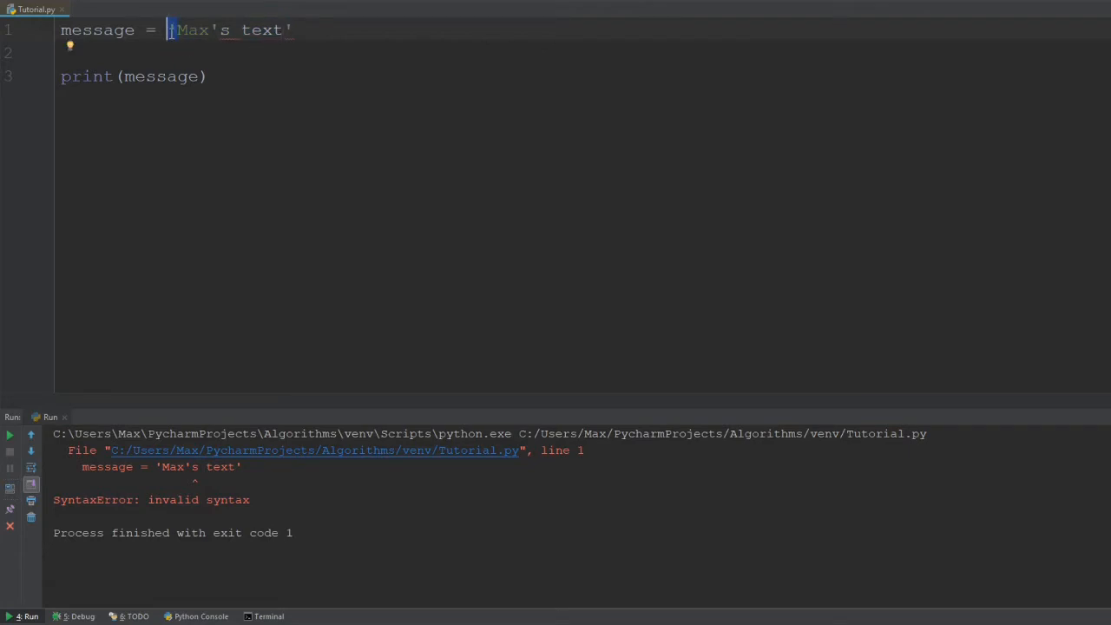
type("\"")
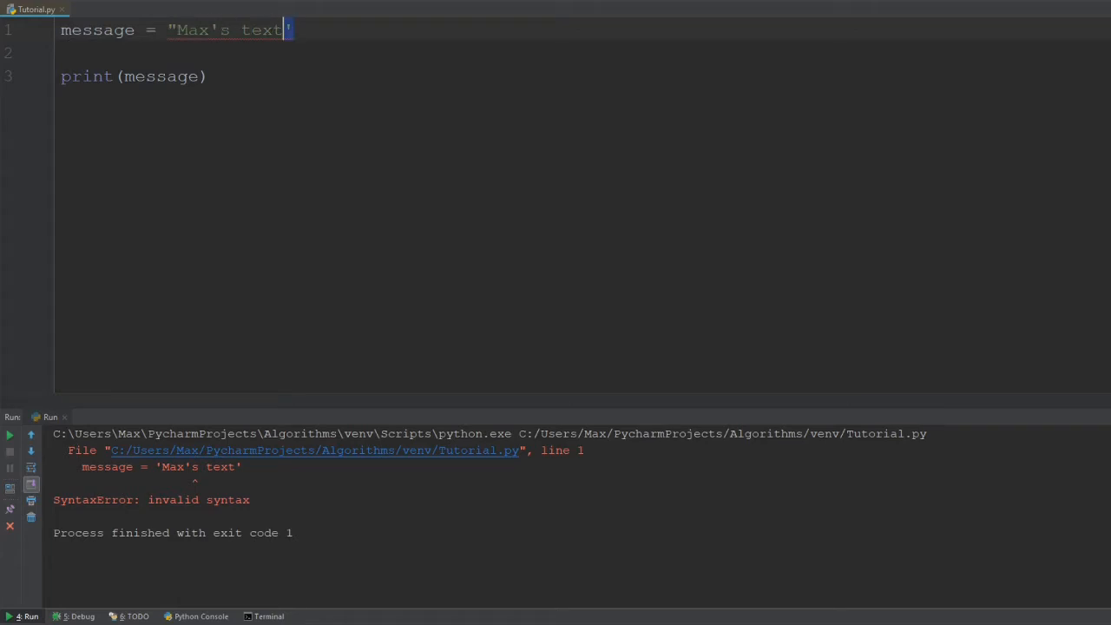
type("\"")
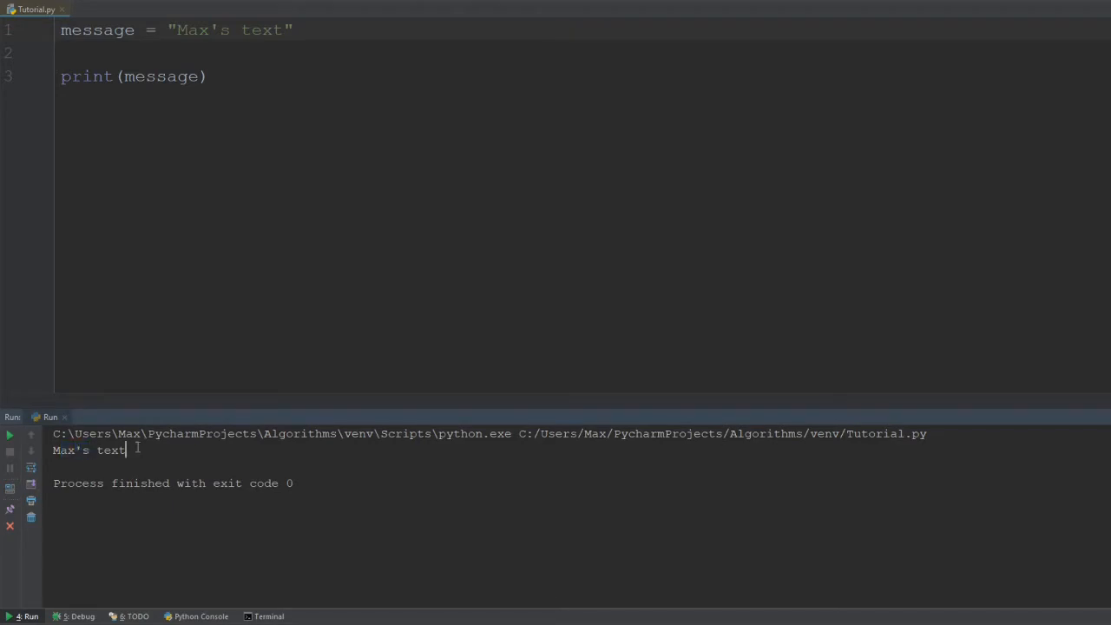
mouse_move(217, 185)
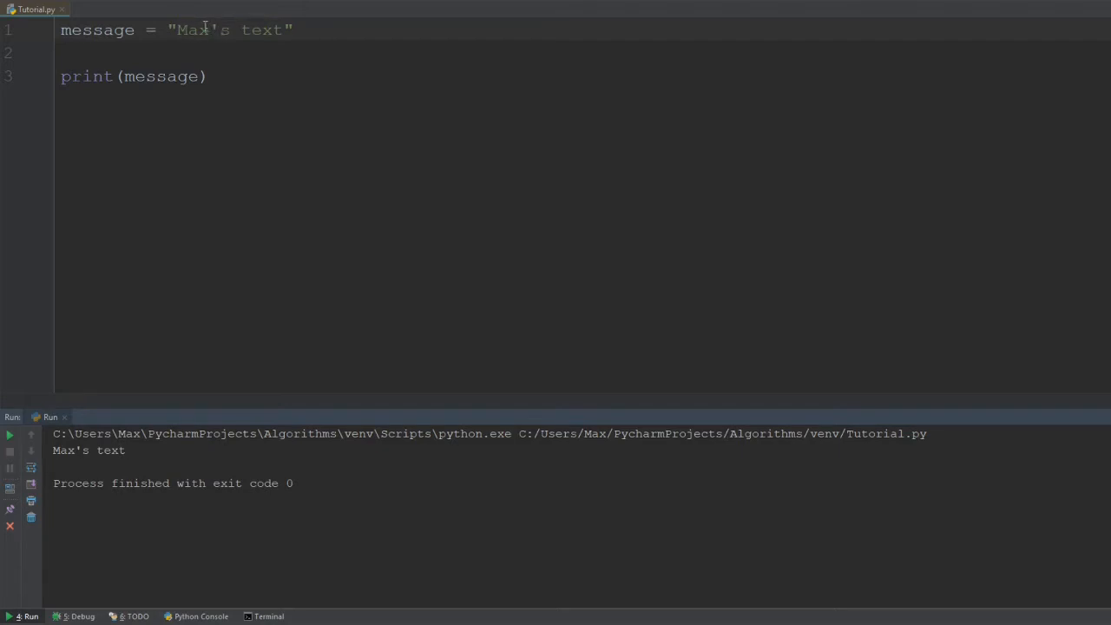
left_click(166, 29)
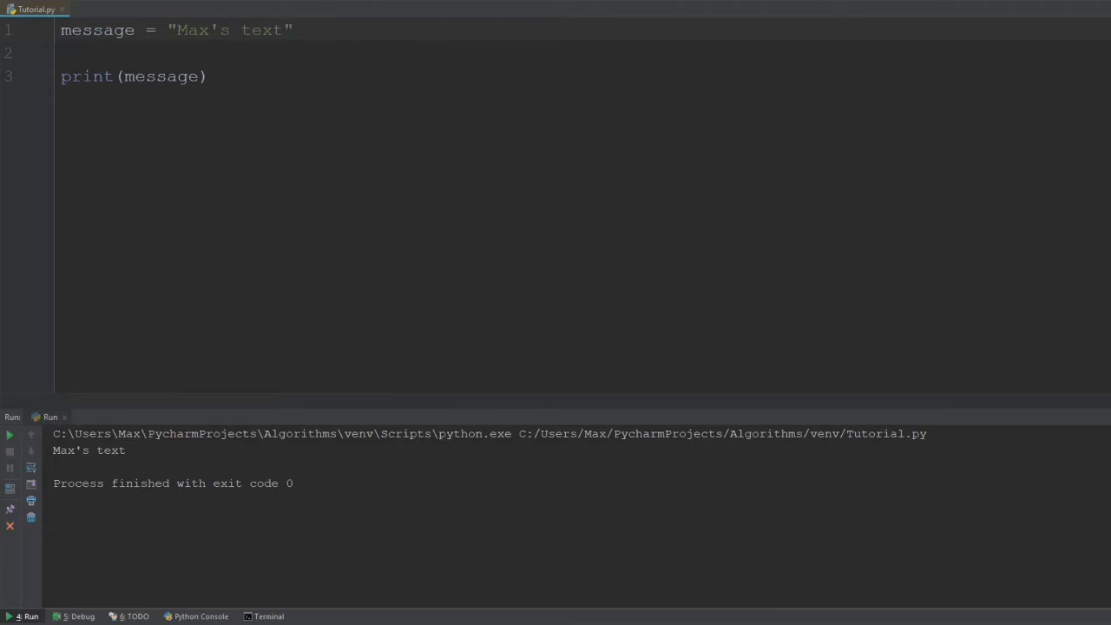
mouse_move(963, 76)
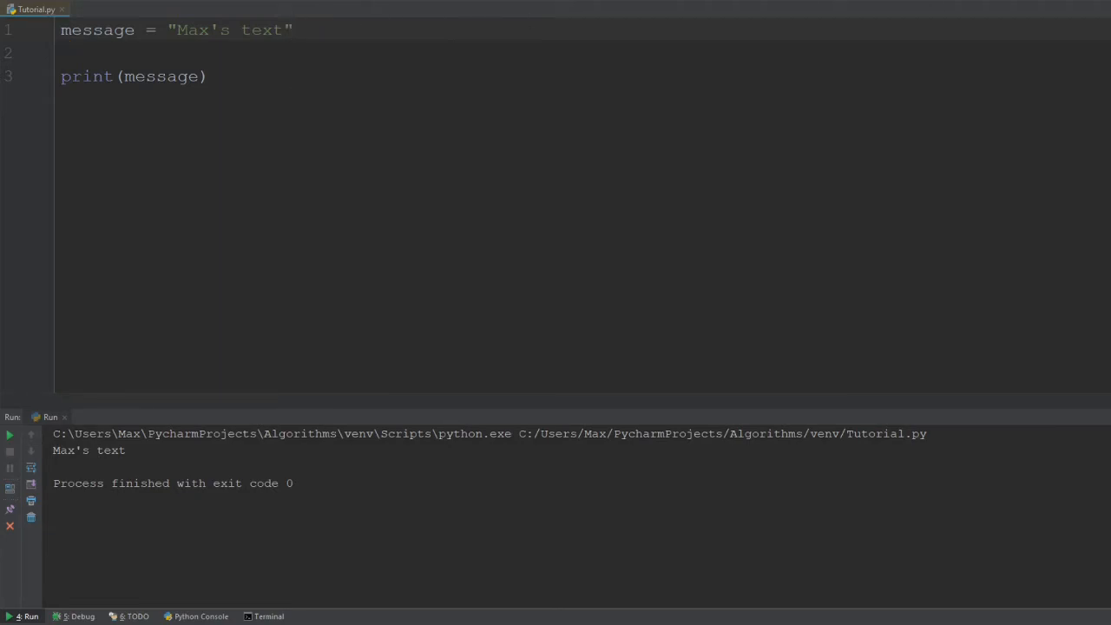
- Replace the string with "Hello this is a very long string." three times and run
left_click(283, 29)
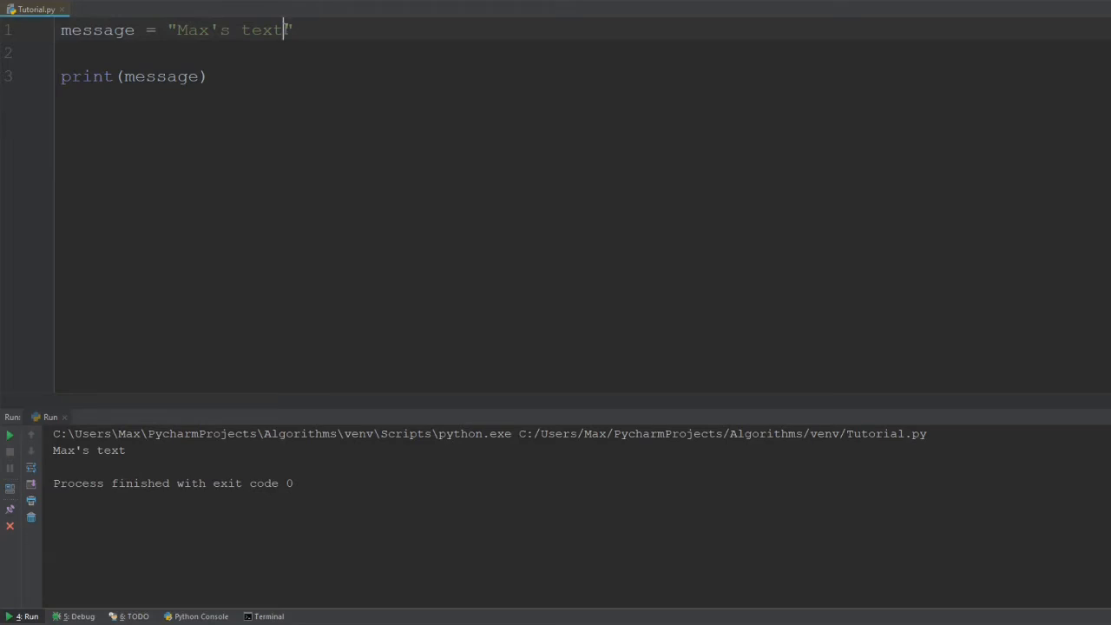
double_click(230, 30)
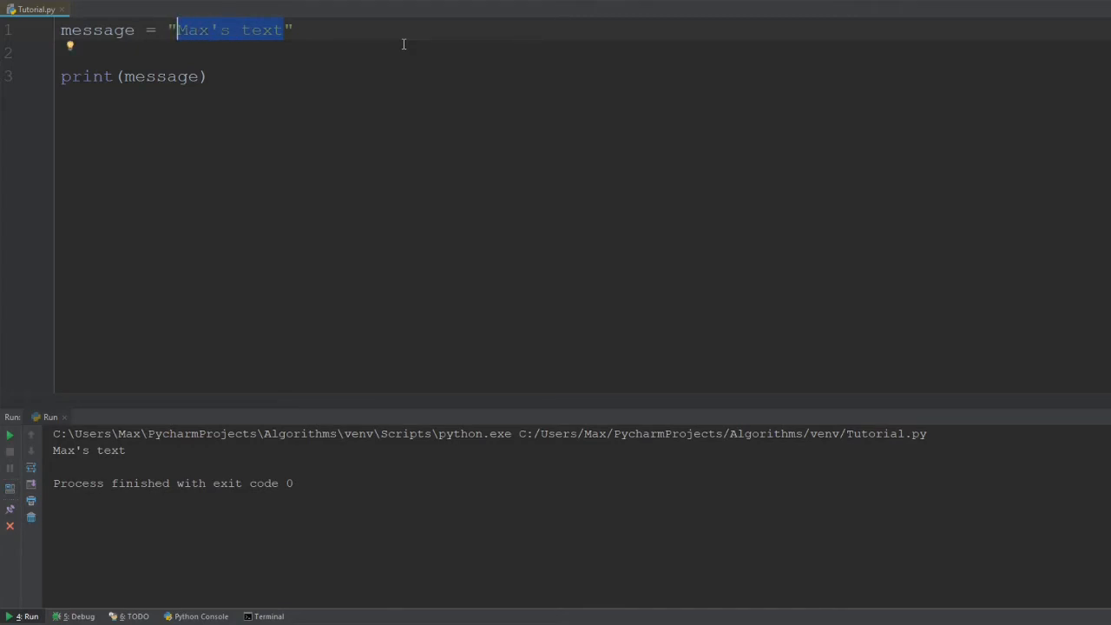
type("Hello this")
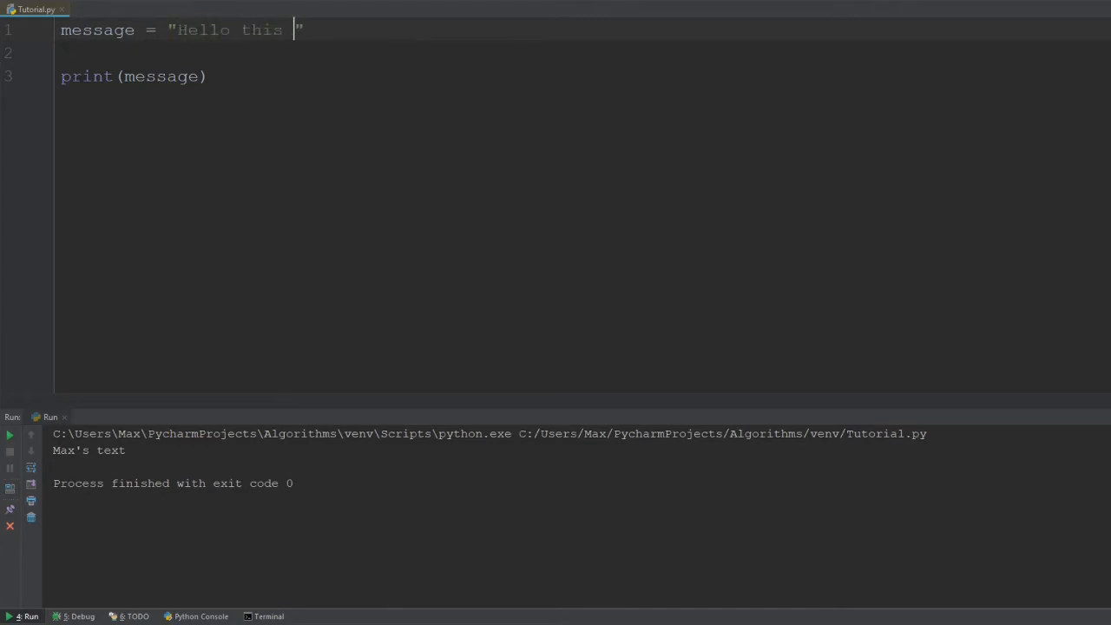
type("is a v")
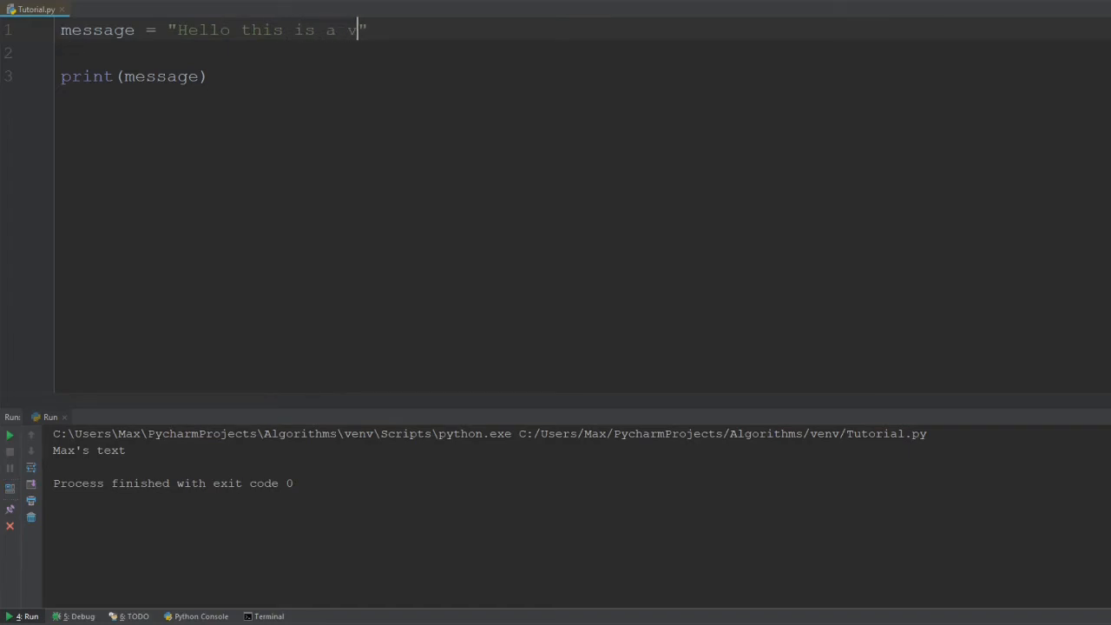
type("ery long")
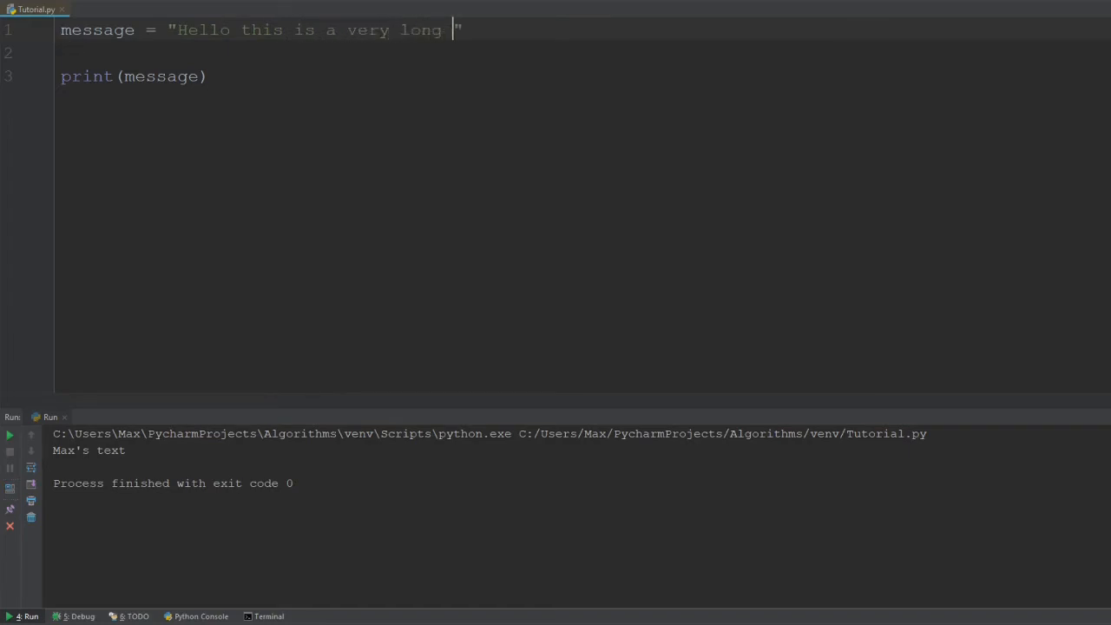
type("St")
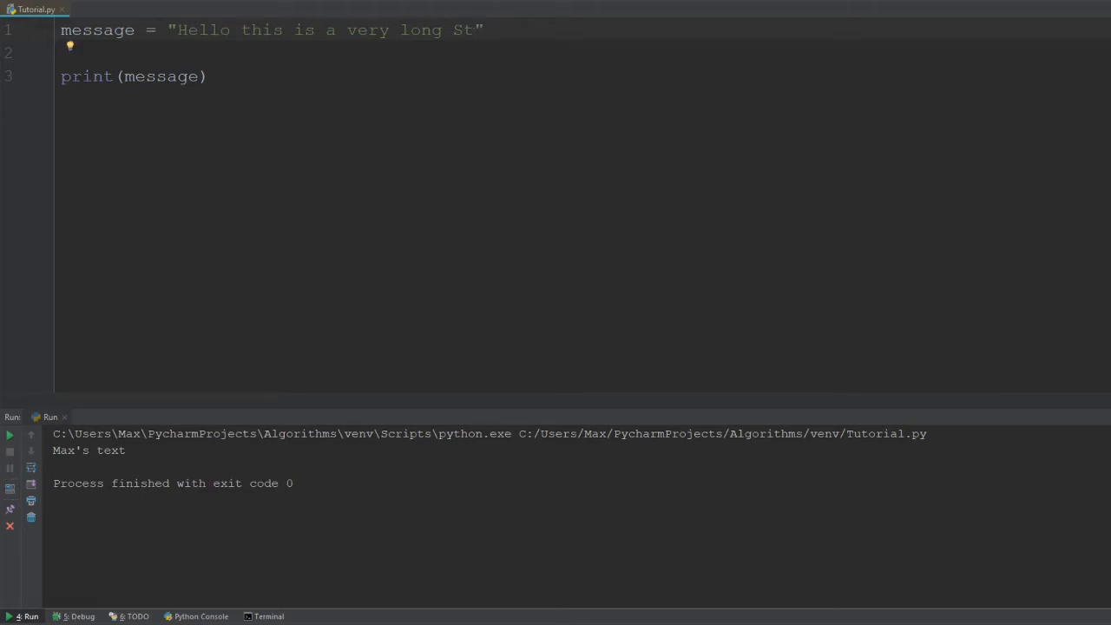
type("tr")
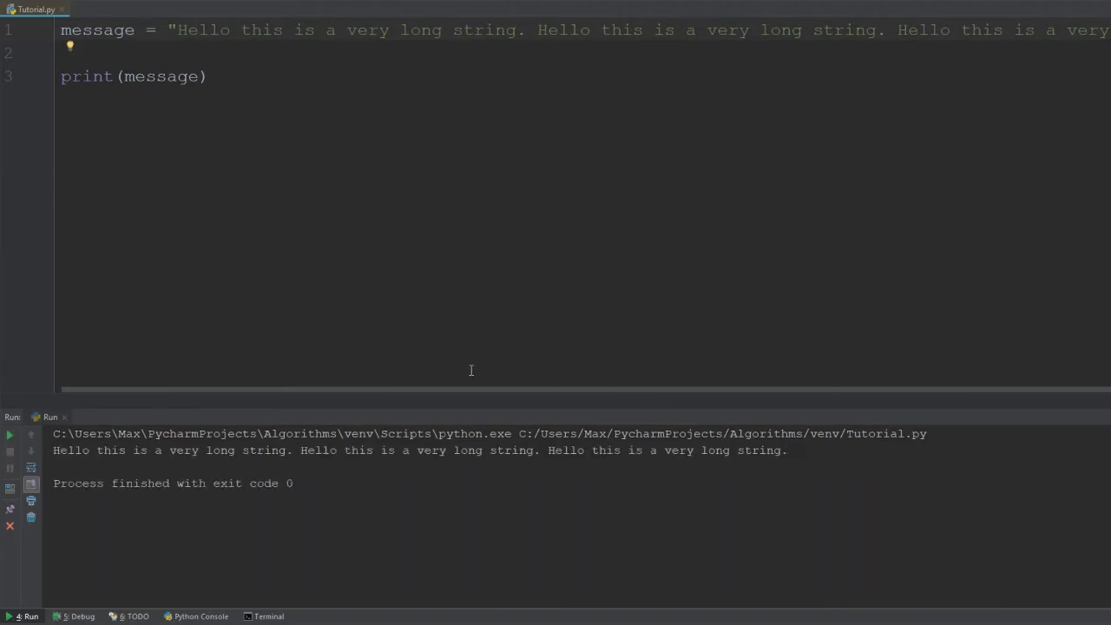
mouse_move(125, 139)
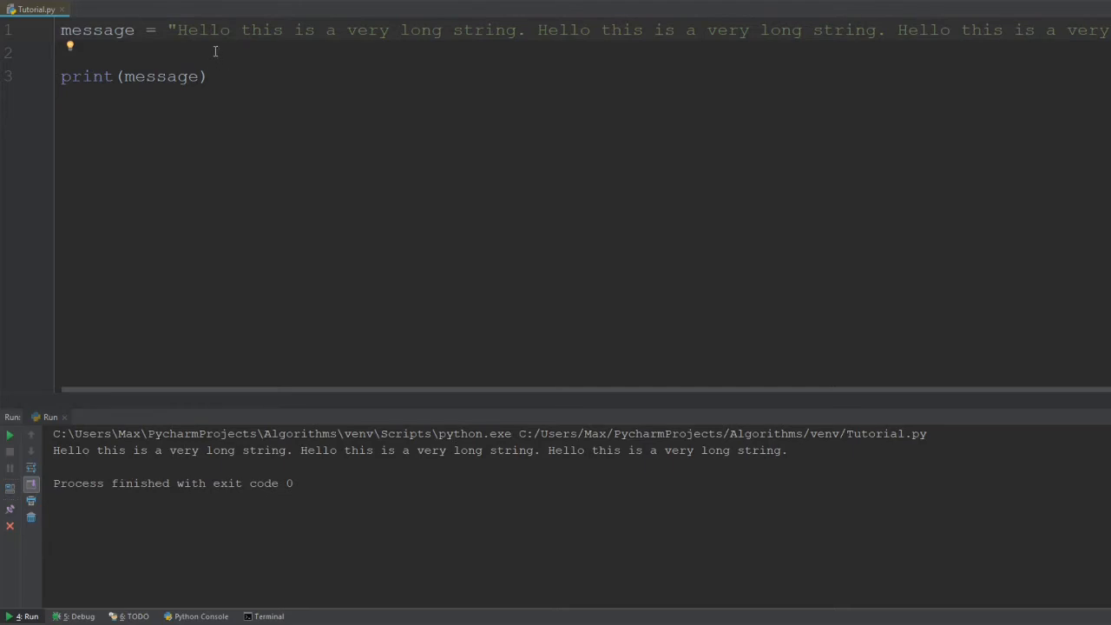
mouse_move(173, 64)
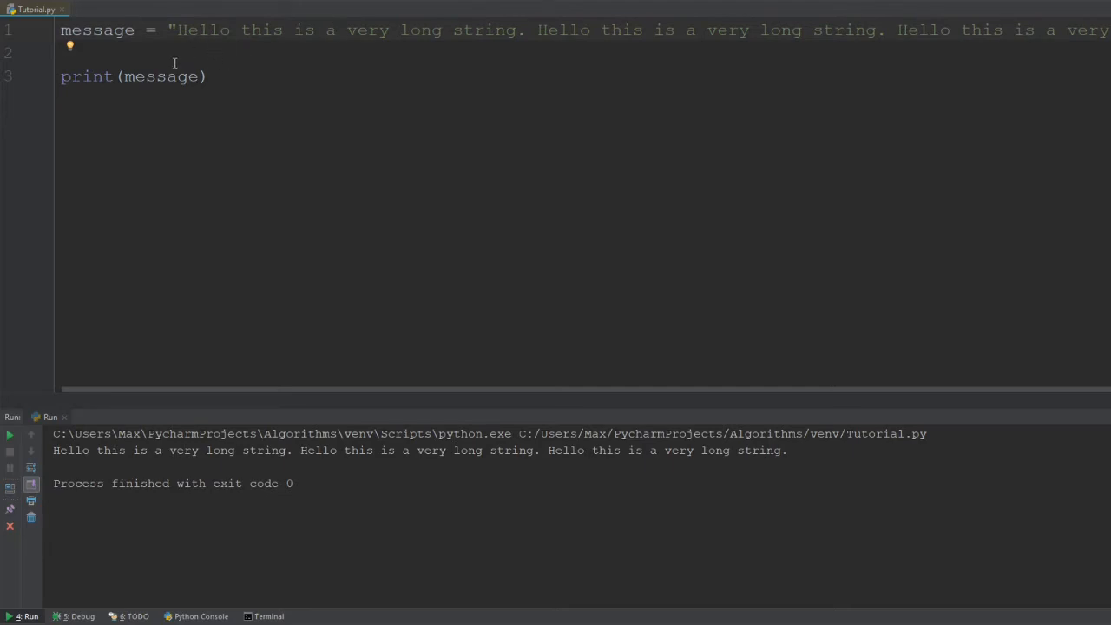
mouse_move(180, 30)
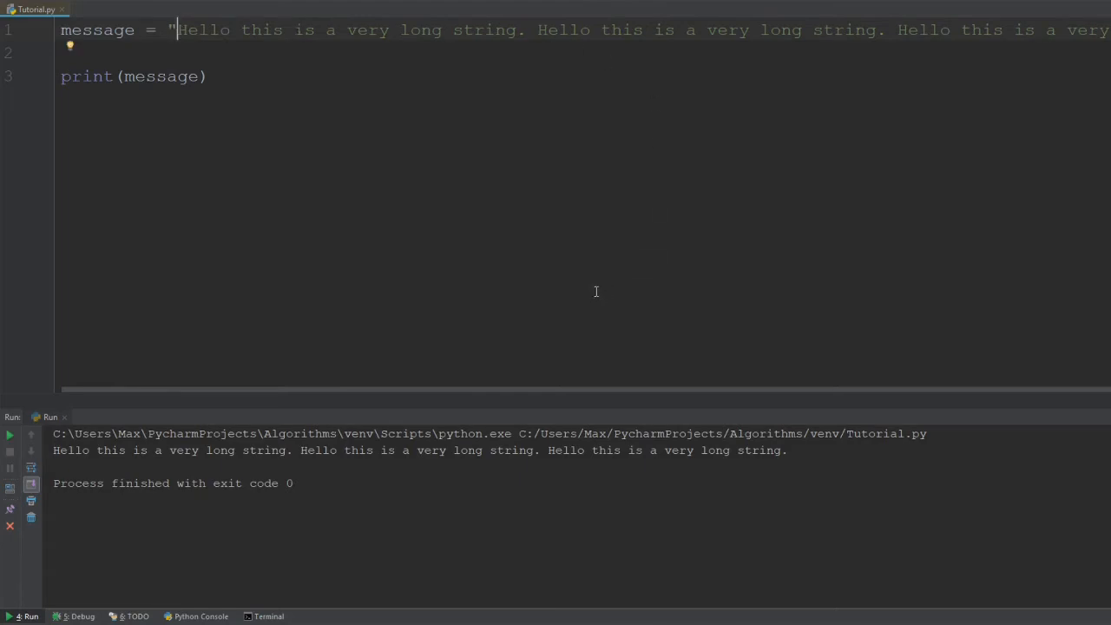
mouse_move(177, 497)
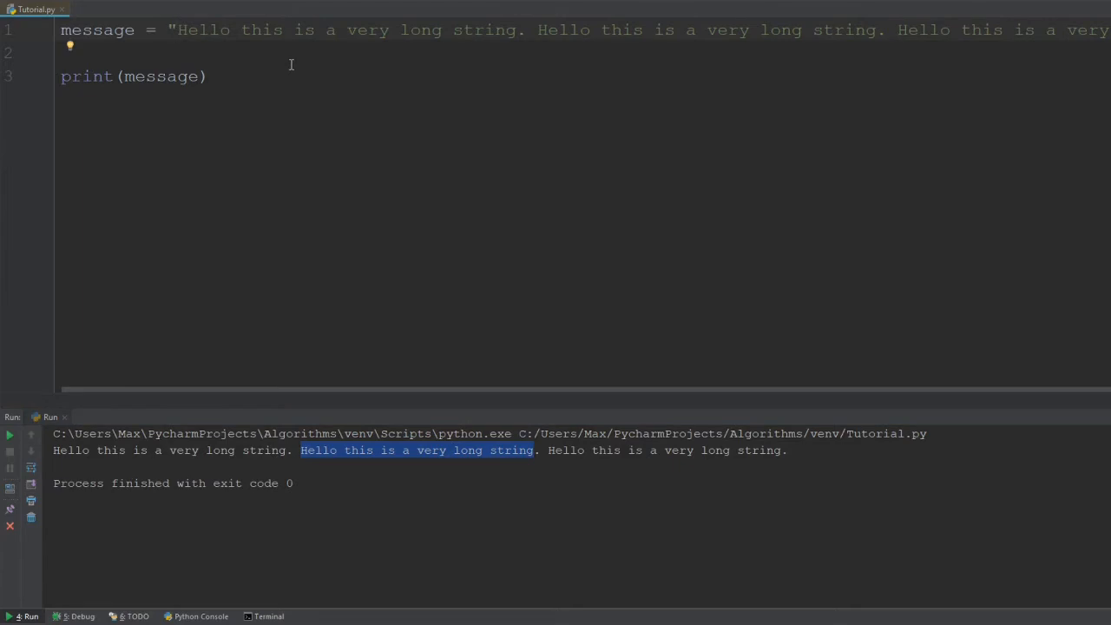
- Use triple quotes and break the three sentences onto separate lines, then run
type("\"\"")
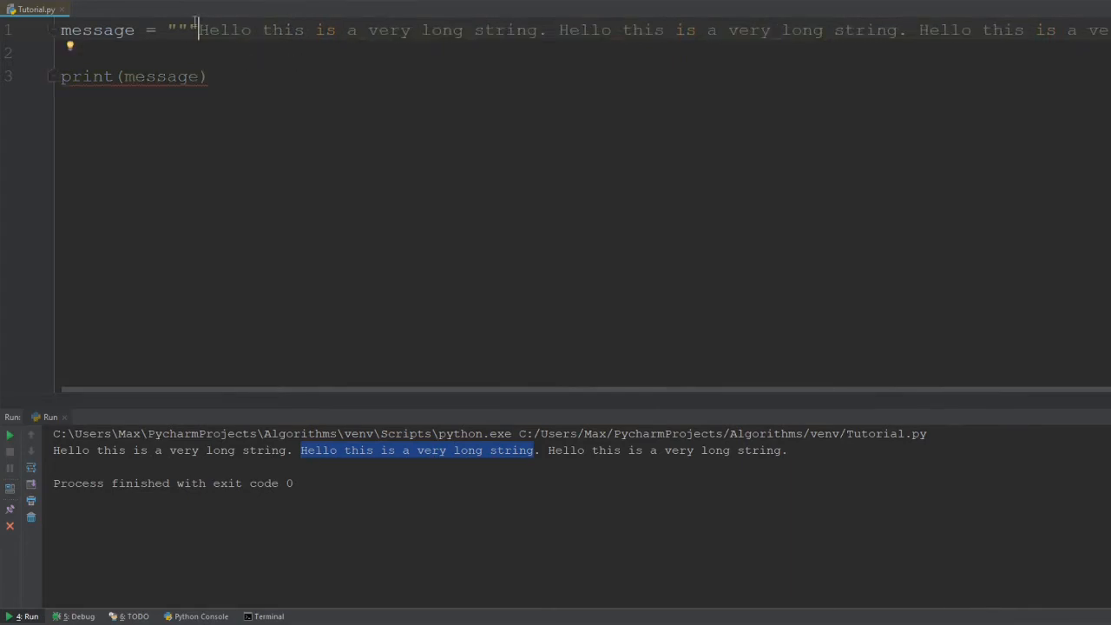
double_click(178, 29)
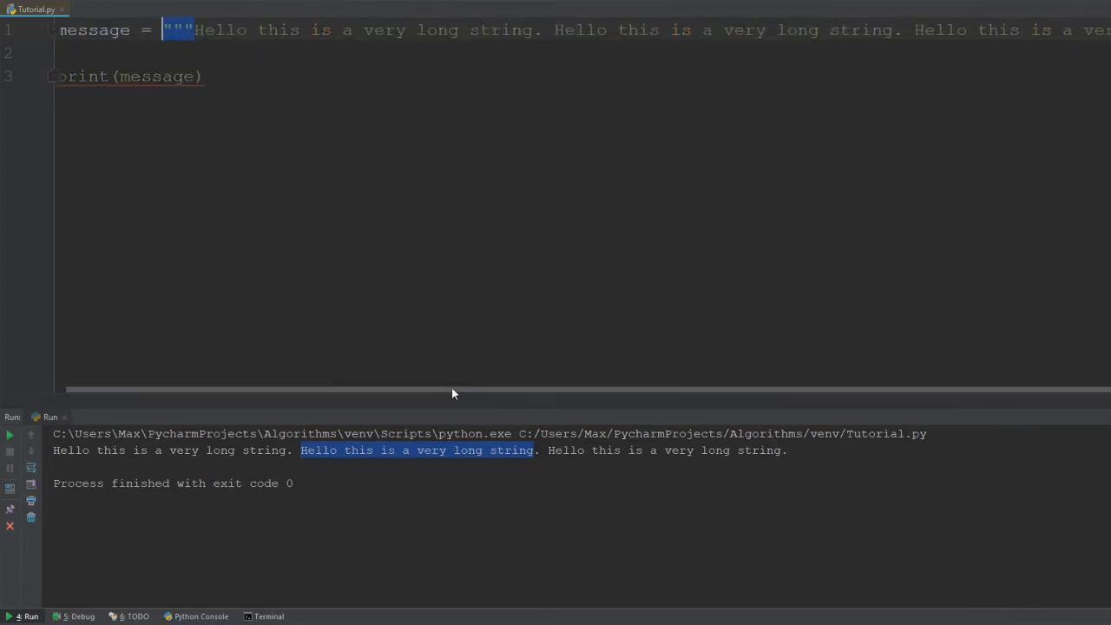
scroll("right", 3)
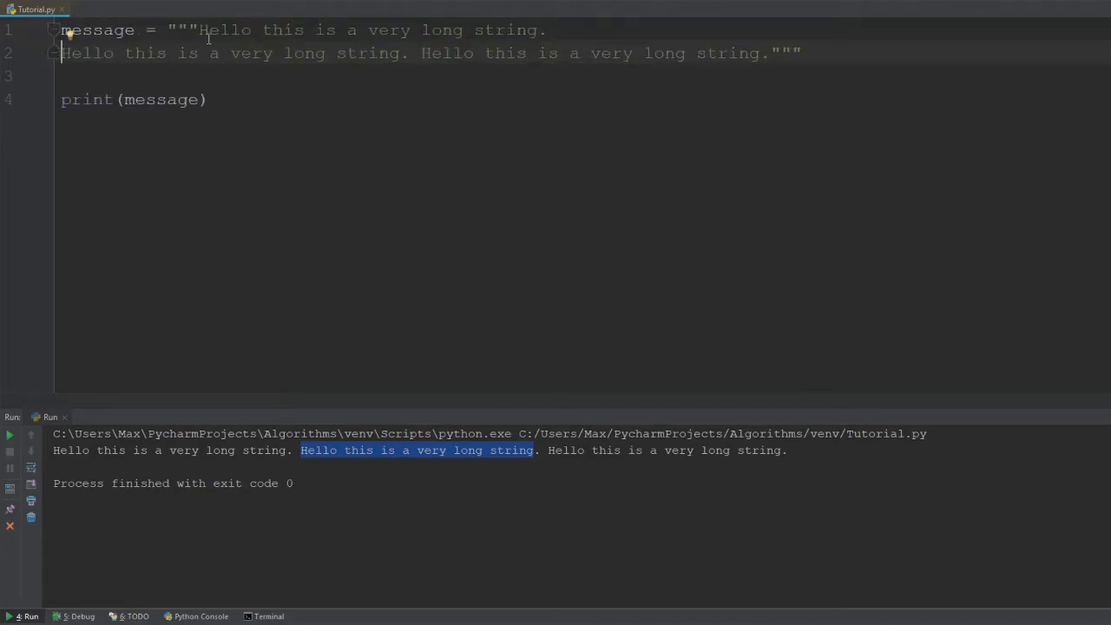
left_click(422, 52)
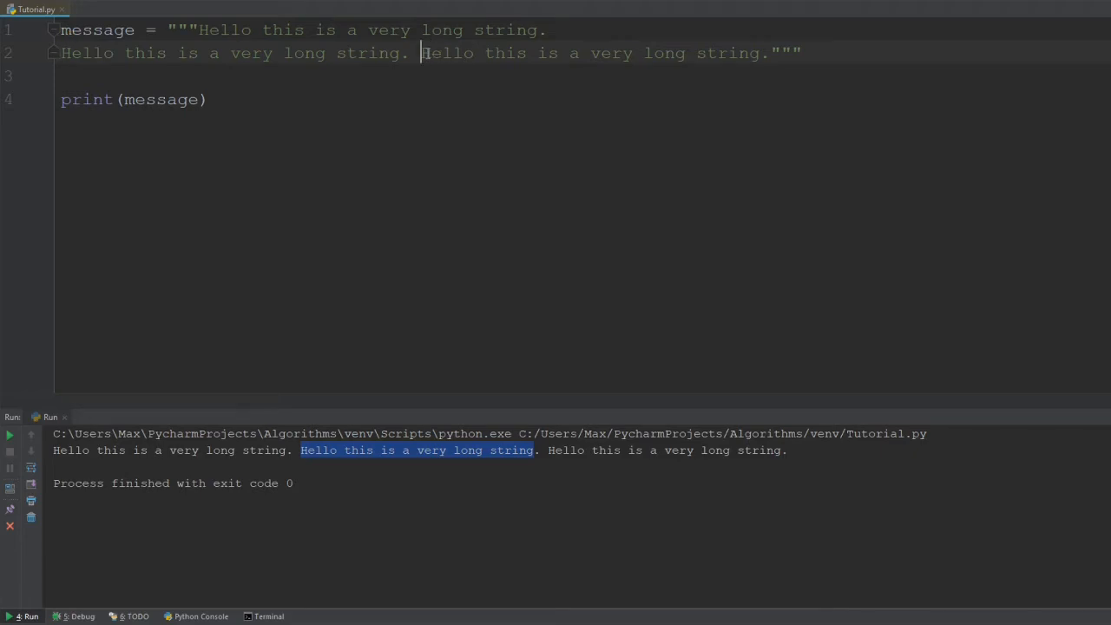
key("enter")
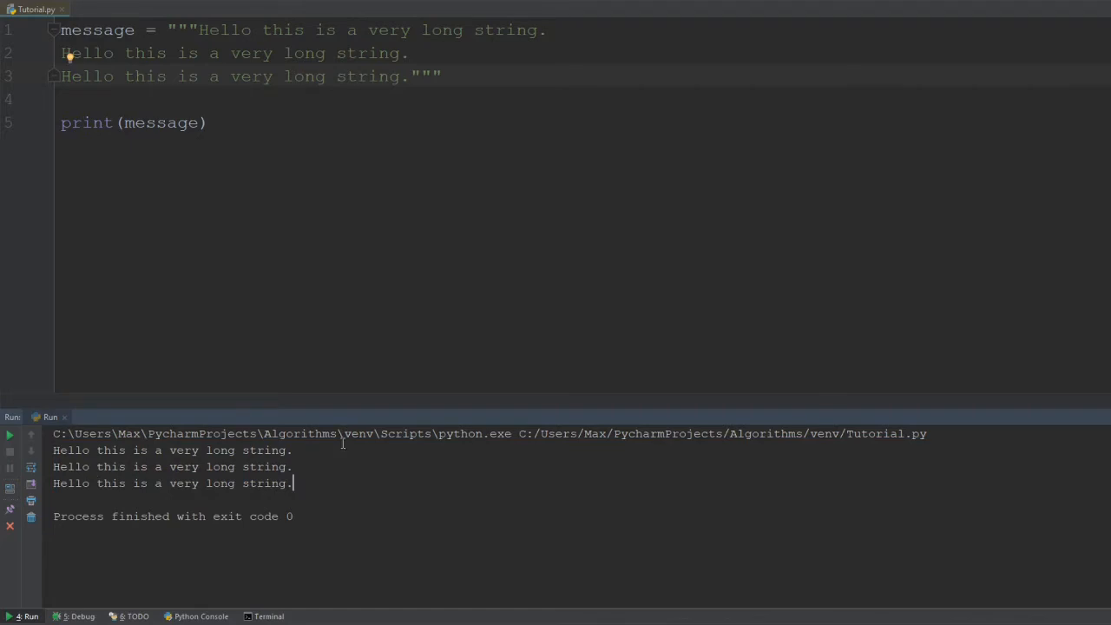
left_click(443, 77)
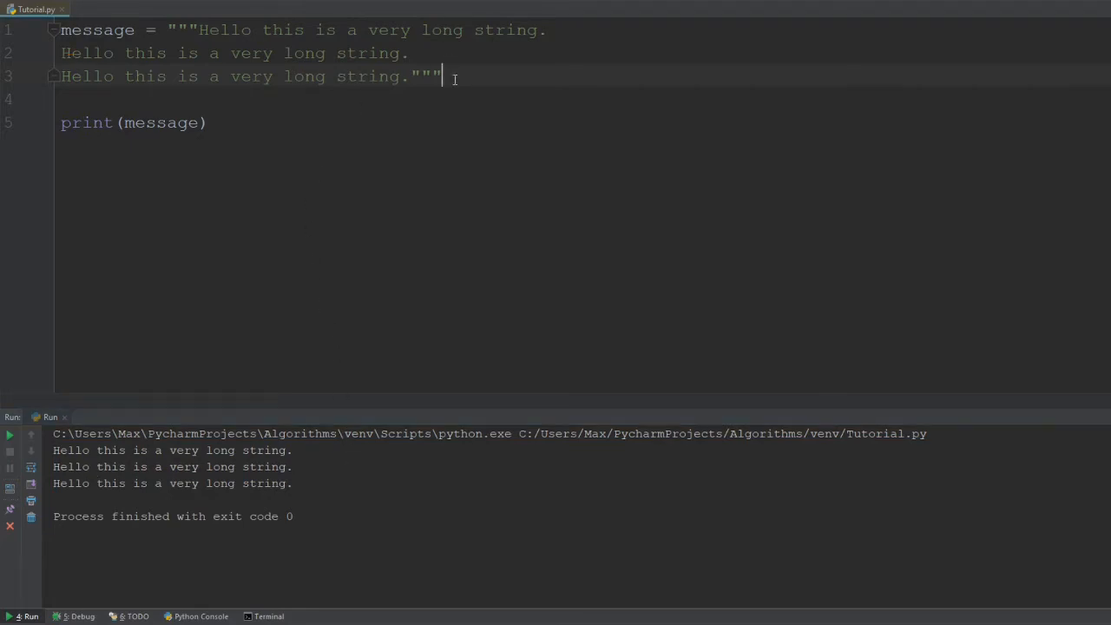
- Use plain double quotes to trigger the EOL SyntaxError, then retype the triple quotes
key("BackSpace")
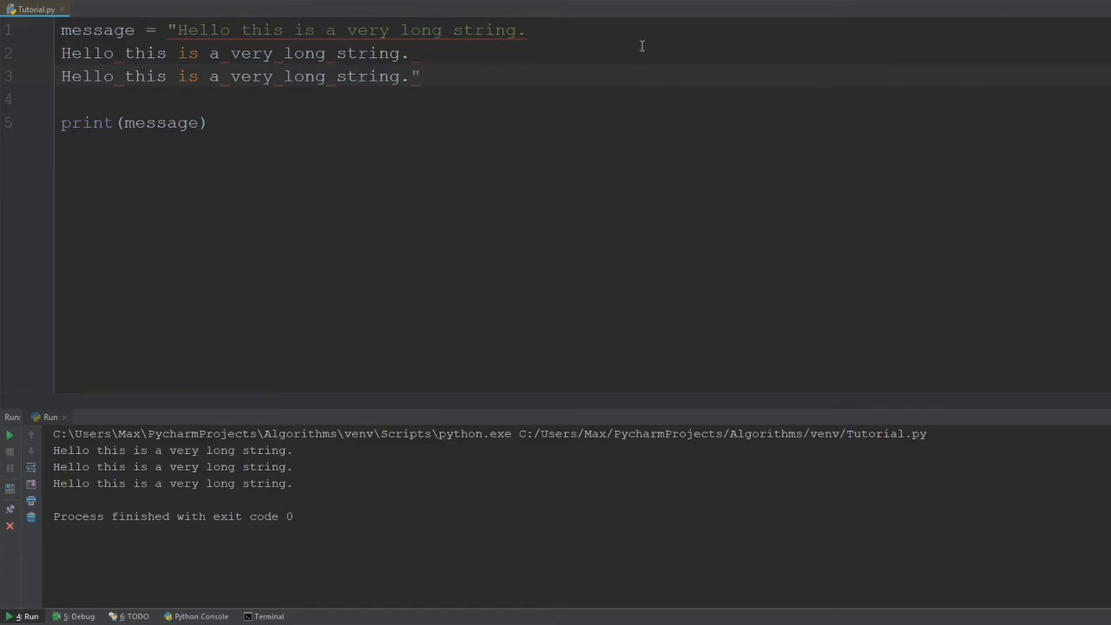
left_click(9, 434)
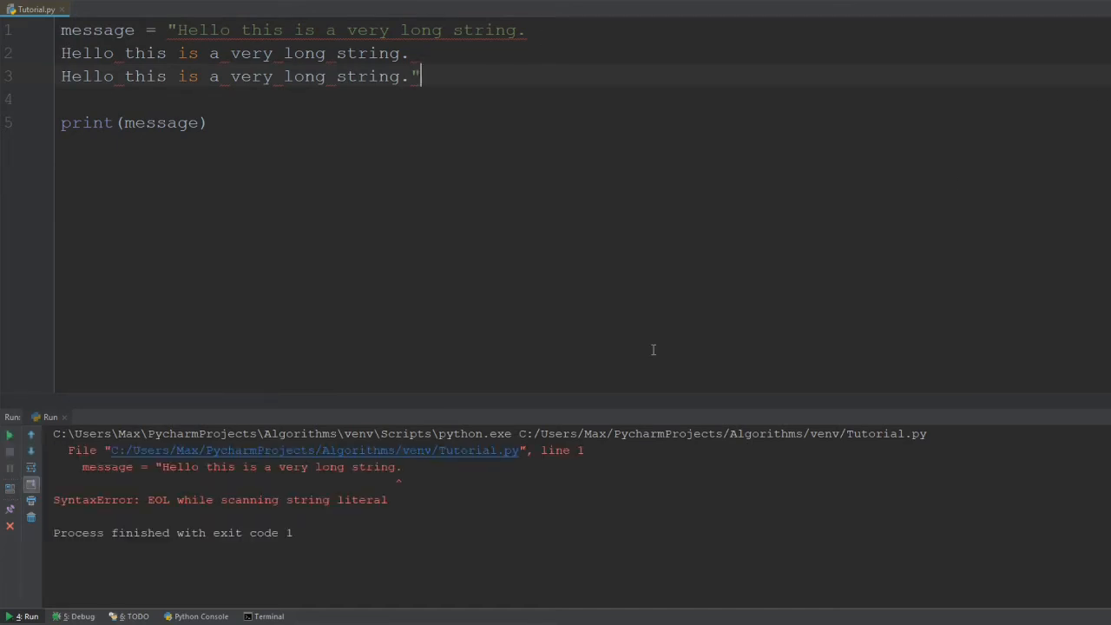
mouse_move(294, 132)
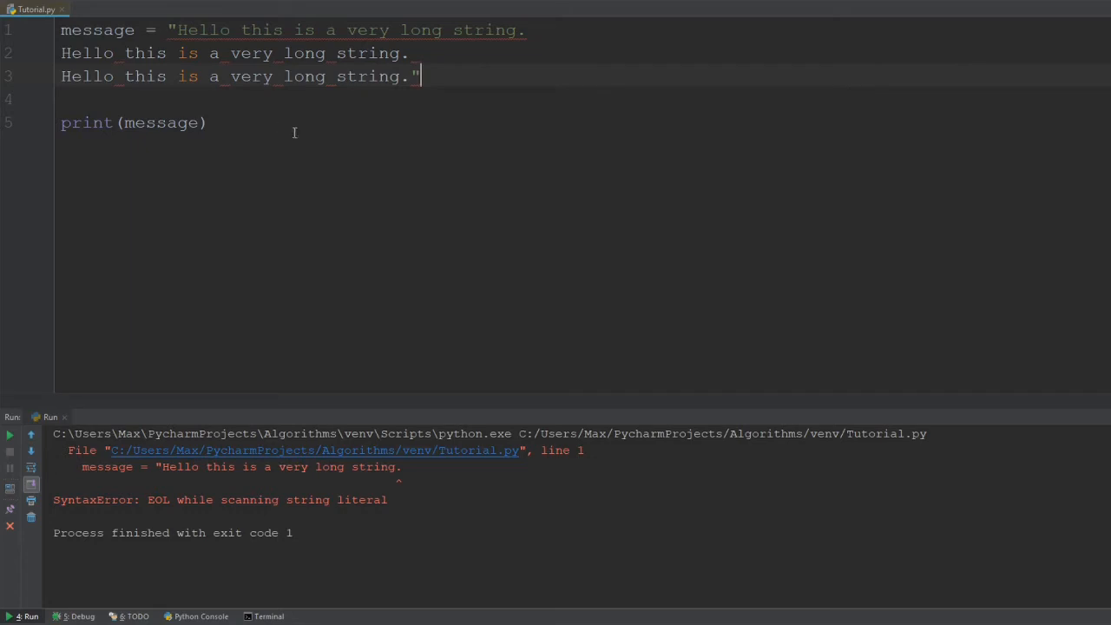
type("\"")
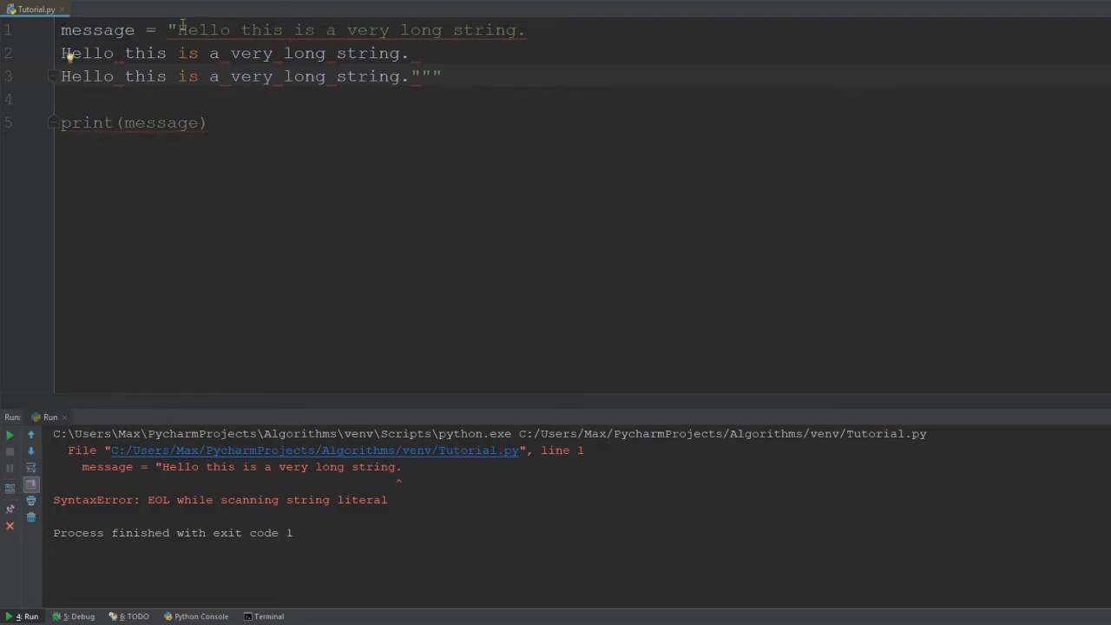
type("\"\"")
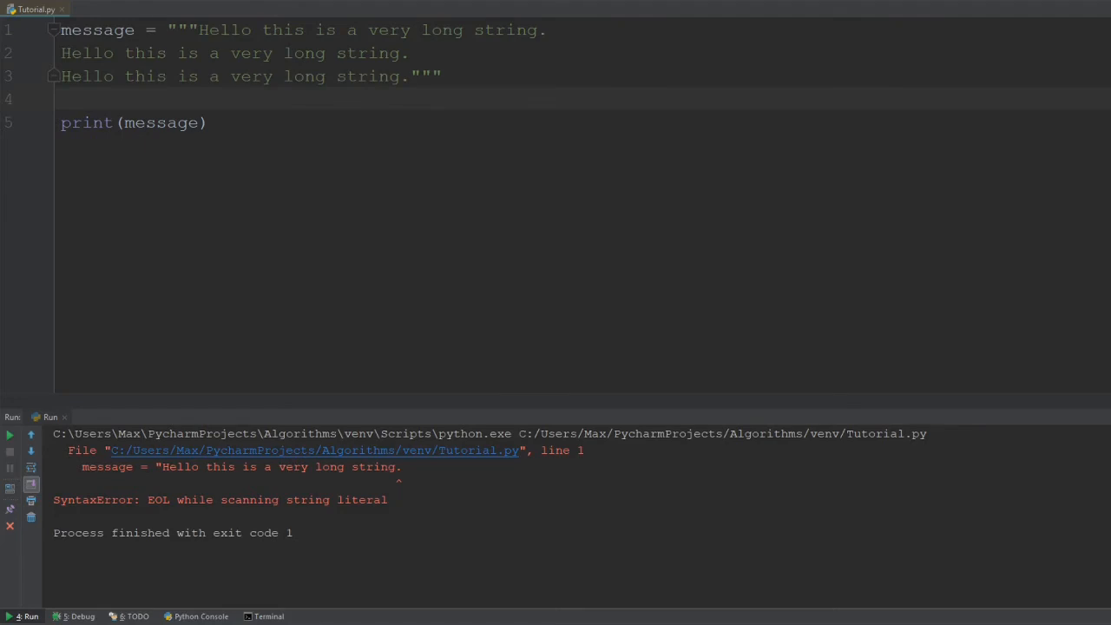
- Replace the multi-line string with "Hello"
left_click(434, 76)
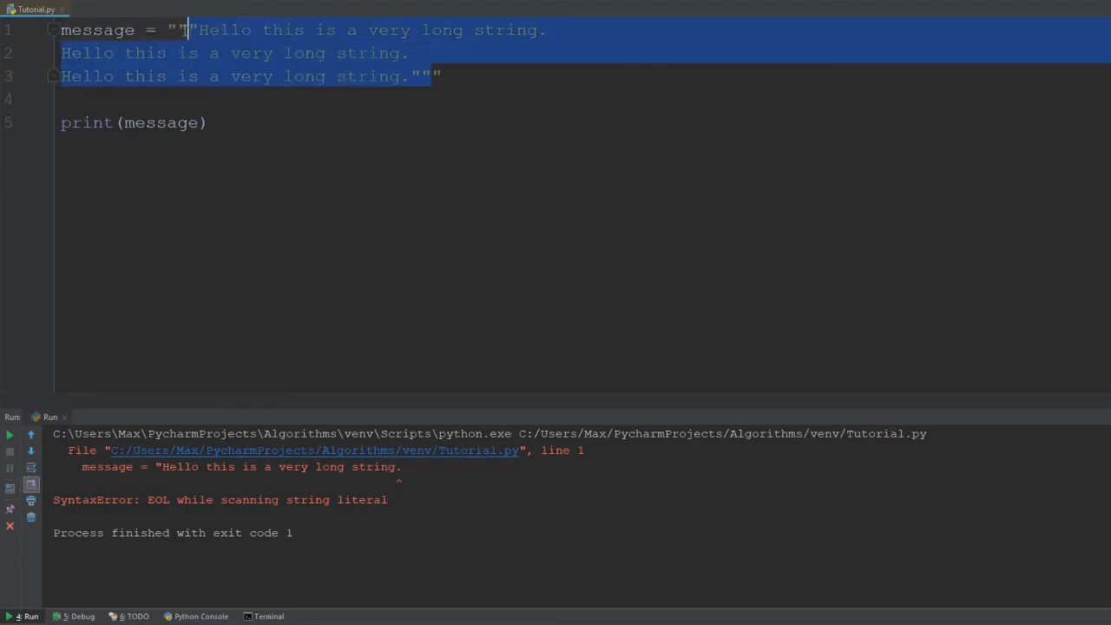
key("Delete")
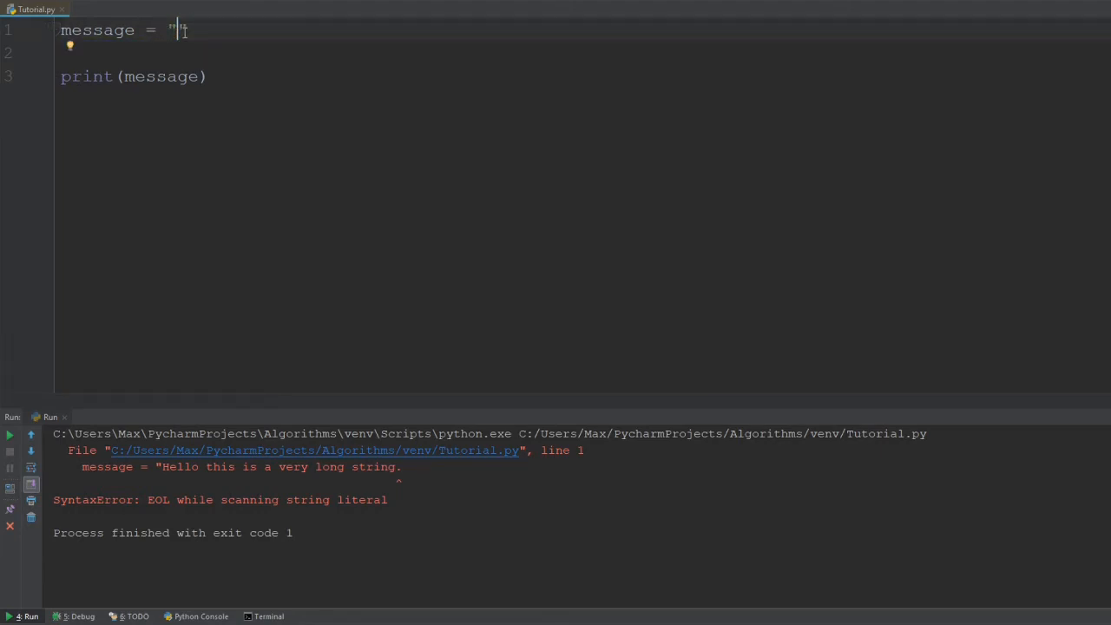
type("H")
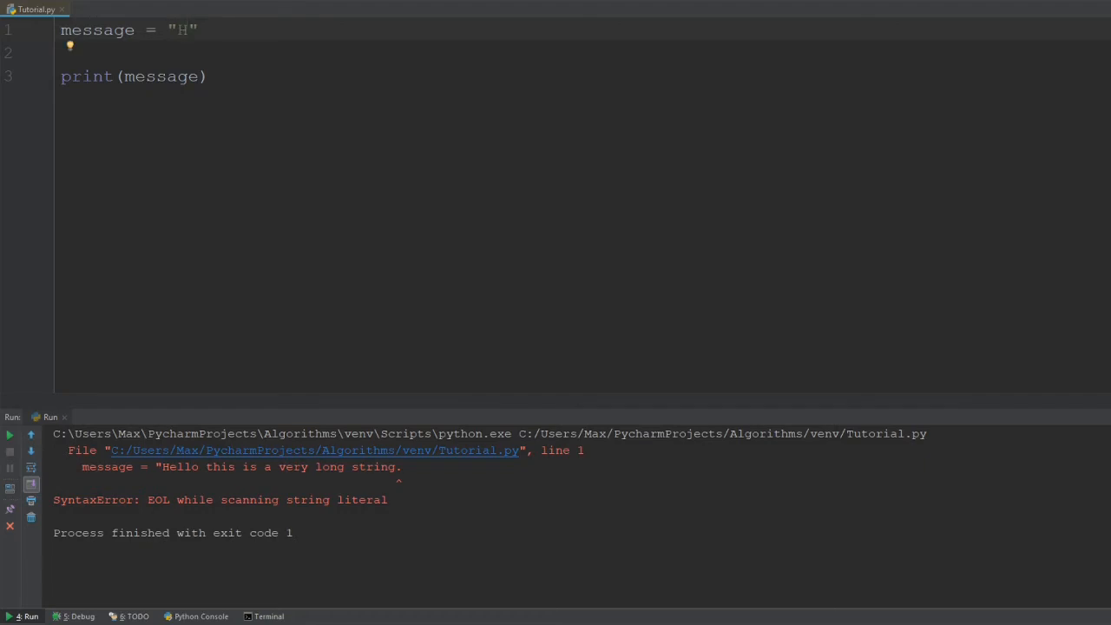
type("ello")
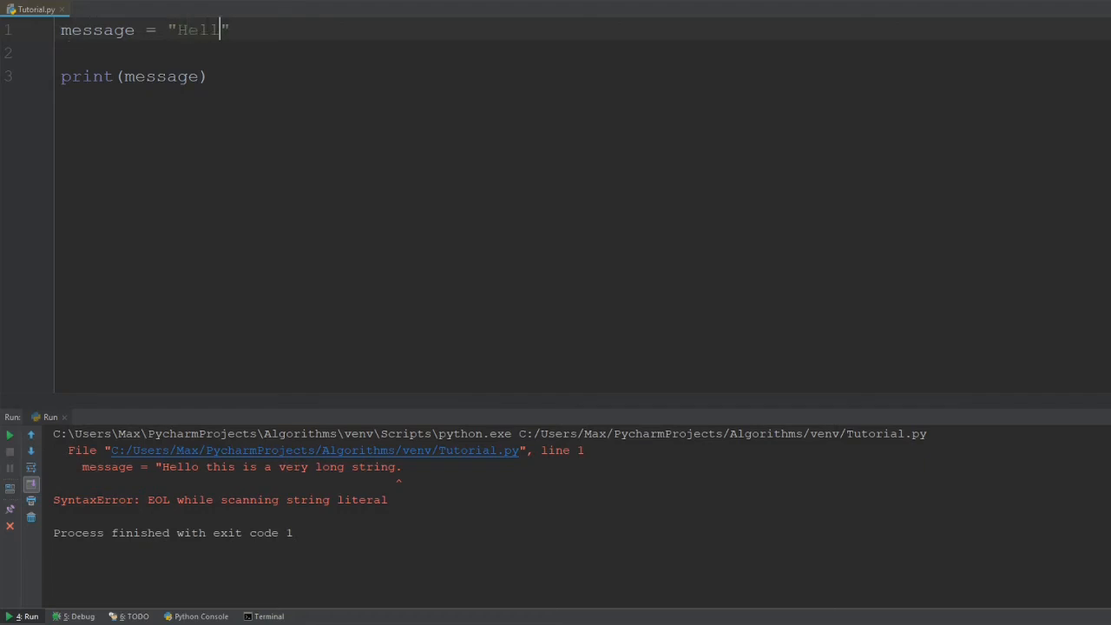
type("o")
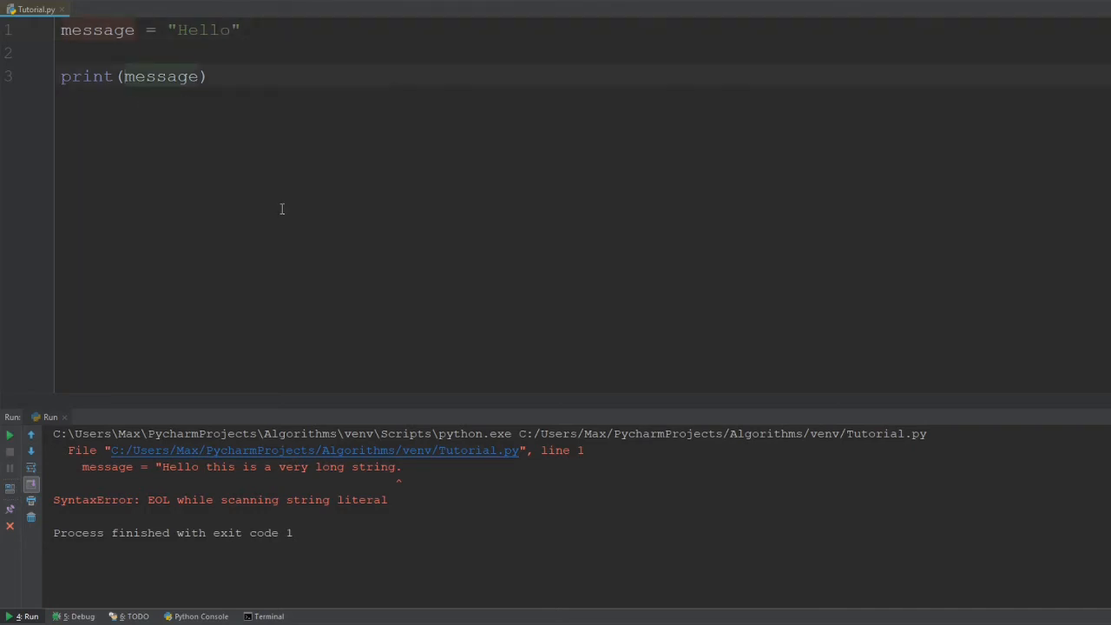
double_click(203, 30)
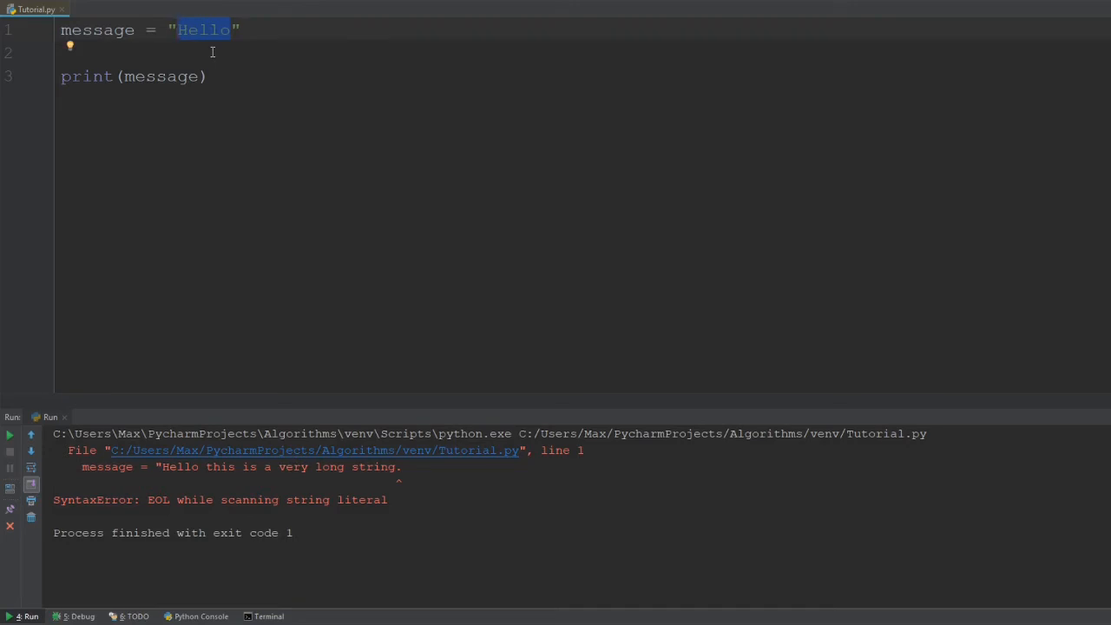
- Change the print line to print(len(message))
left_click(124, 77)
type("l")
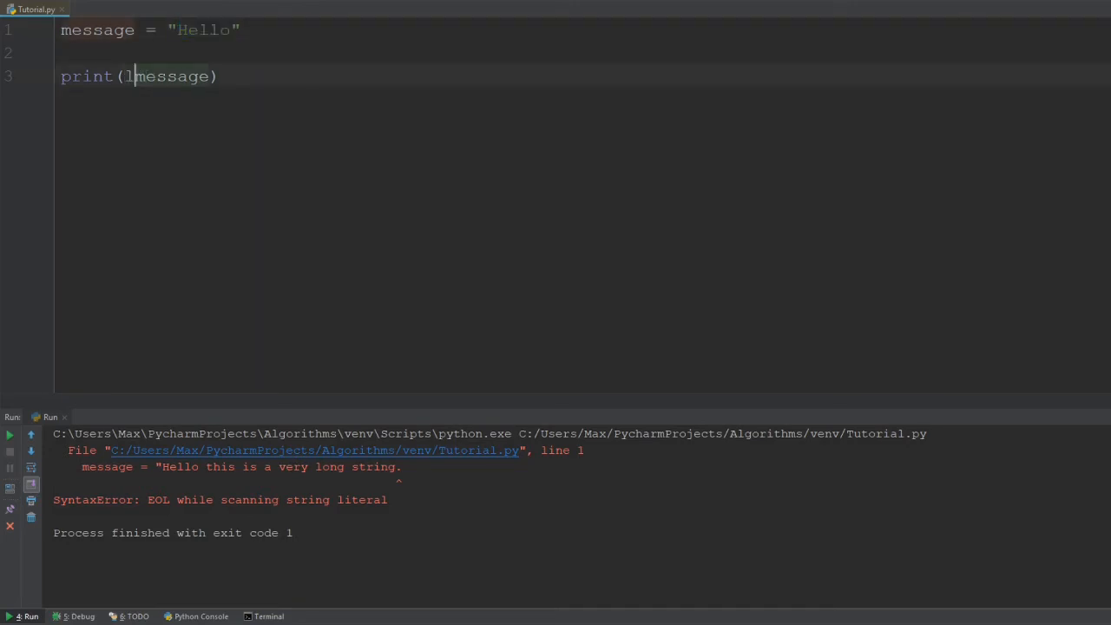
type("en(")
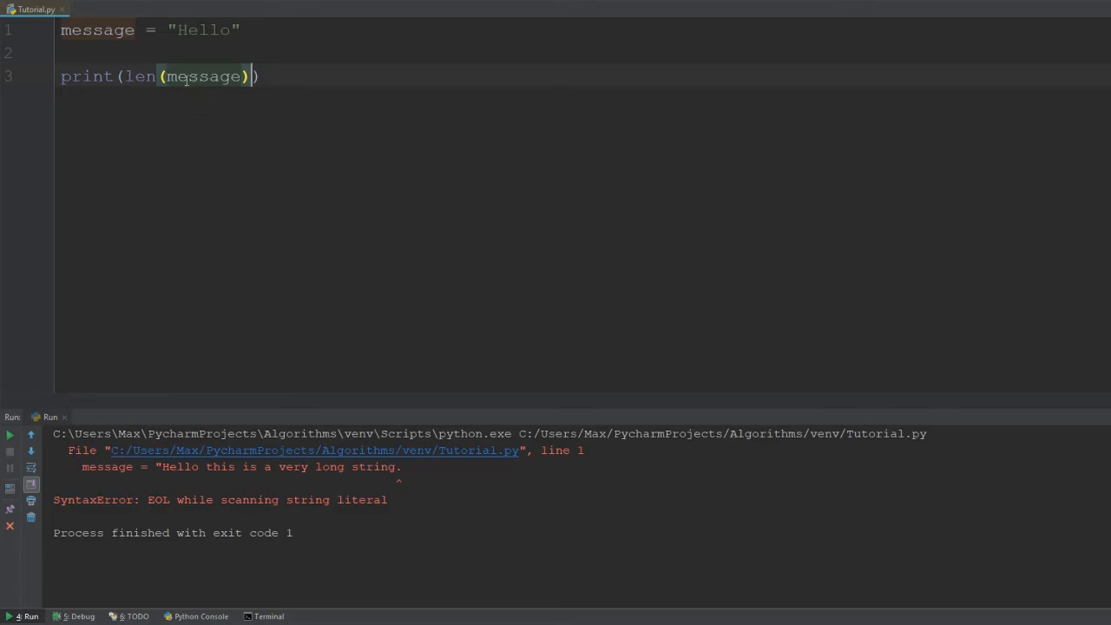
double_click(203, 76)
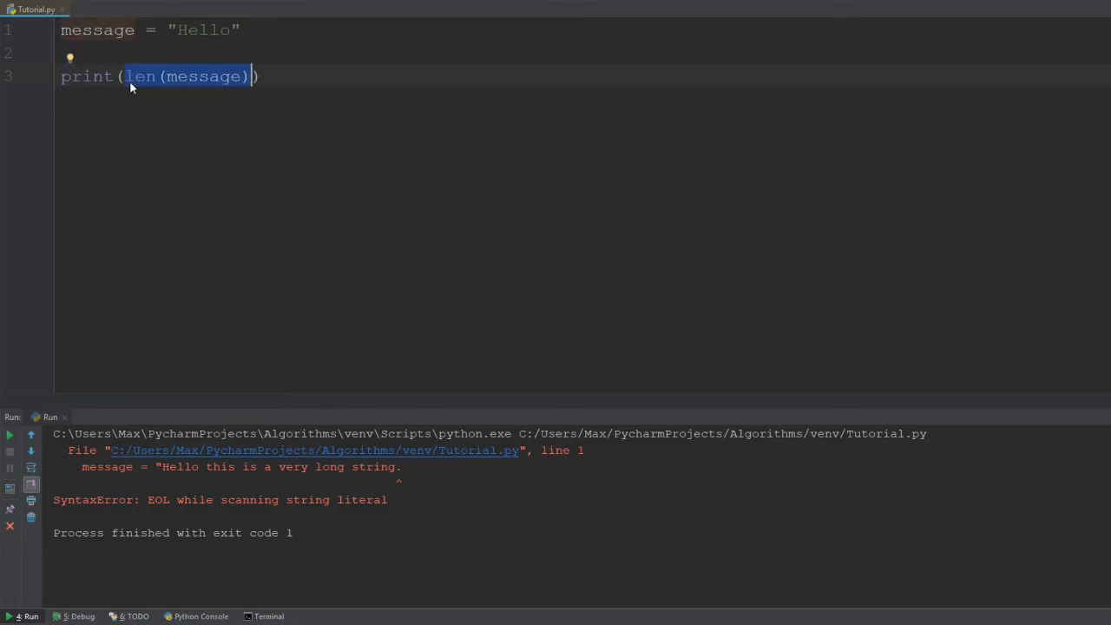
- Run to get length 5, change message to "Hello Hello", and rerun to get 11
left_click(186, 30)
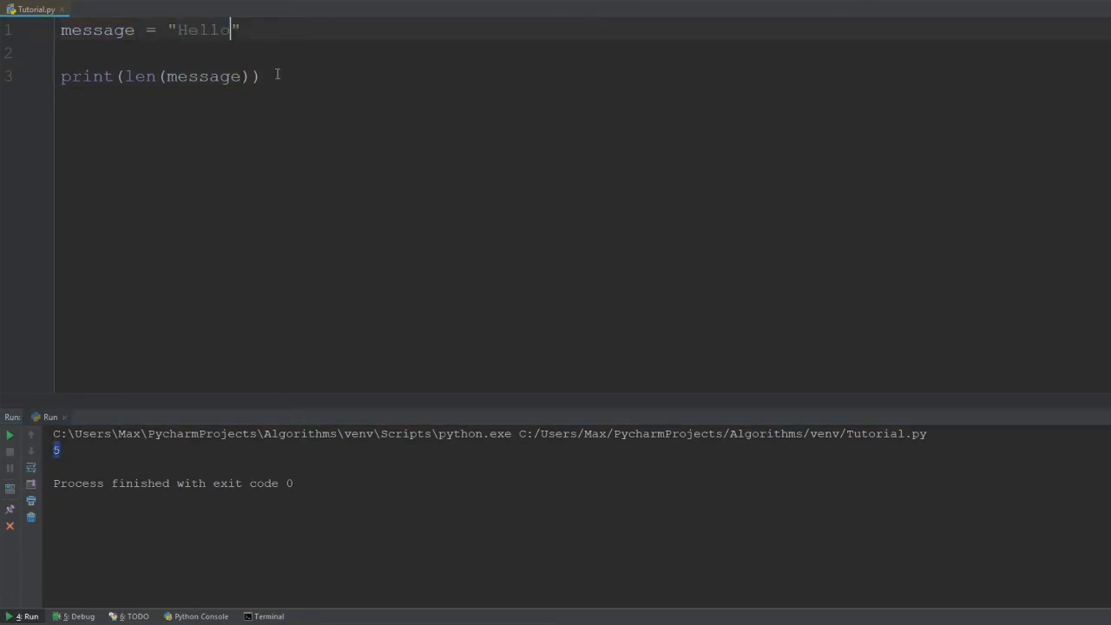
type("Hello")
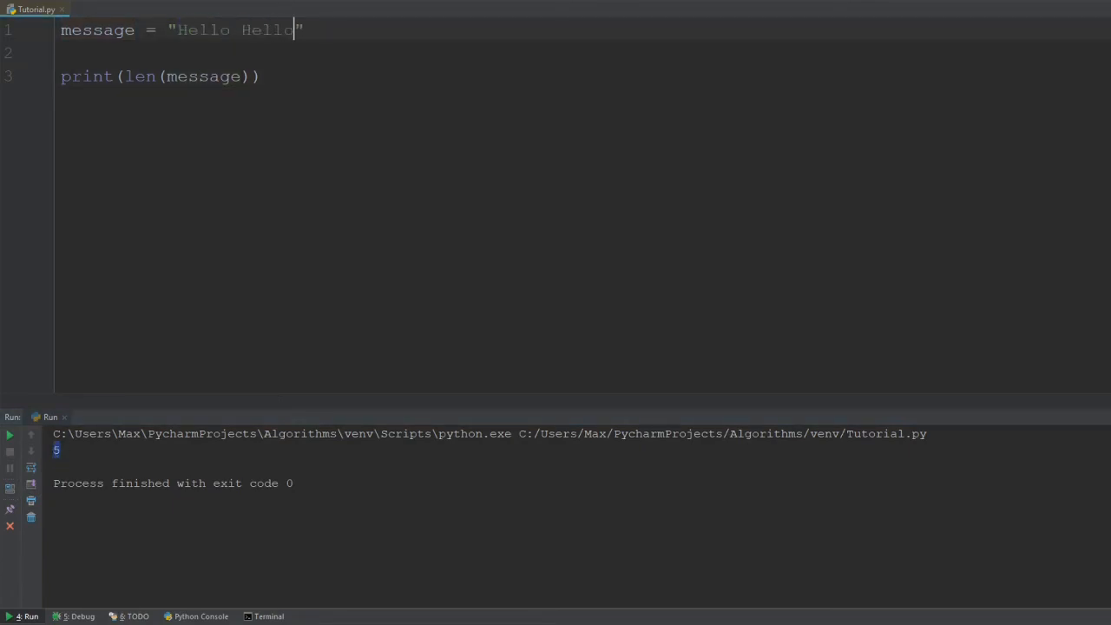
left_click(9, 434)
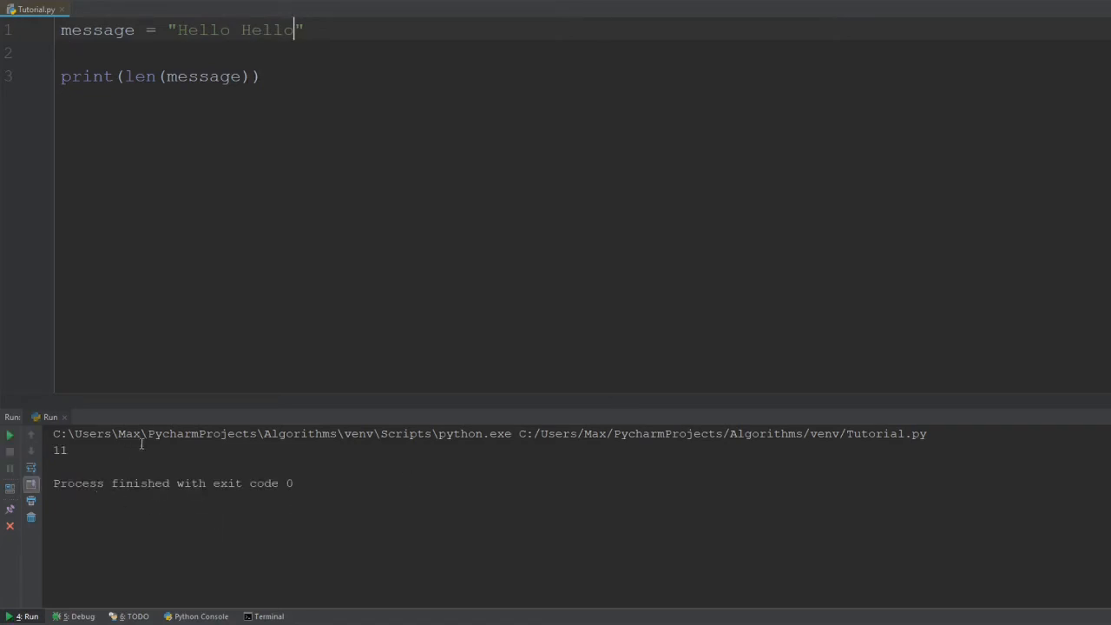
double_click(271, 29)
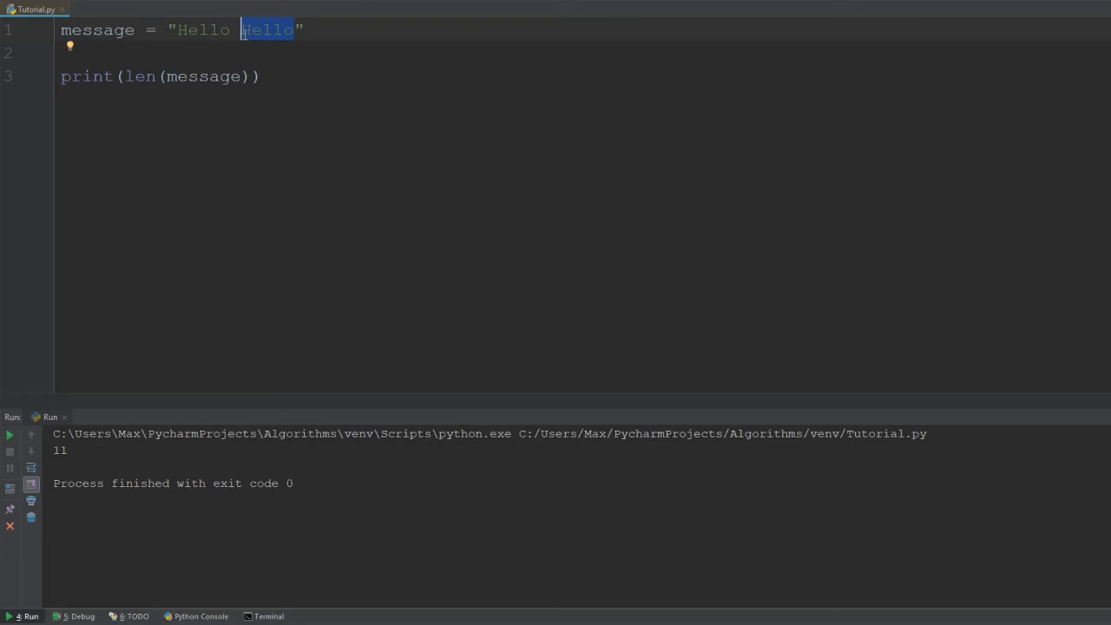
double_click(202, 30)
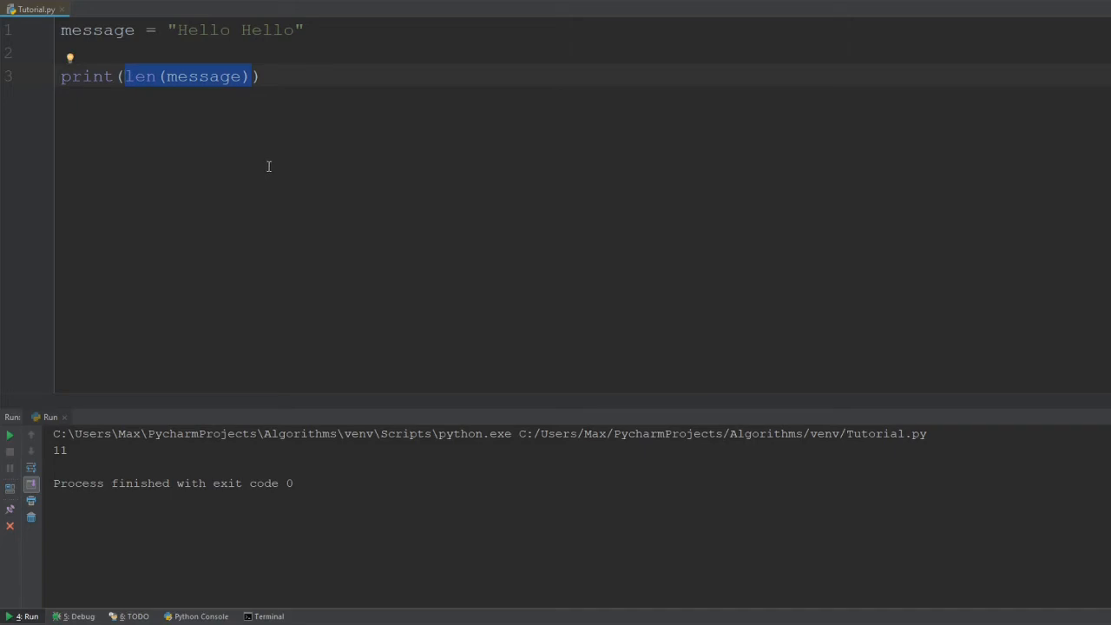
- Replace len(message) with message[1] in print and run to output e
key("Delete")
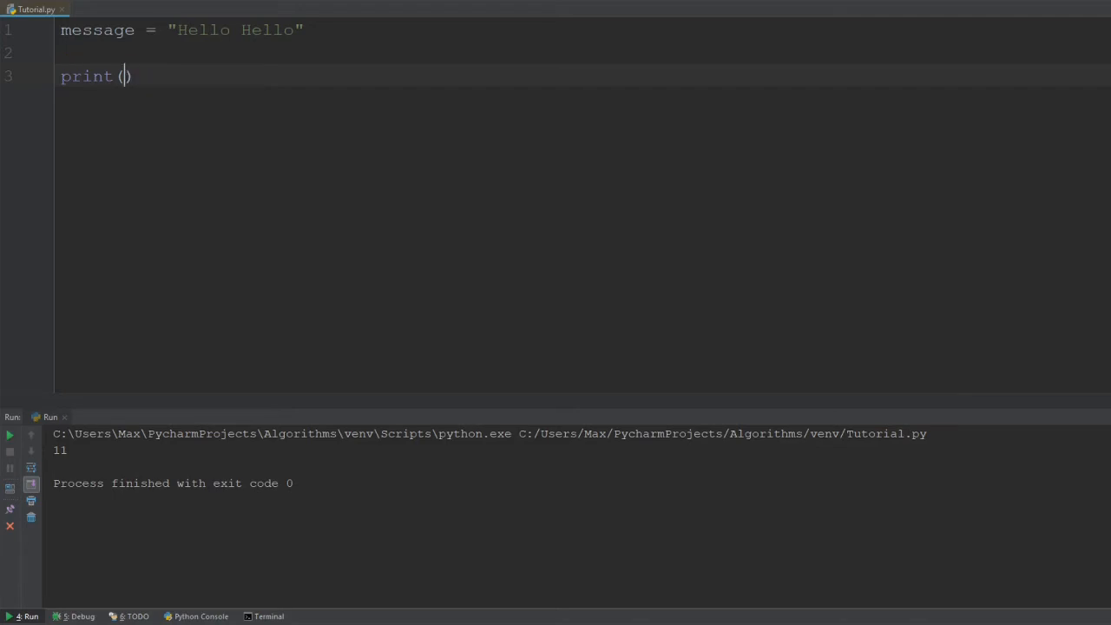
mouse_move(159, 164)
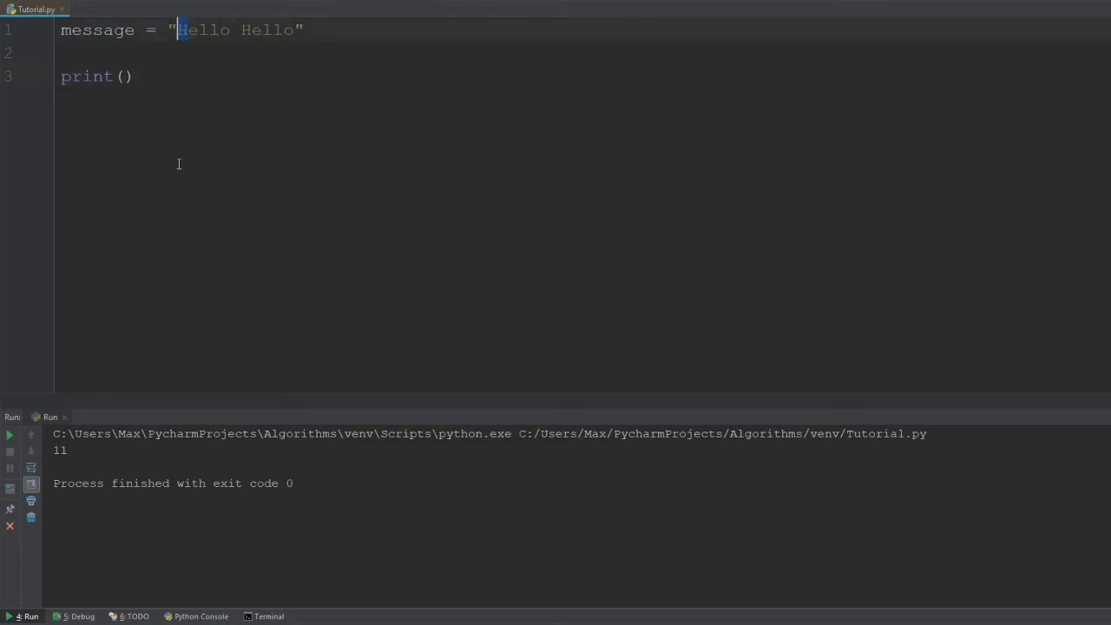
left_click(127, 76)
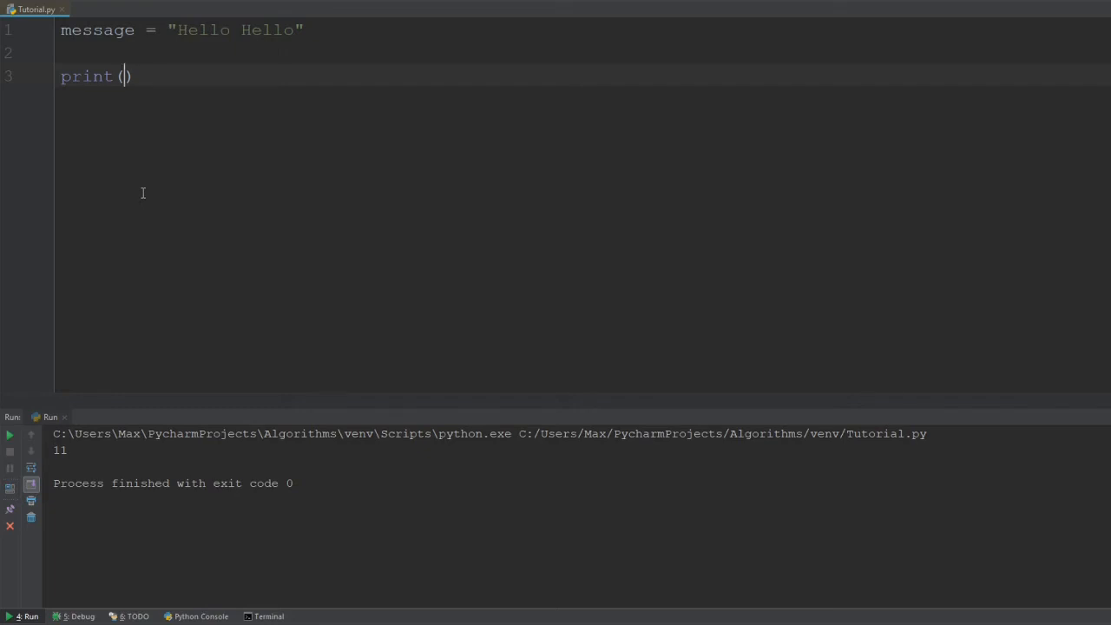
type("message")
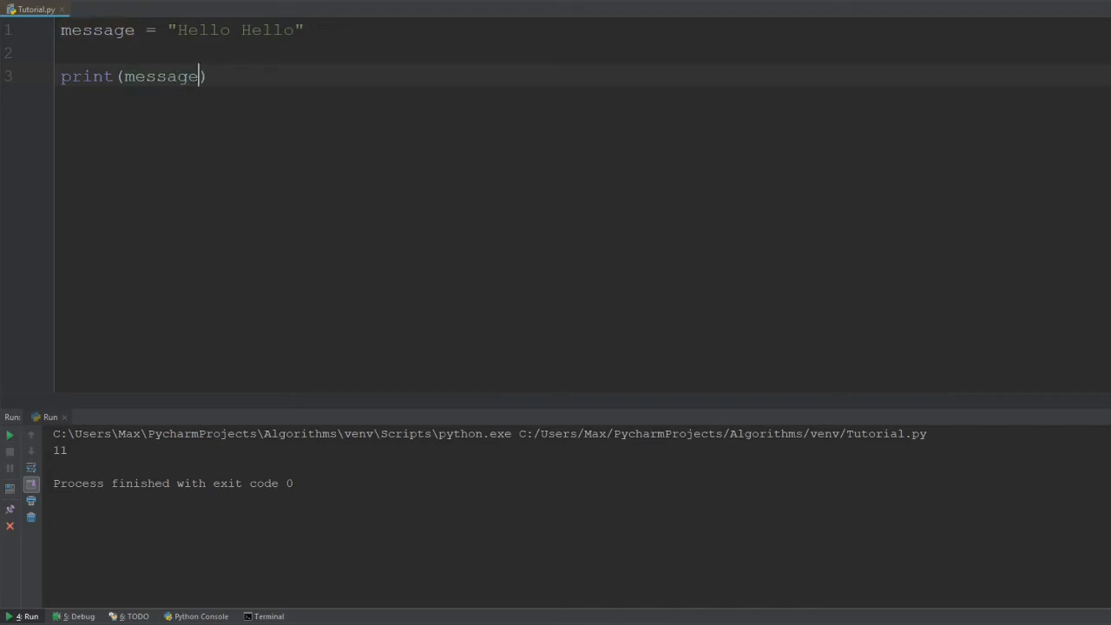
type("[")
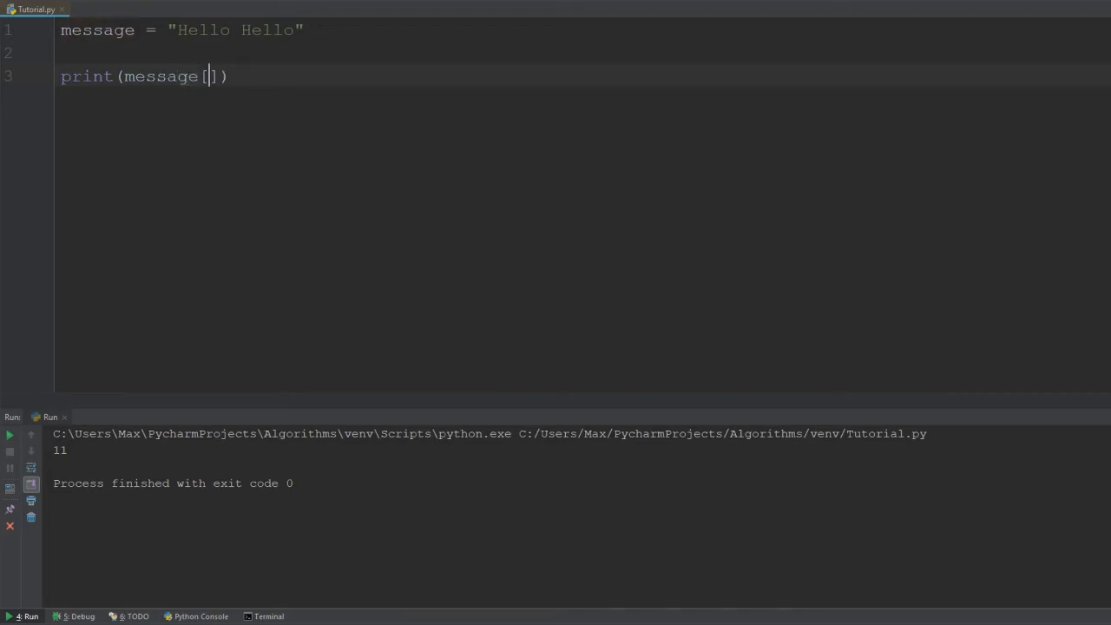
type("1")
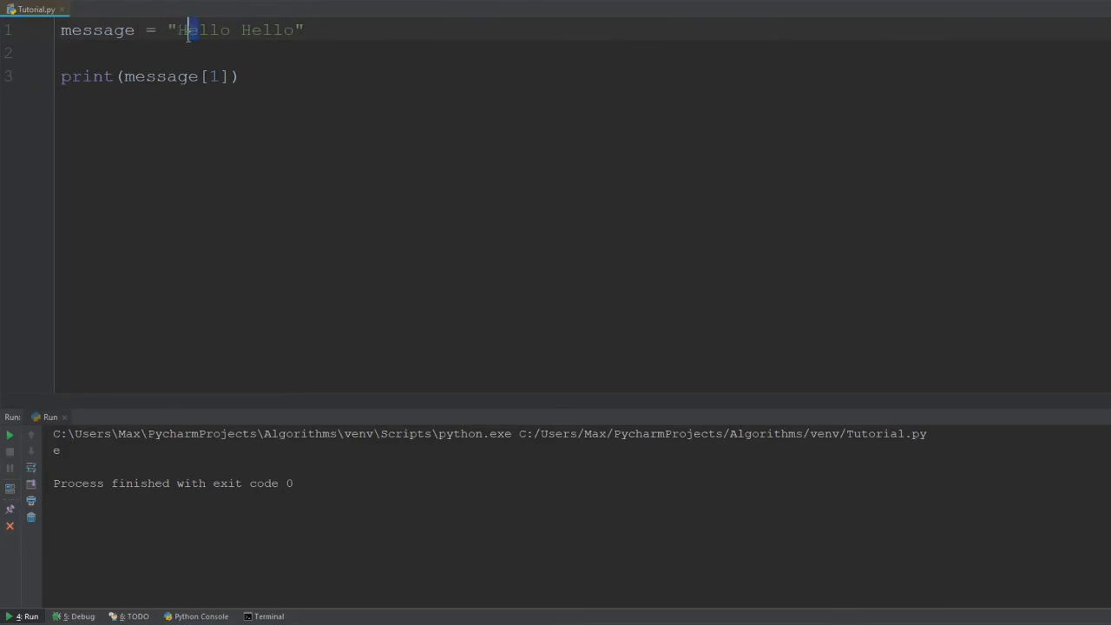
left_click(210, 77)
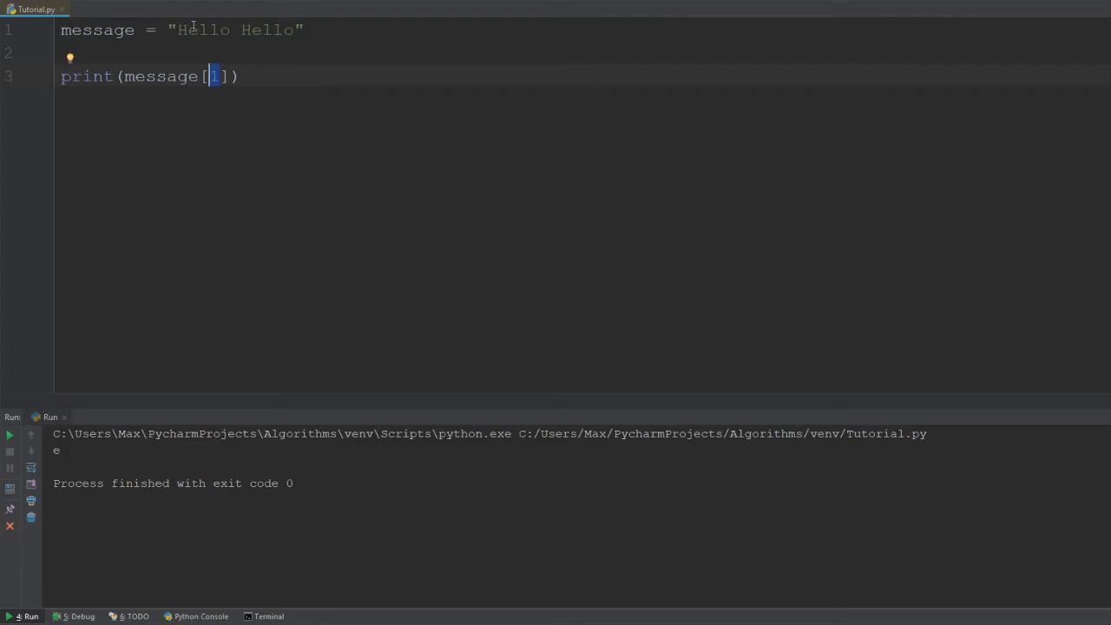
- Change message[1] to message[0] so the run prints the first character, H
type("0")
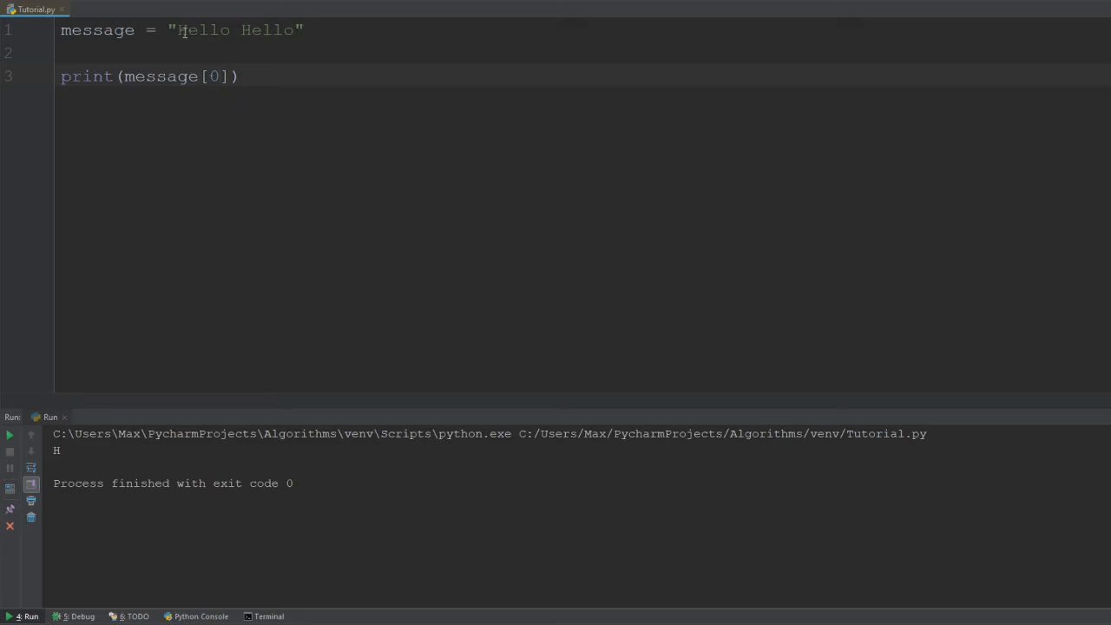
double_click(201, 29)
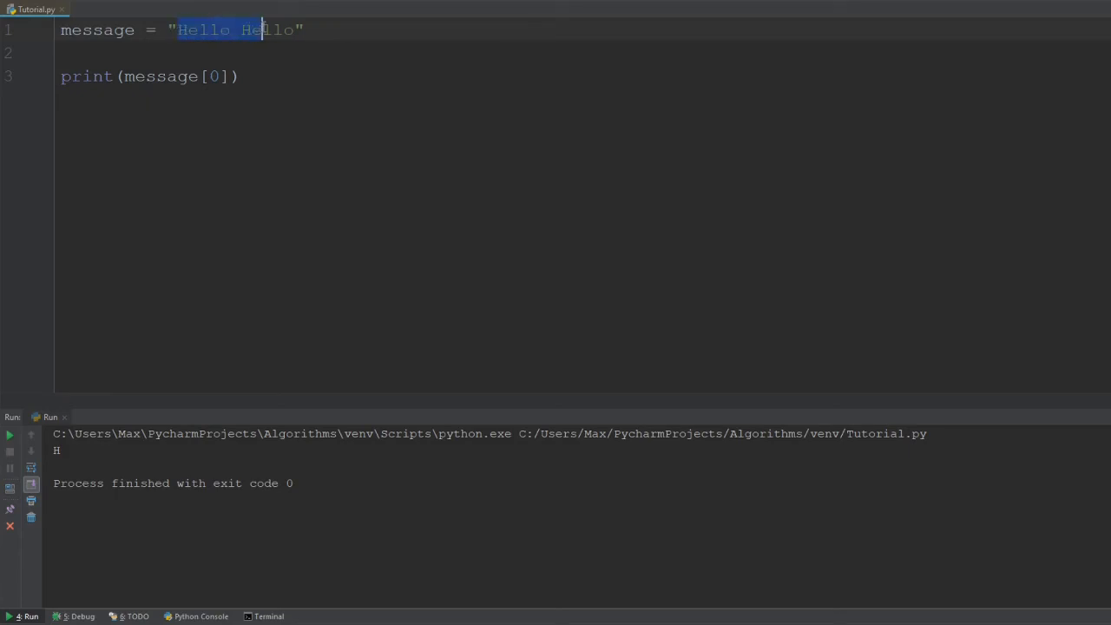
- Turn the index into the slice message[0:5] so the output shows Hello
left_click(61, 52)
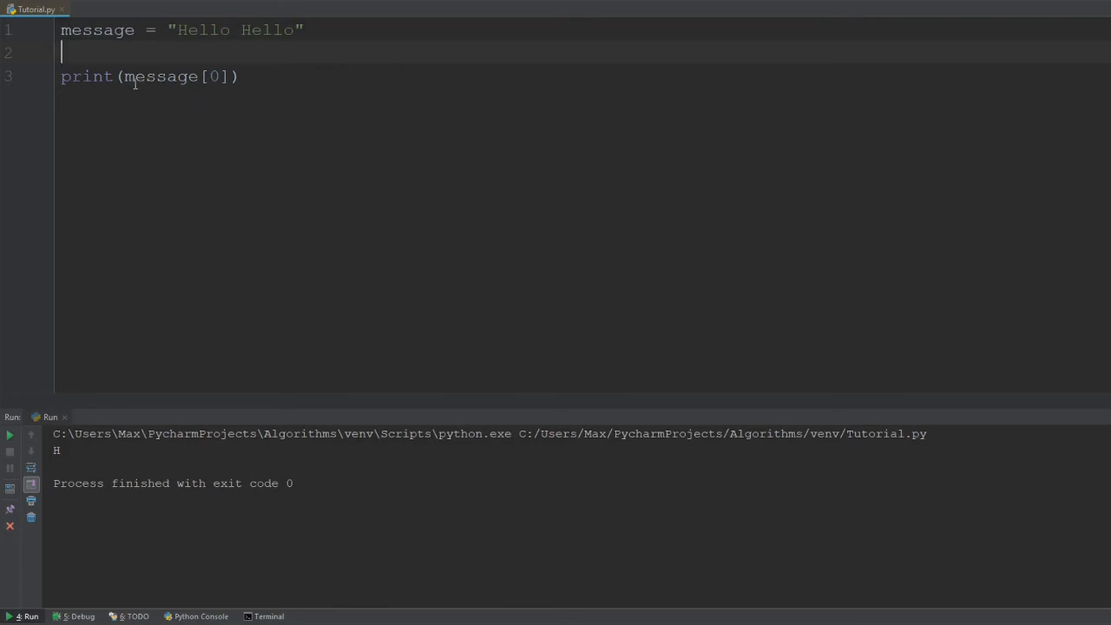
mouse_move(134, 76)
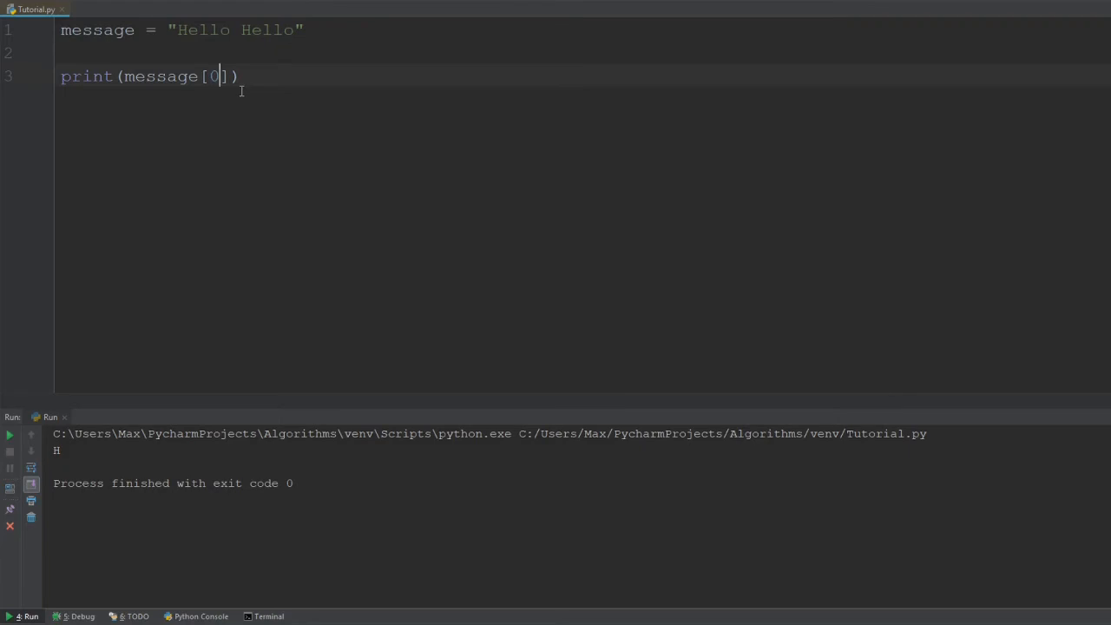
type(":")
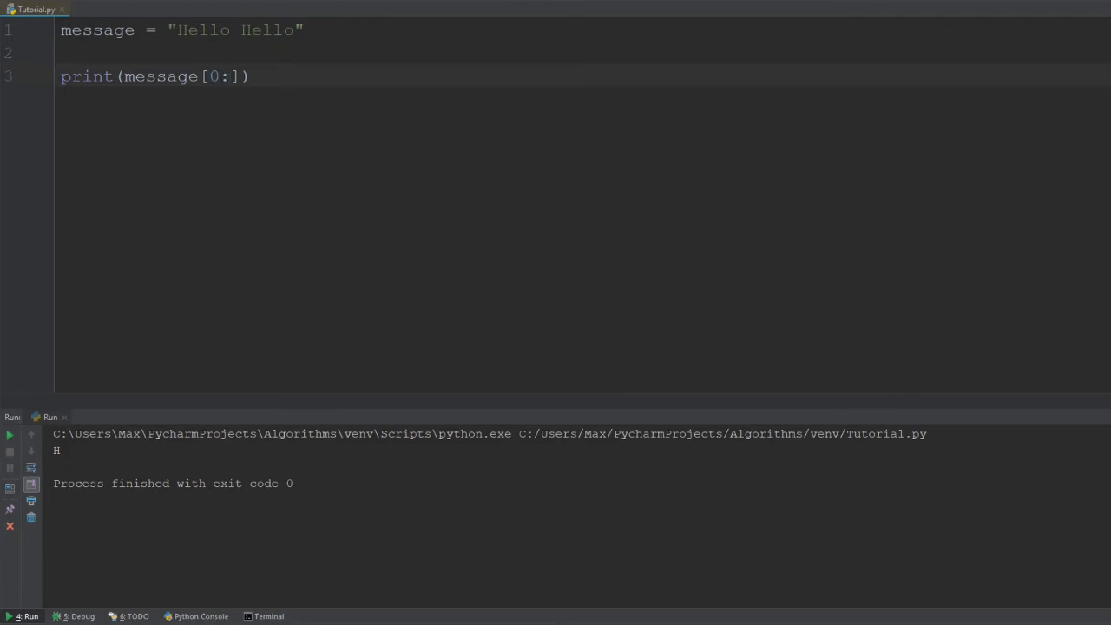
type("5")
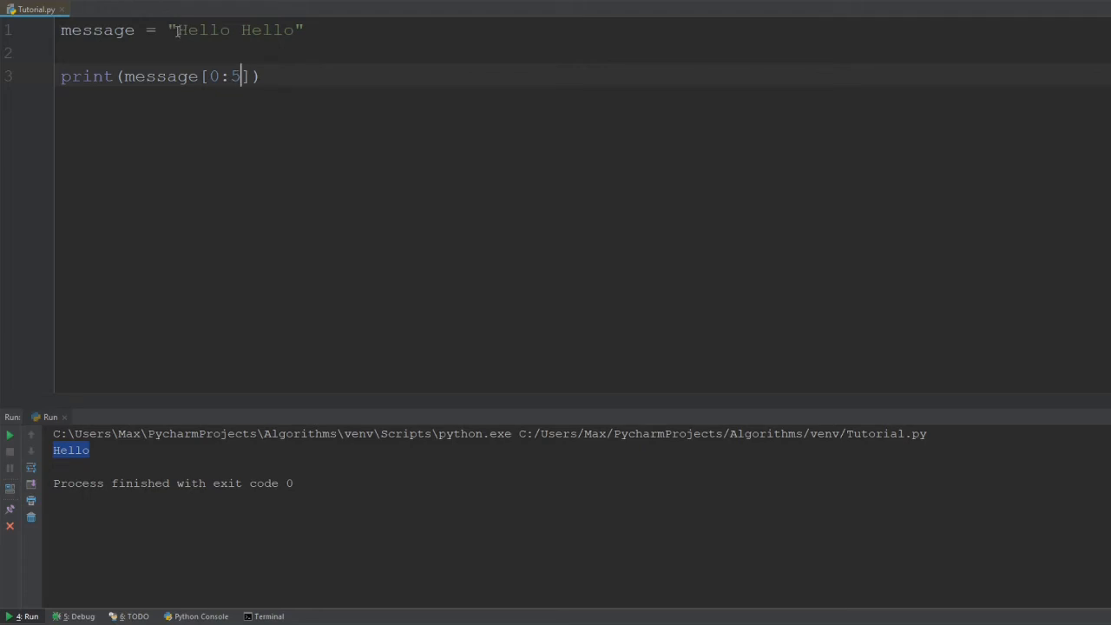
- Highlight the sliced Hello, then delete and retype the slice's start index 0
left_click(182, 30)
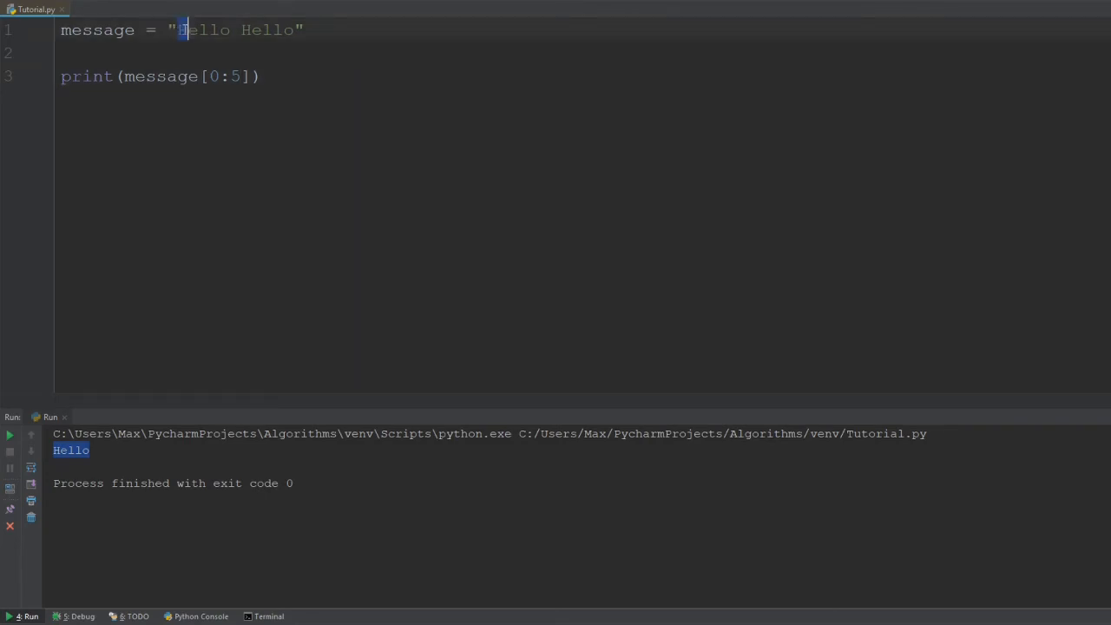
double_click(204, 30)
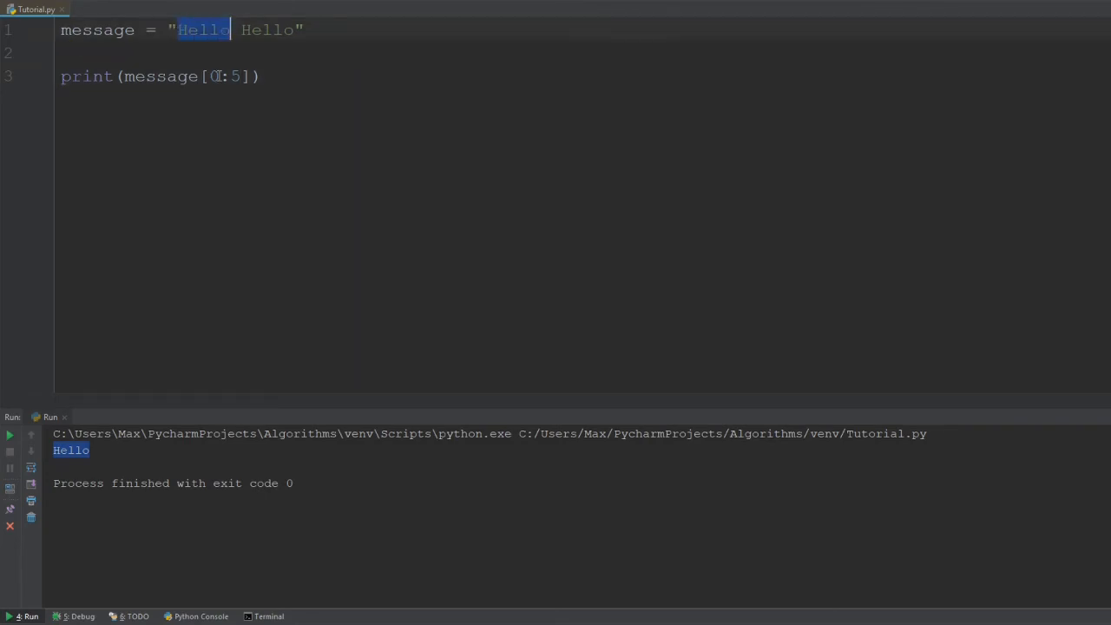
left_click(217, 76)
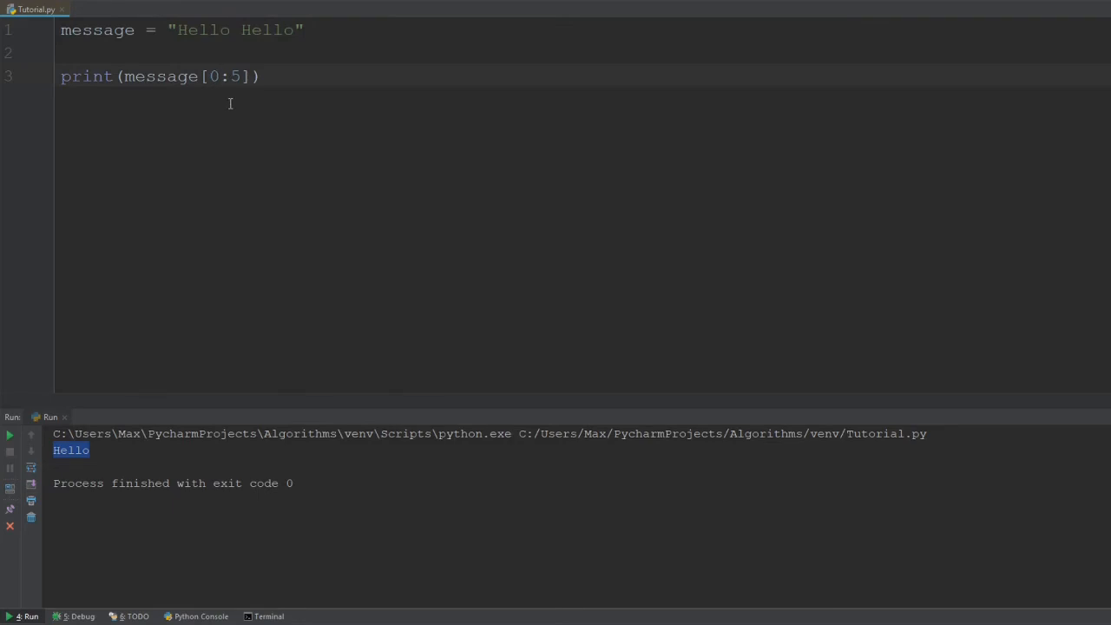
key("Backspace")
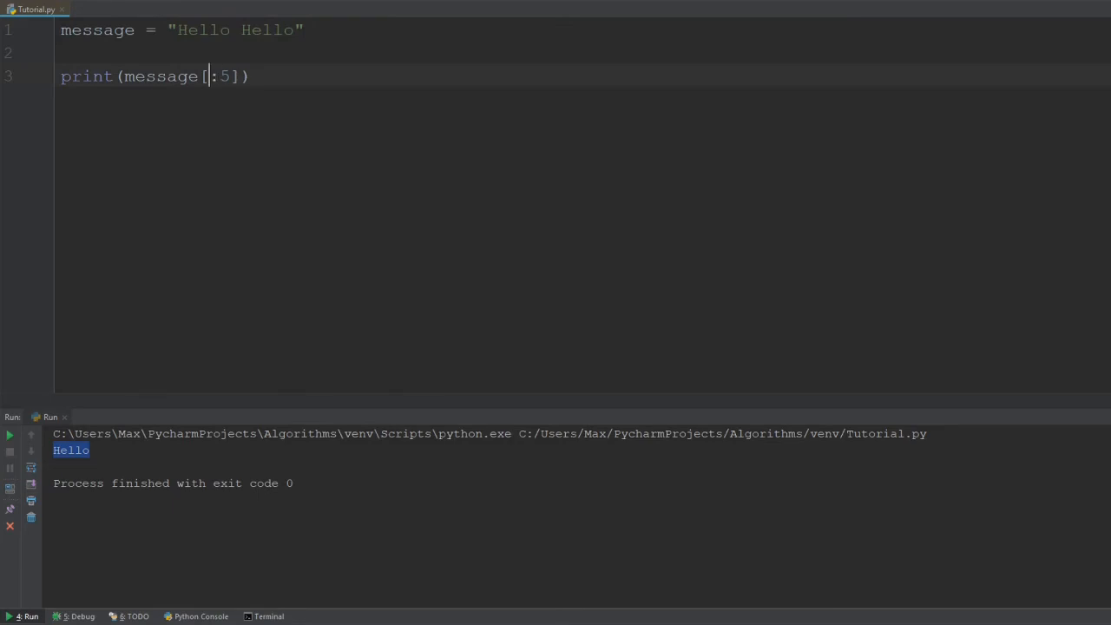
left_click(9, 435)
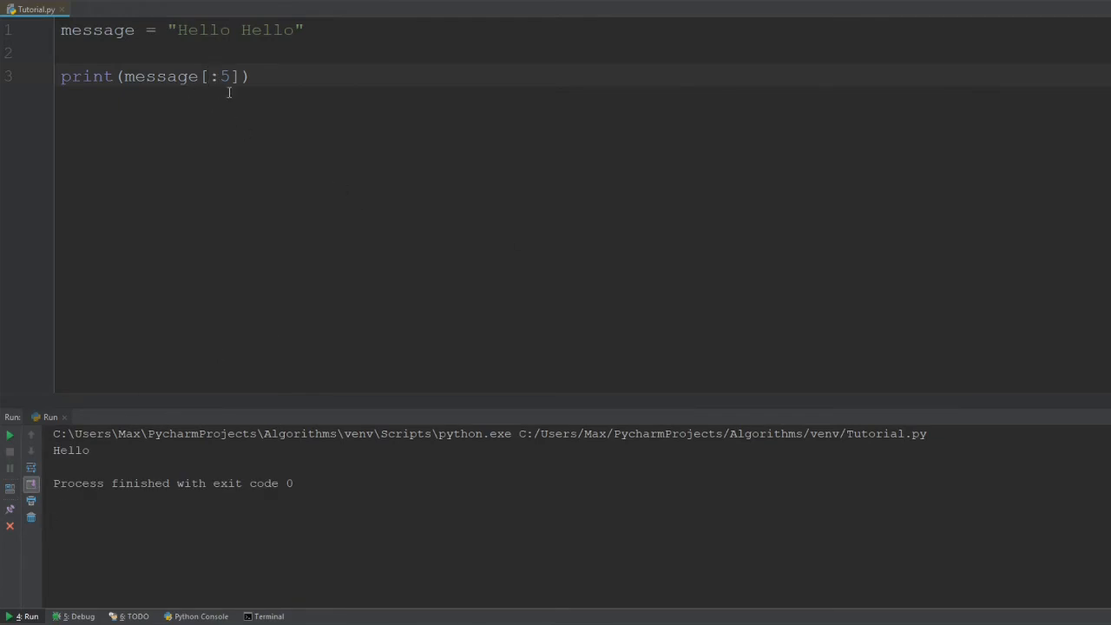
type("0")
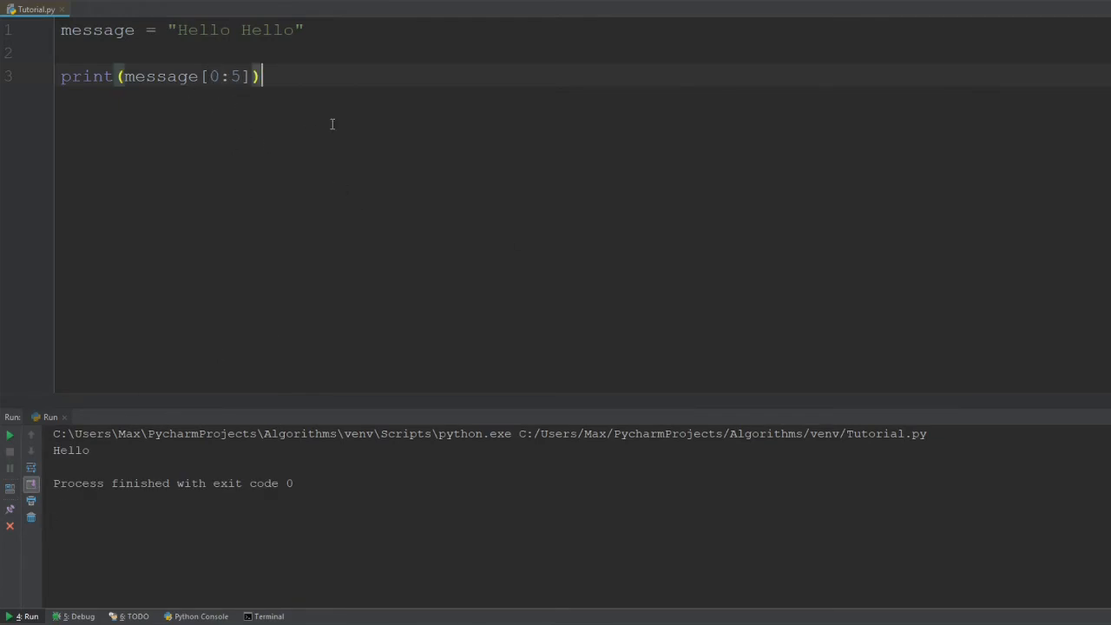
mouse_move(256, 138)
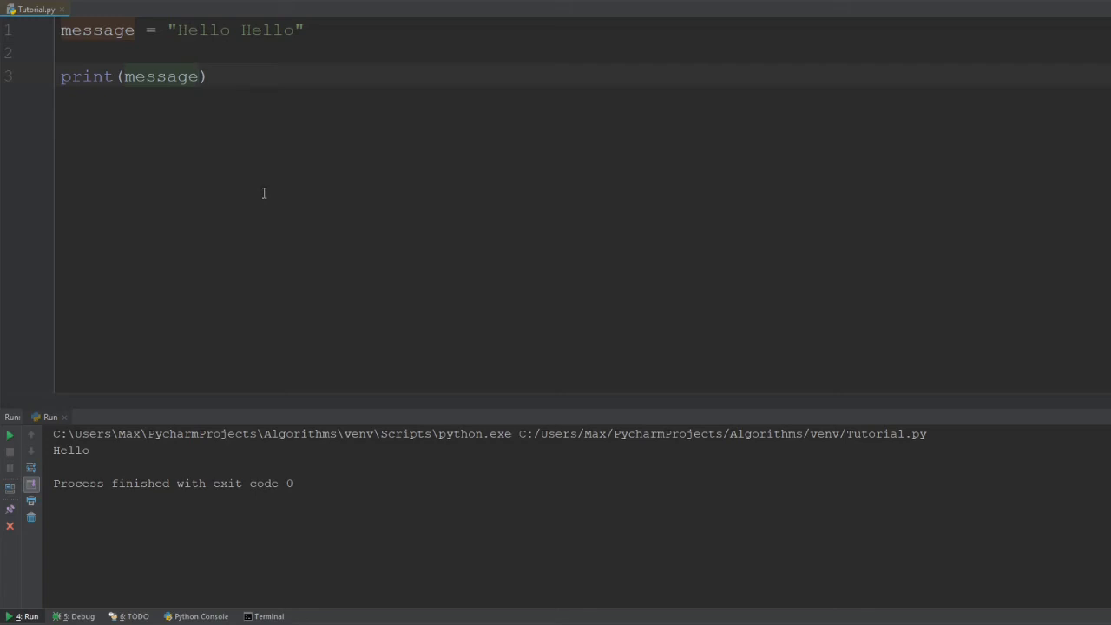
- Append .upper() to message in print so the output reads HELLO HELLO
type(".u")
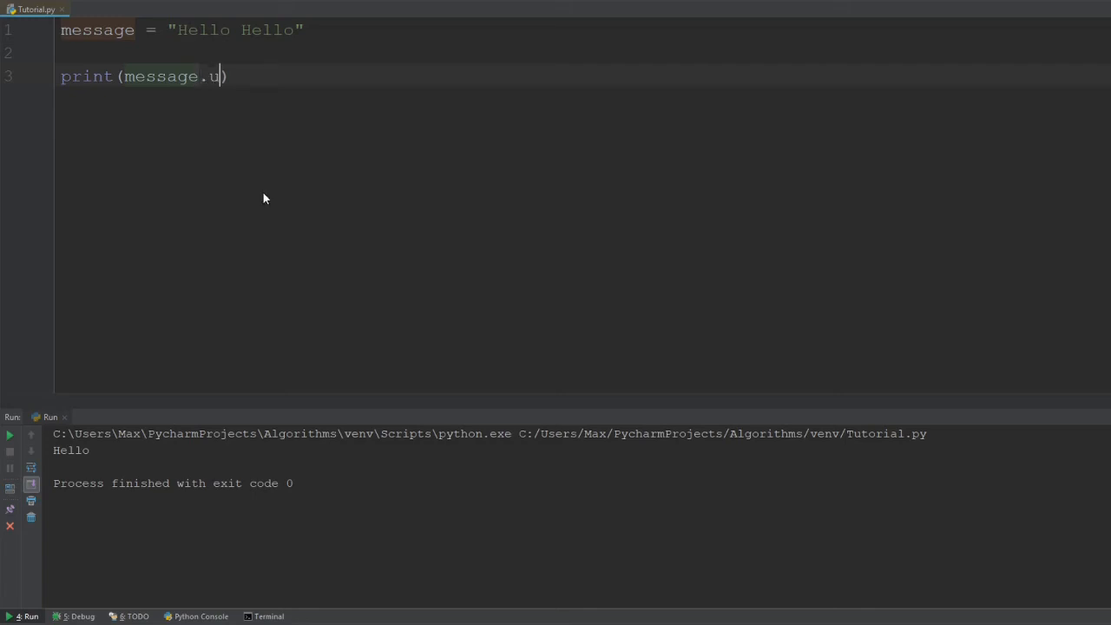
type("pper")
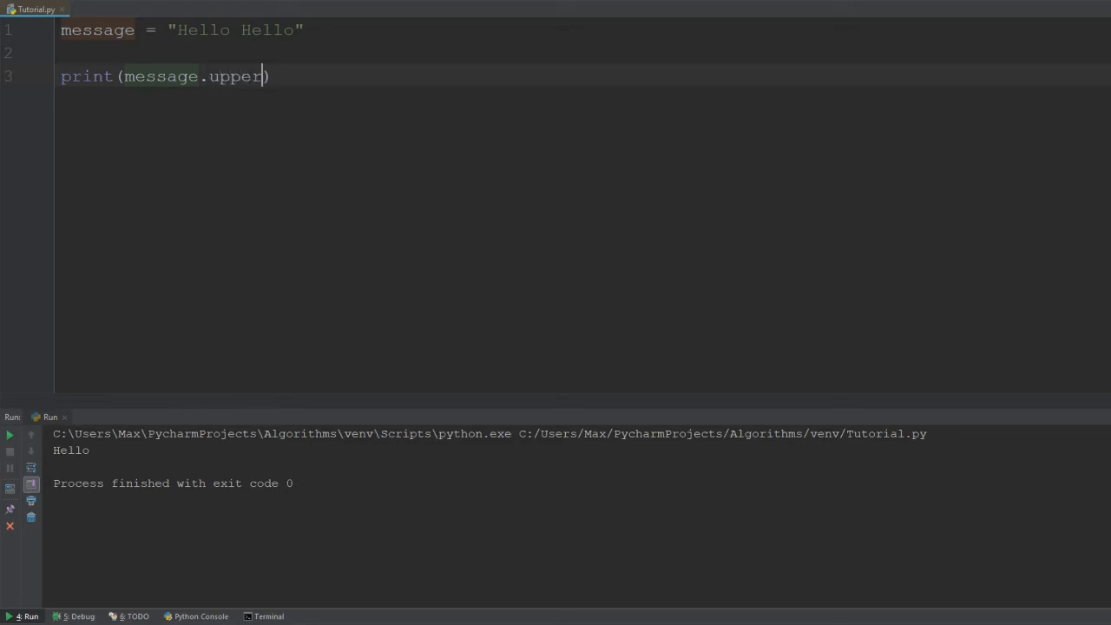
type("()")
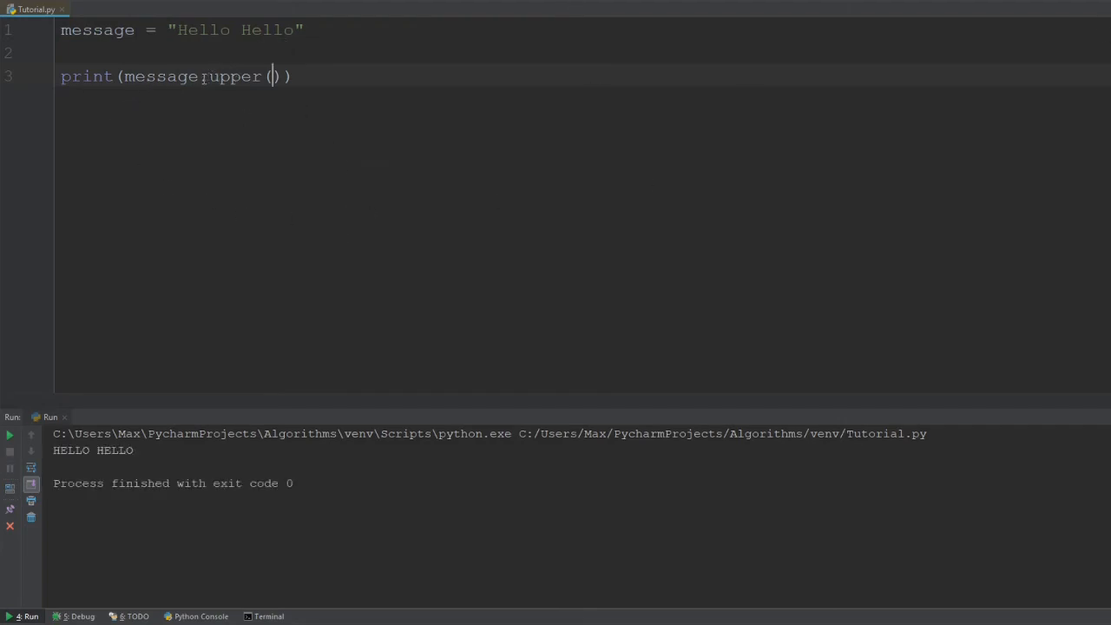
double_click(165, 76)
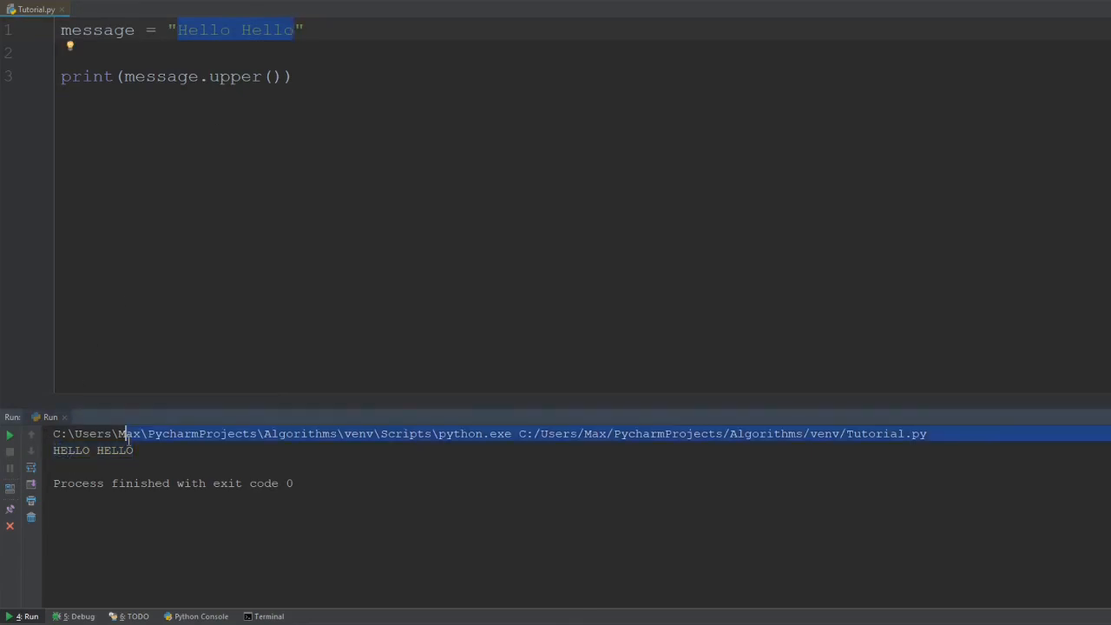
left_click(293, 76)
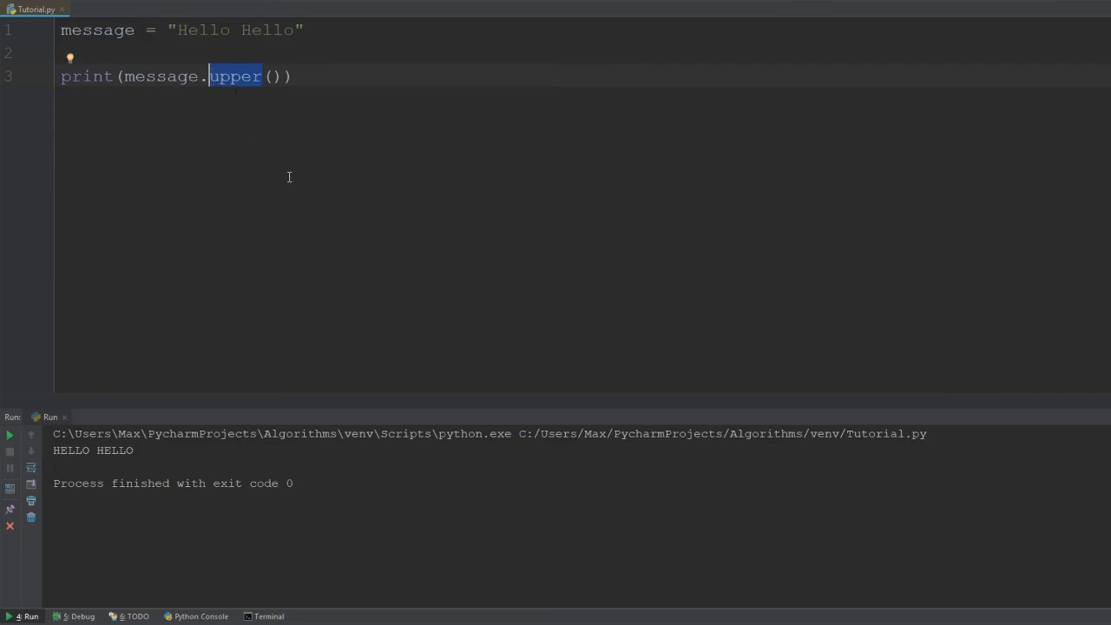
- Replace upper with lower so the script prints hello hello
type("l")
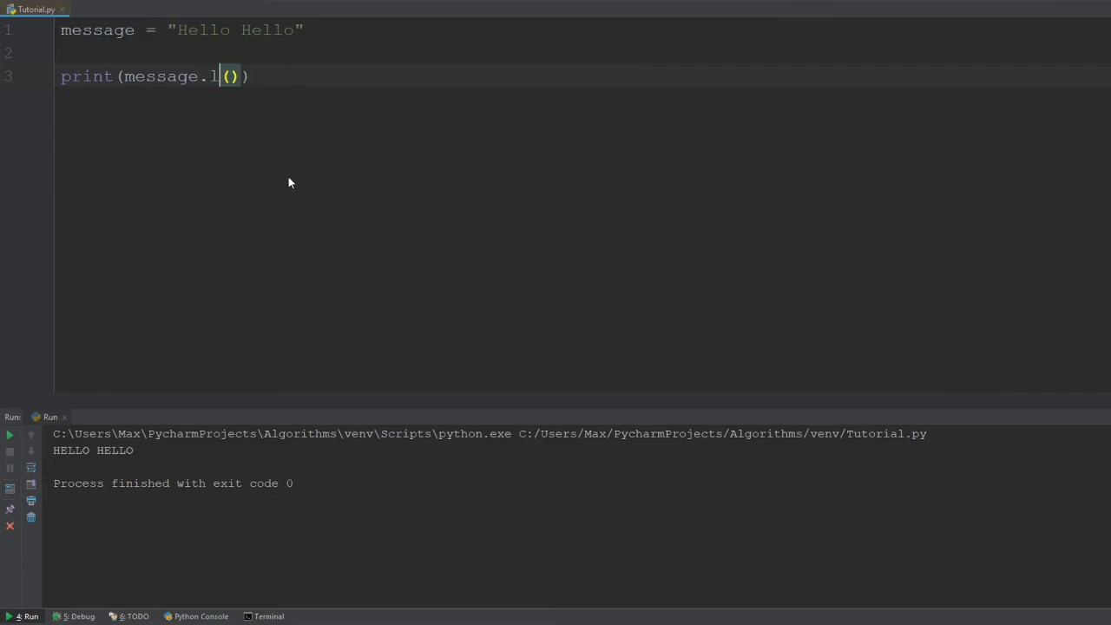
type("ower")
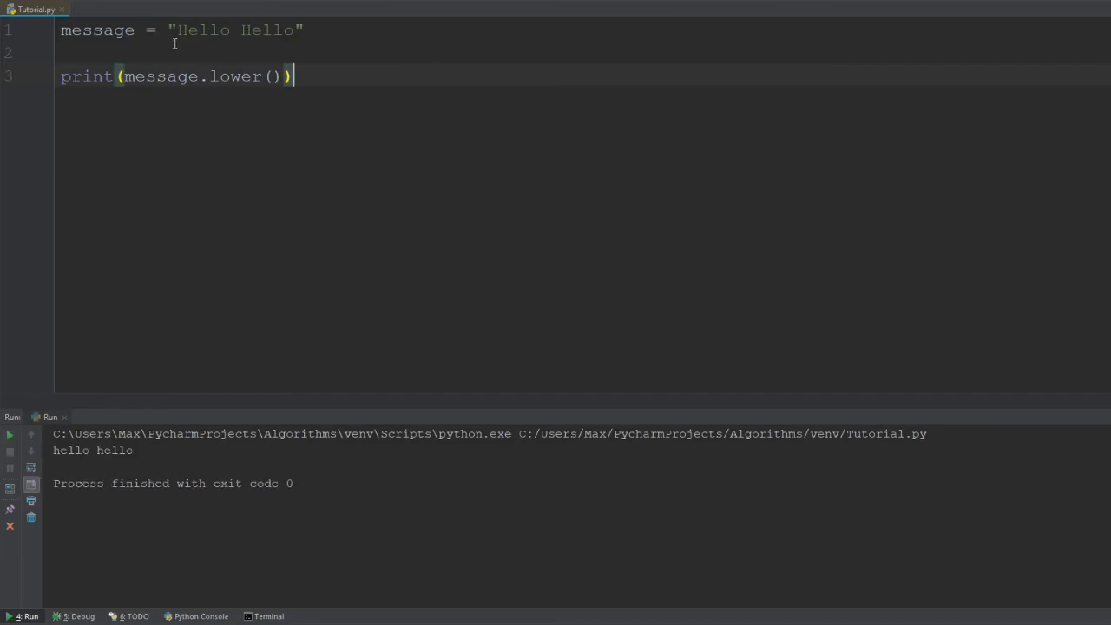
left_click(178, 29)
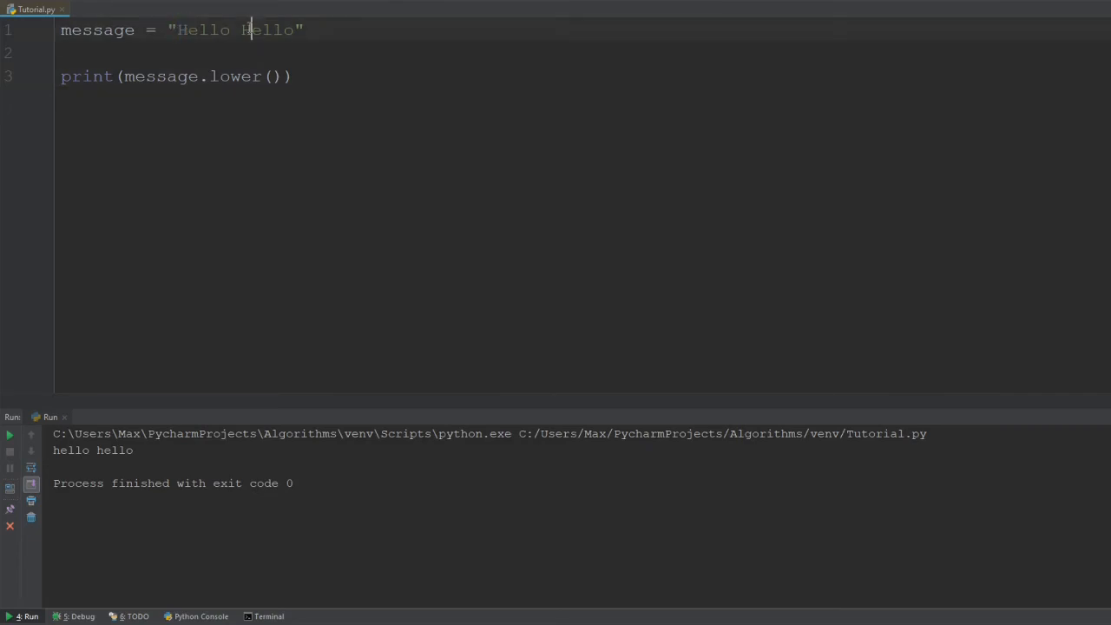
double_click(267, 29)
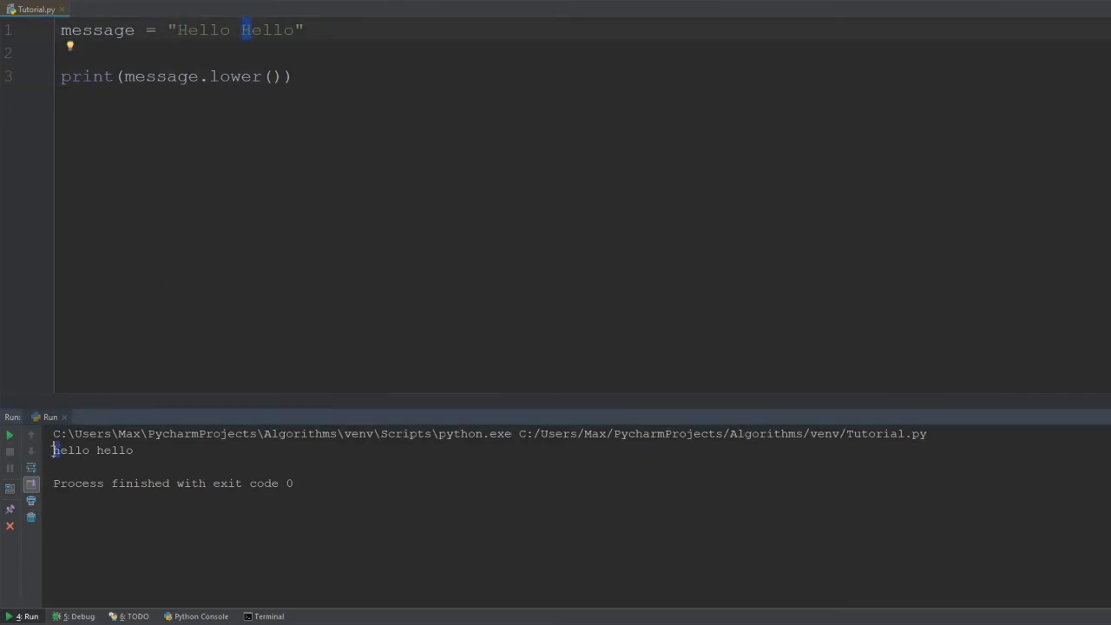
double_click(115, 449)
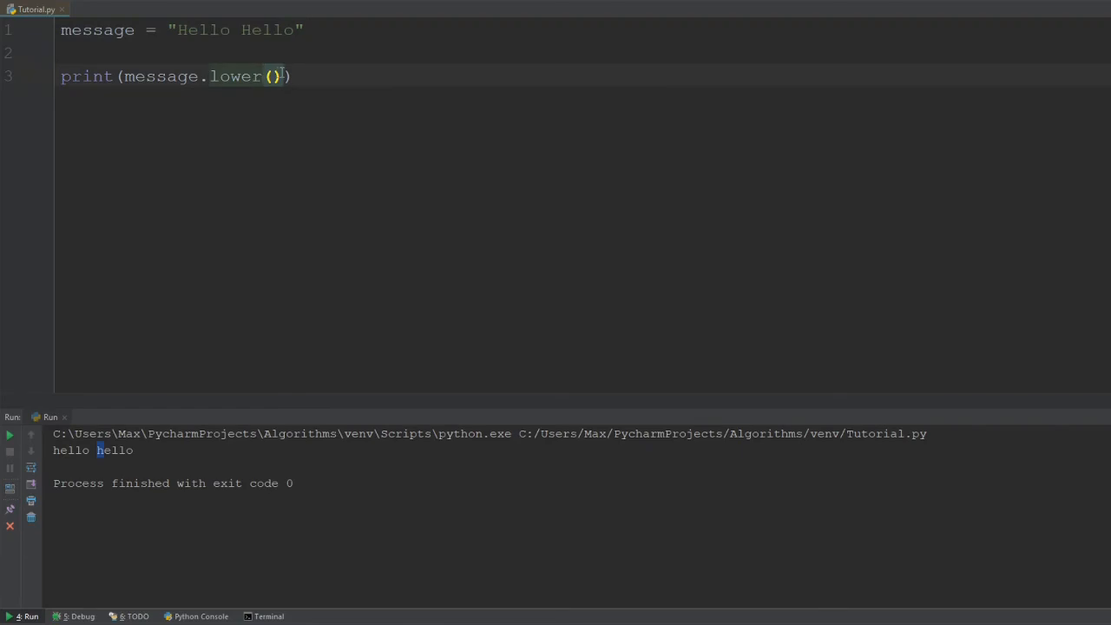
double_click(234, 76)
type("cou")
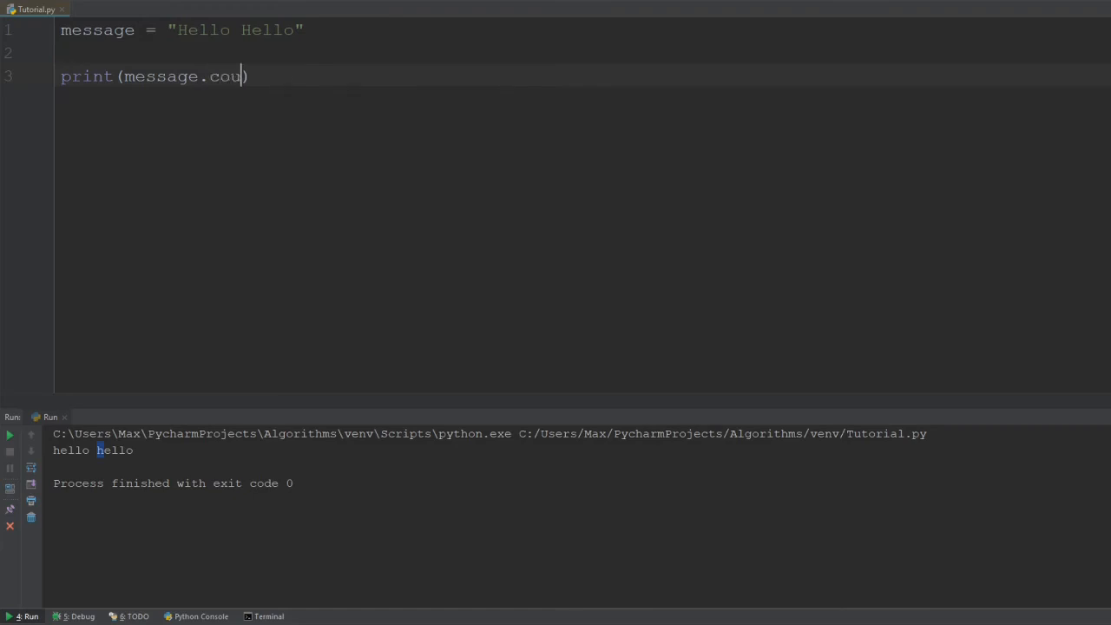
- Call message.count("o") in print, outputting 2 for the o's in Hello Hello
type("nt ()")
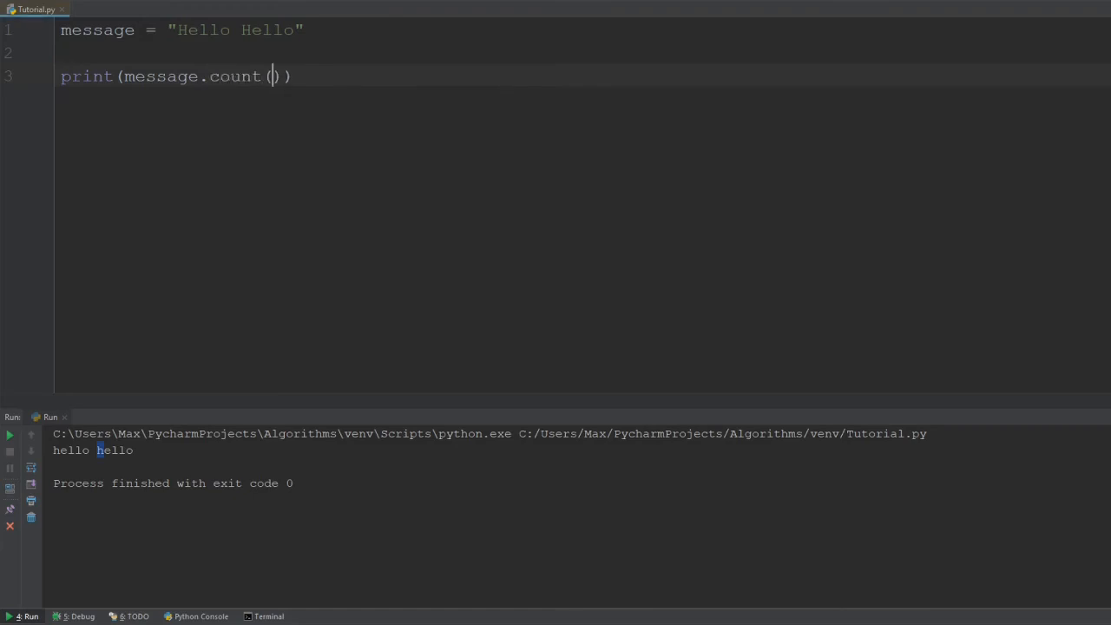
type("\"\"")
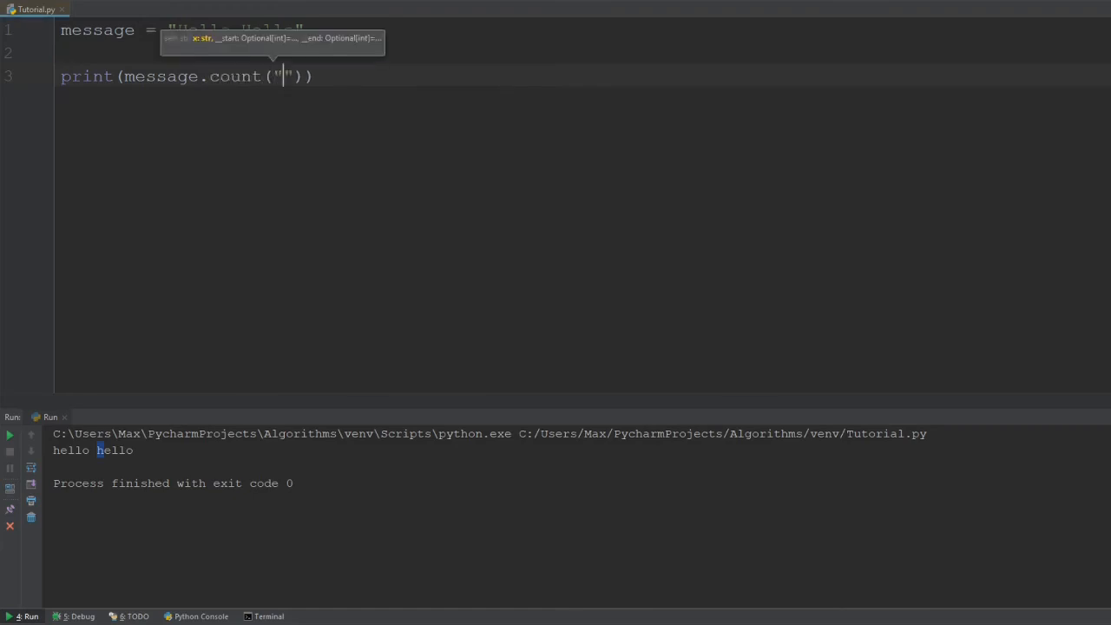
type("o")
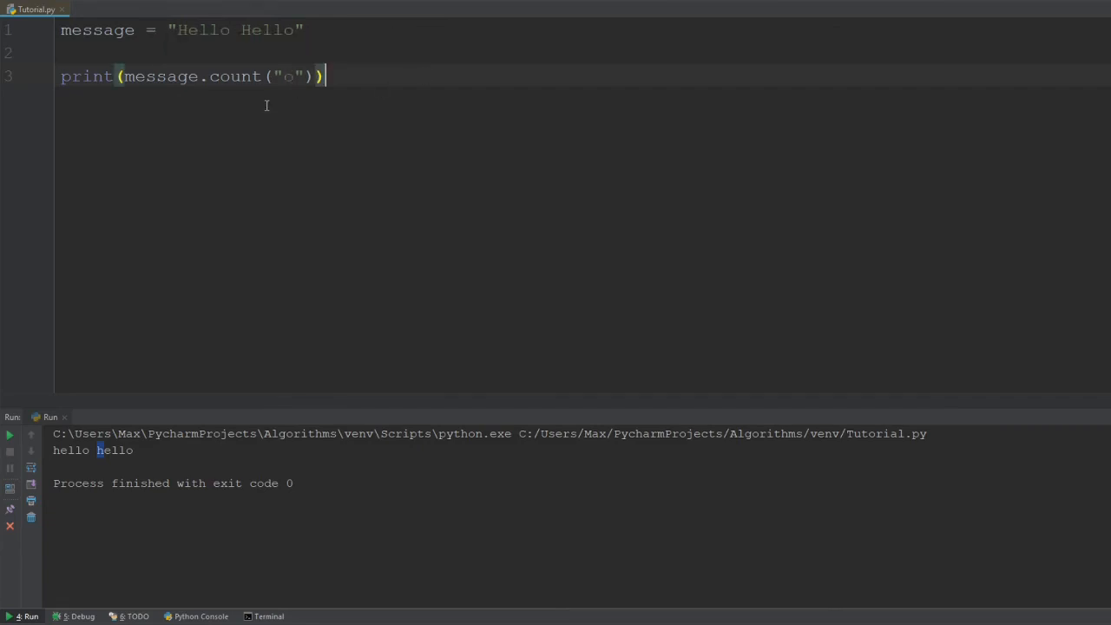
double_click(285, 76)
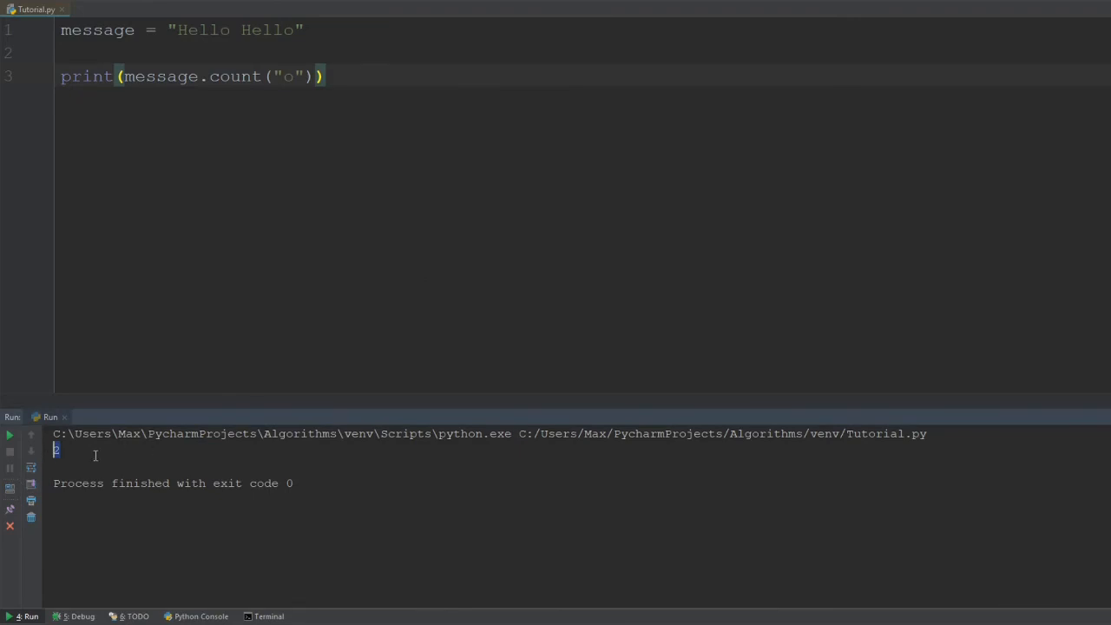
mouse_move(222, 54)
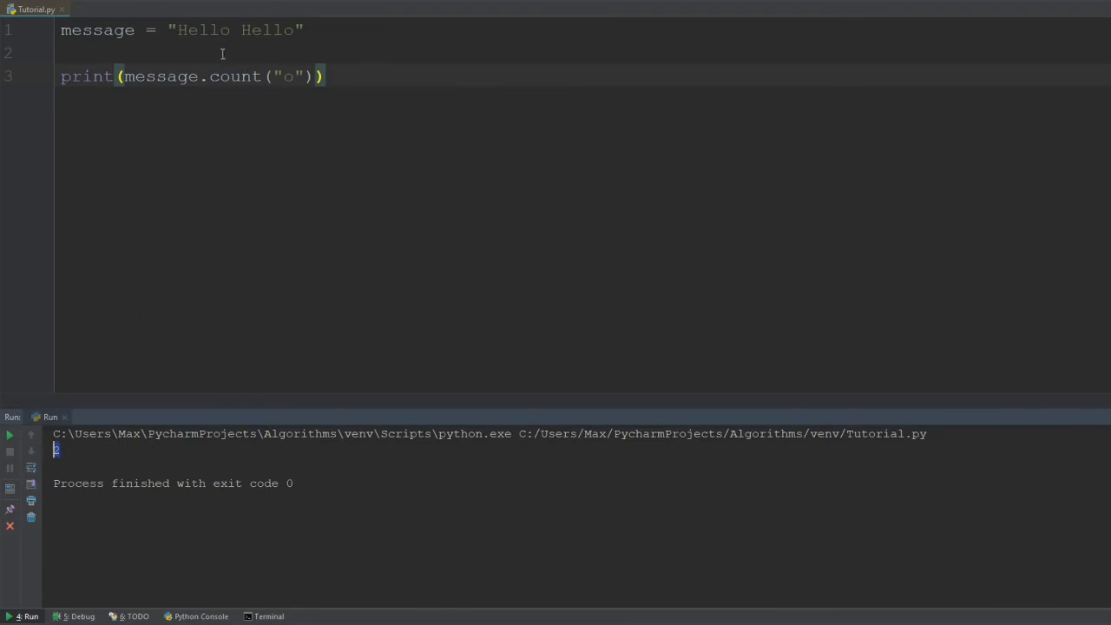
left_click(284, 29)
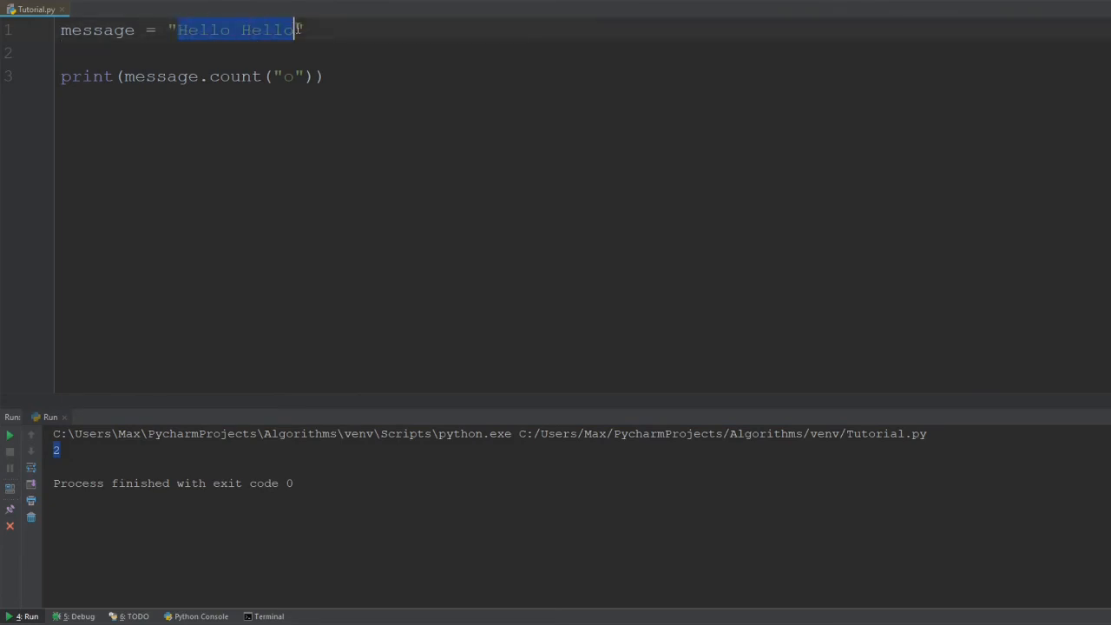
left_click(228, 76)
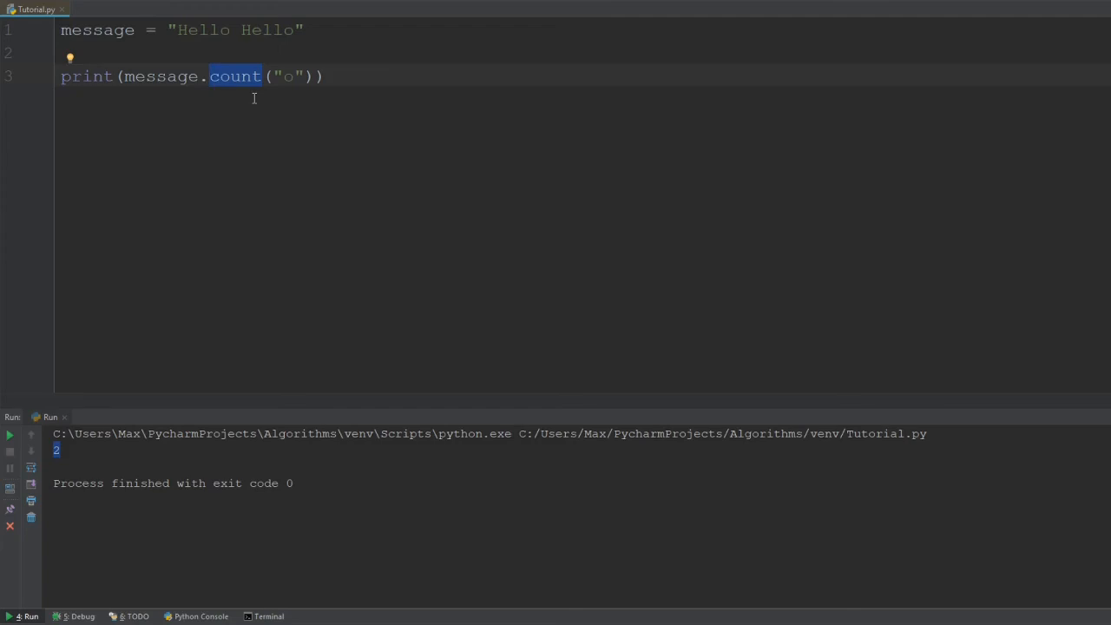
- Change count to find so the output is 4, then go to the end of line 1
type("find")
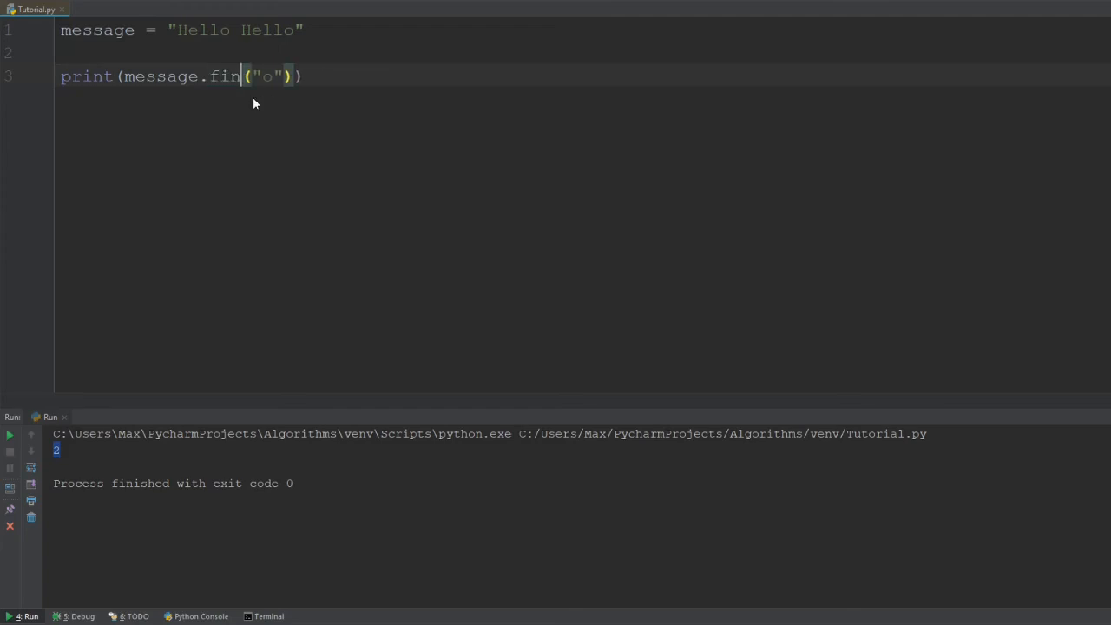
type("d")
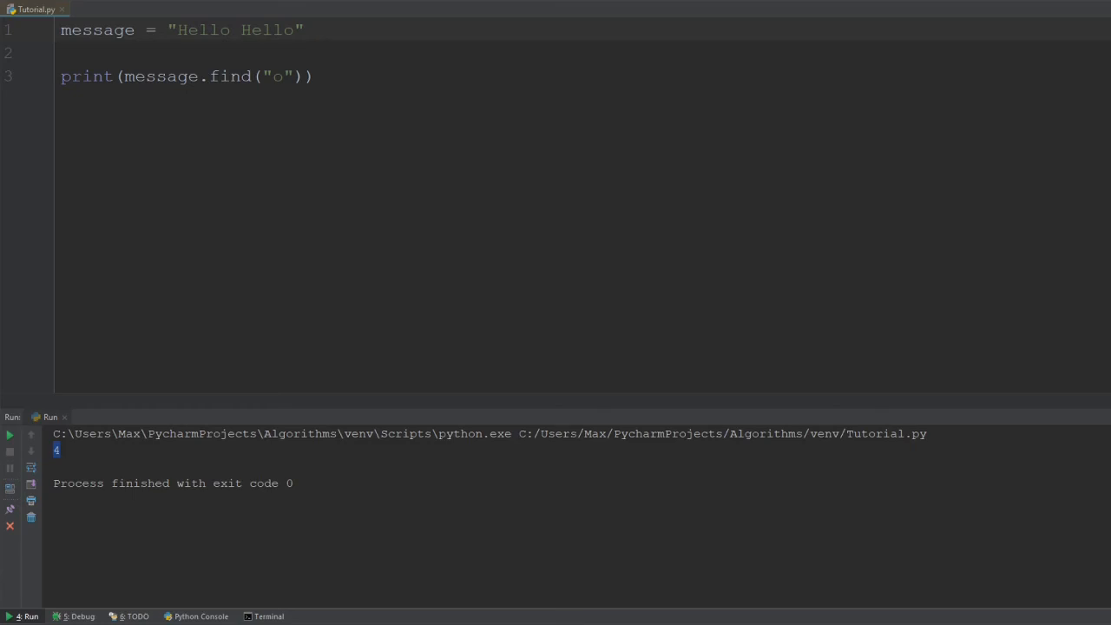
left_click(304, 30)
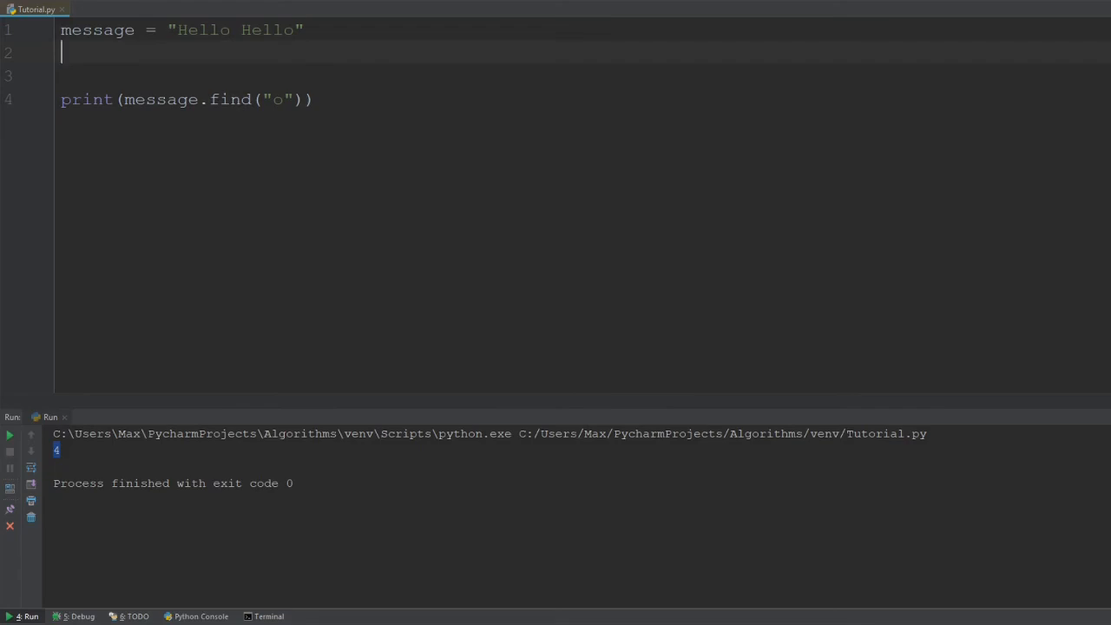
- Add a new variable message2 = "Max" below the message definition
type("mess")
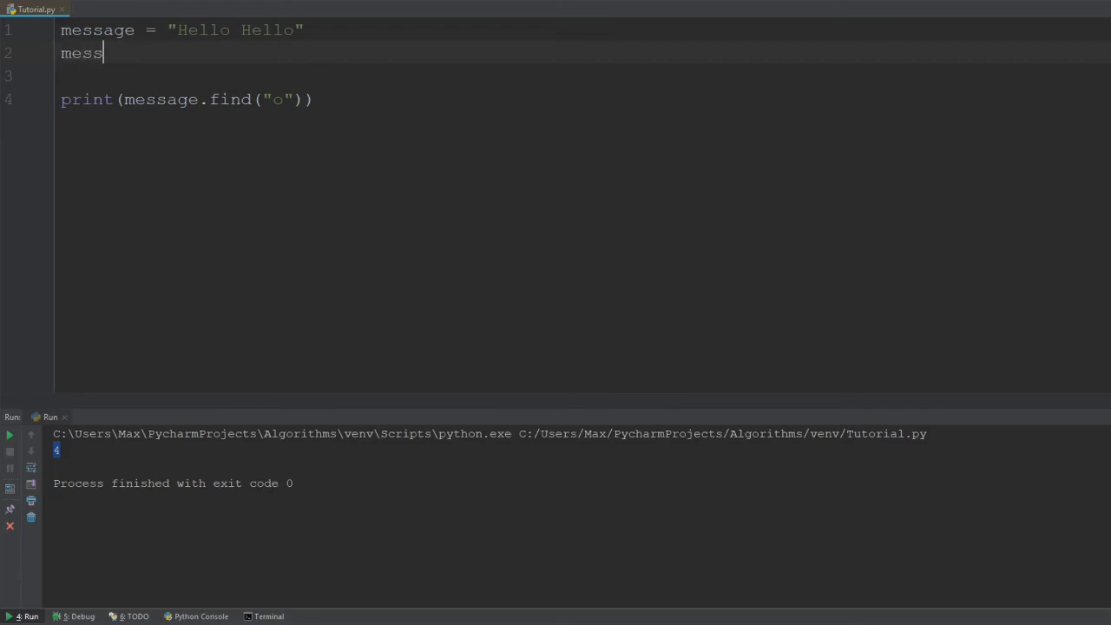
type("age2")
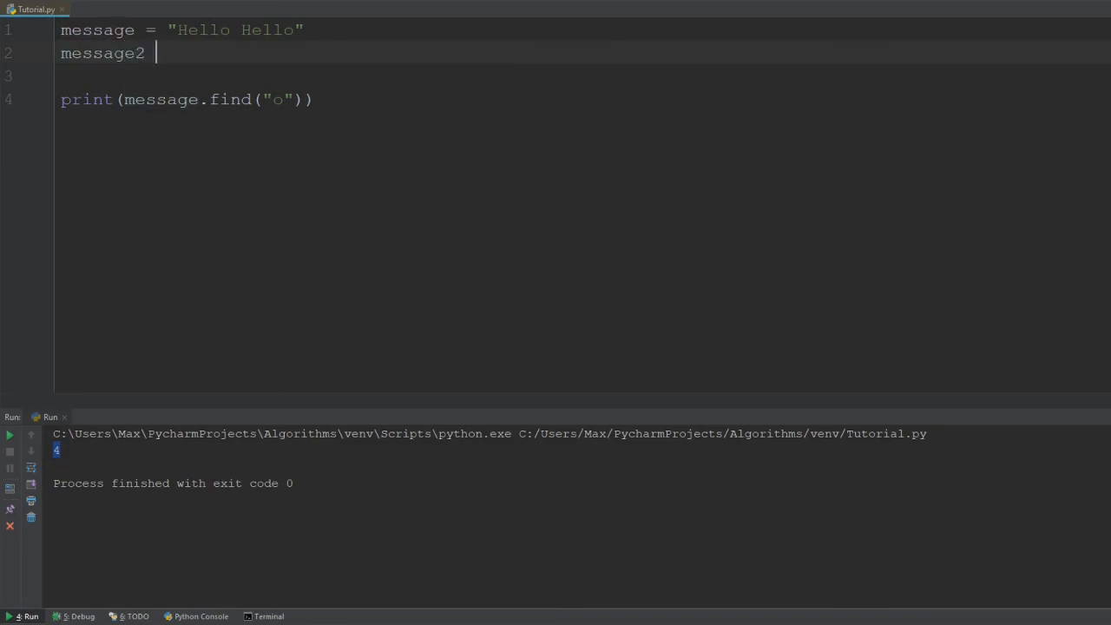
type("= \"\"")
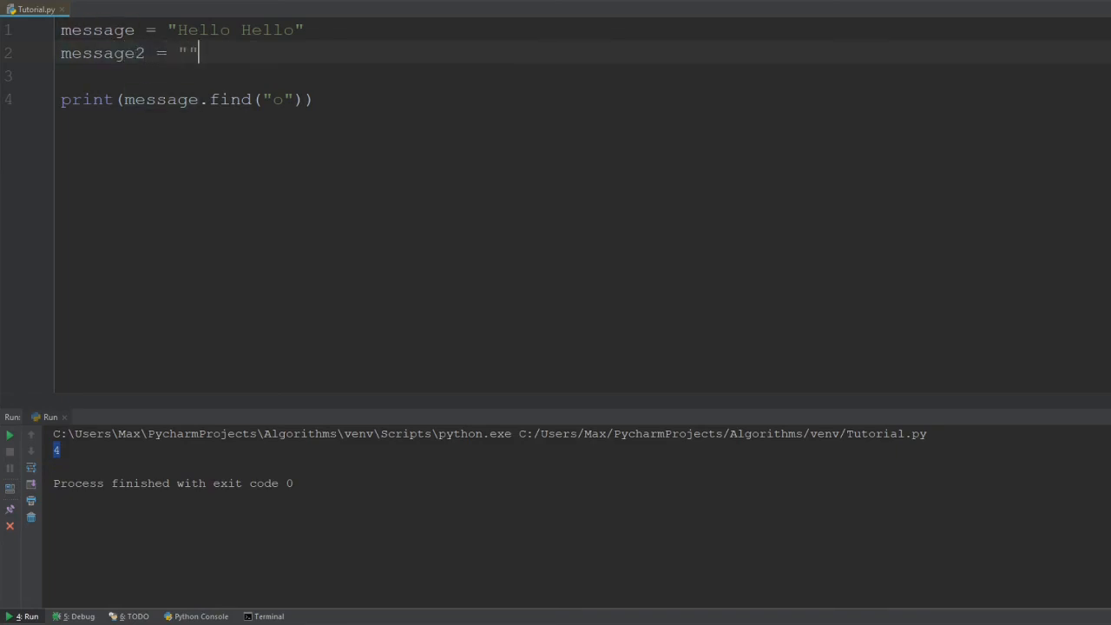
type("Max")
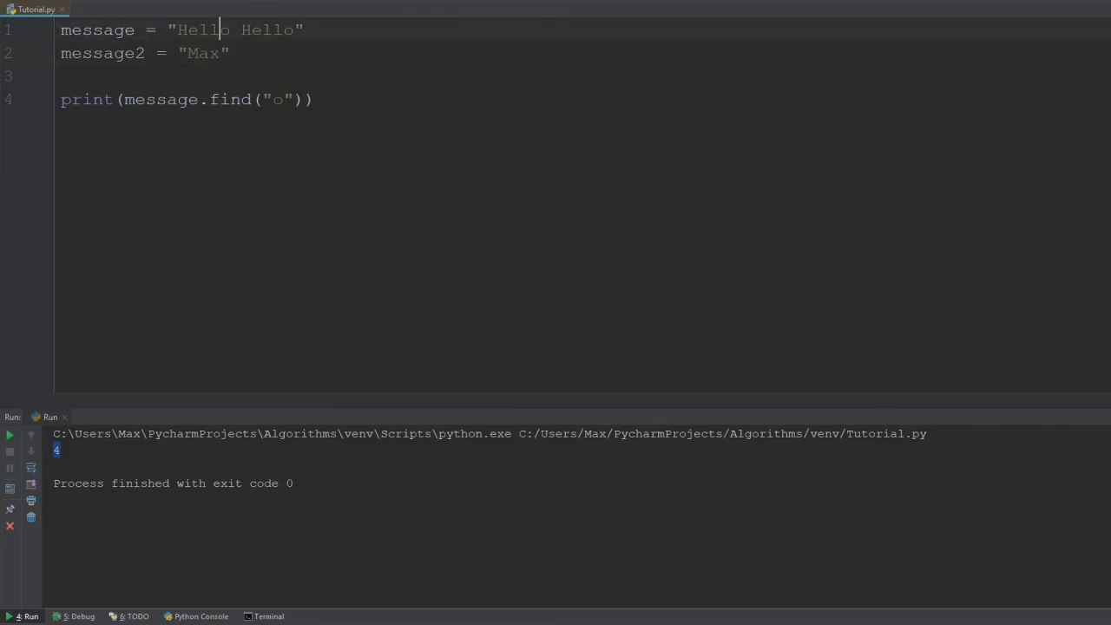
- Remove the duplicate Hello and print message + message2, giving HelloMax
double_click(268, 30)
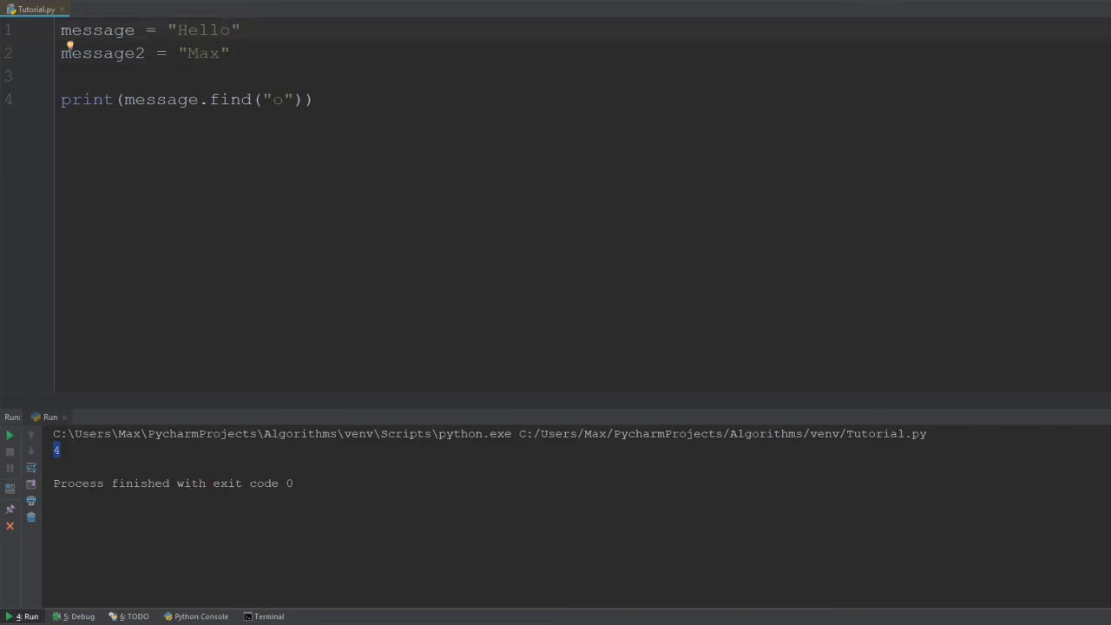
left_click(301, 99)
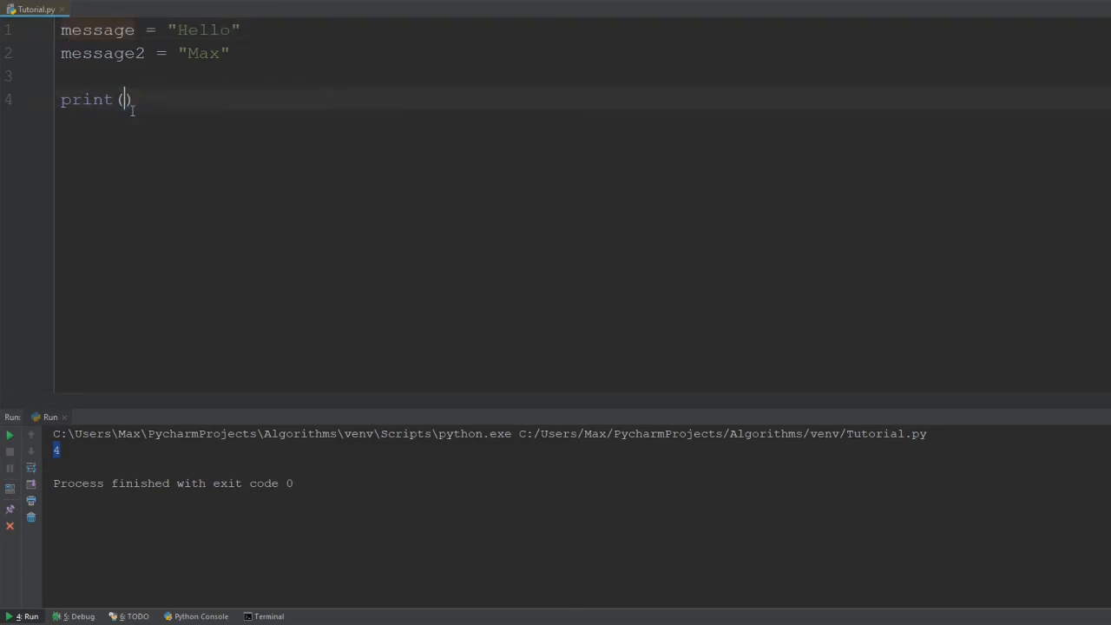
mouse_move(149, 133)
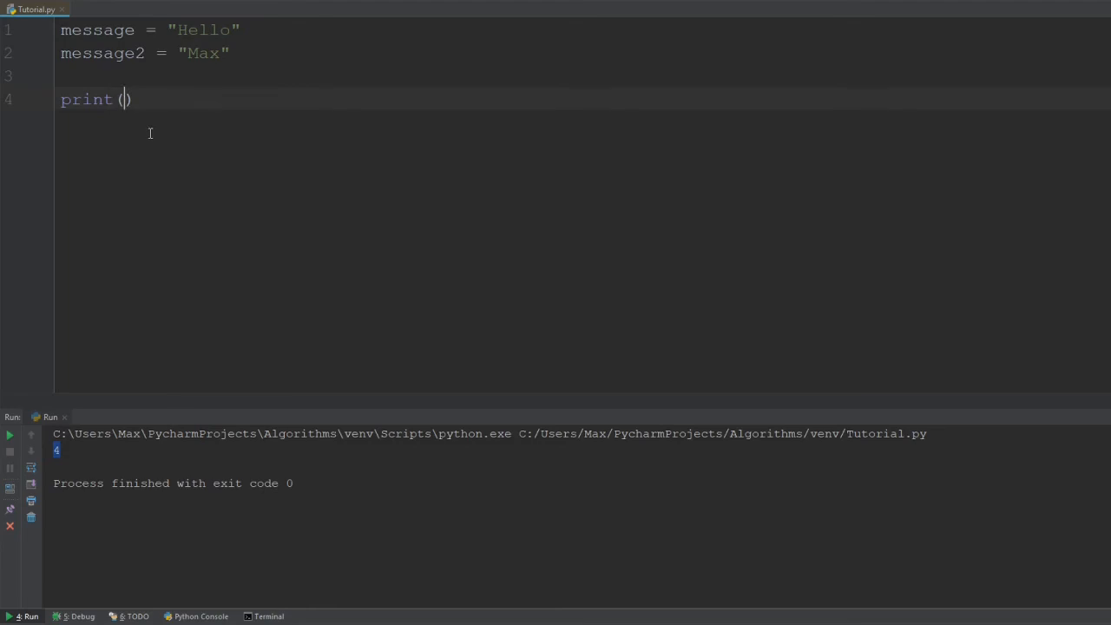
mouse_move(136, 124)
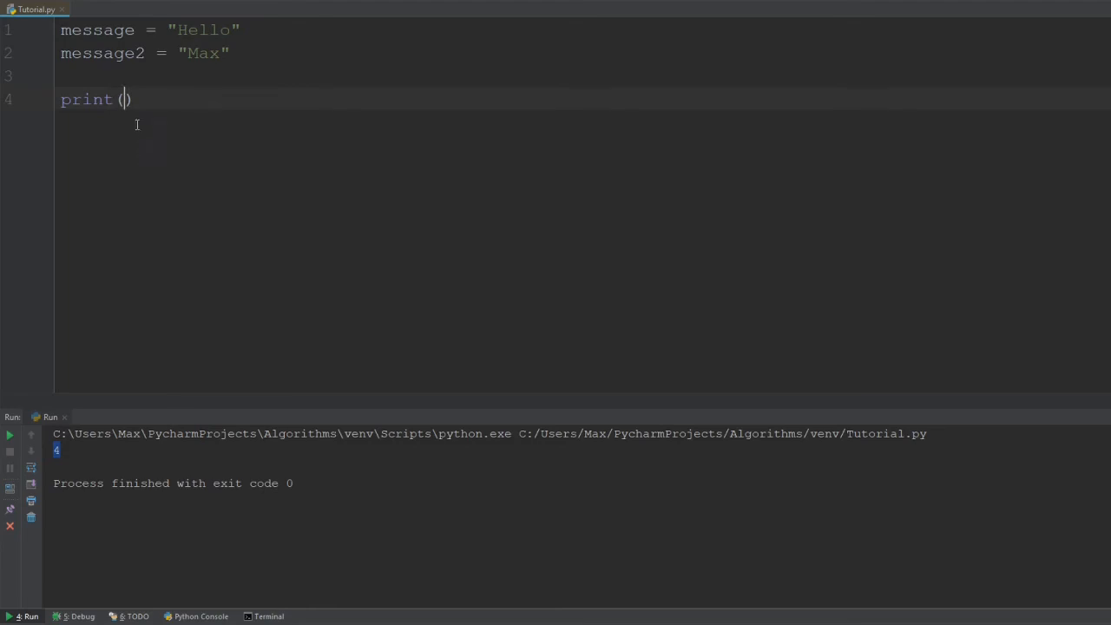
mouse_move(254, 36)
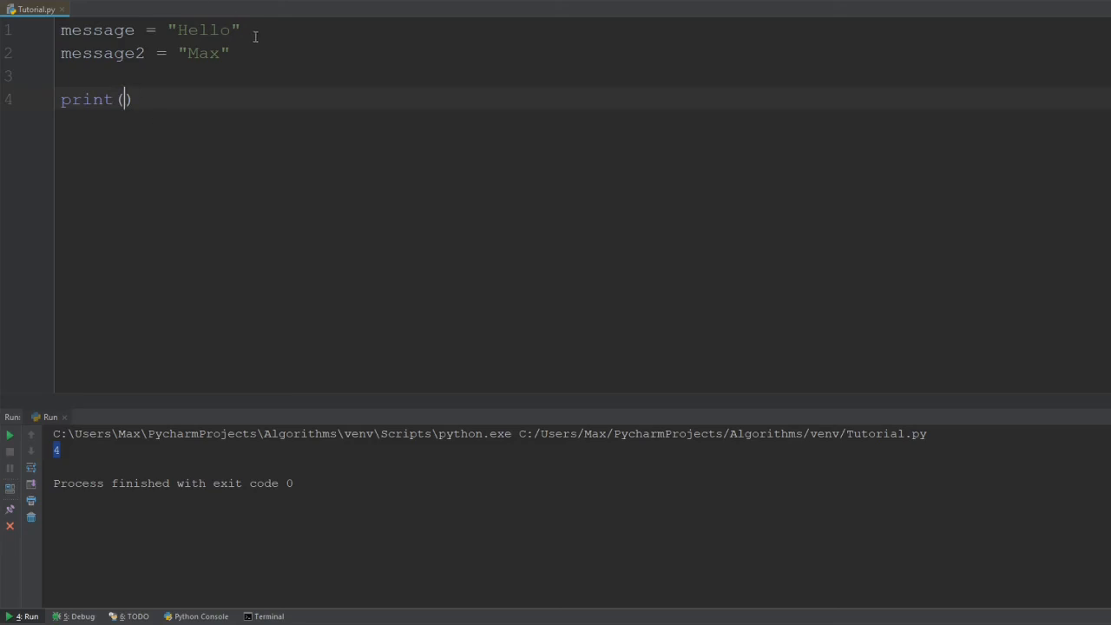
left_click(293, 76)
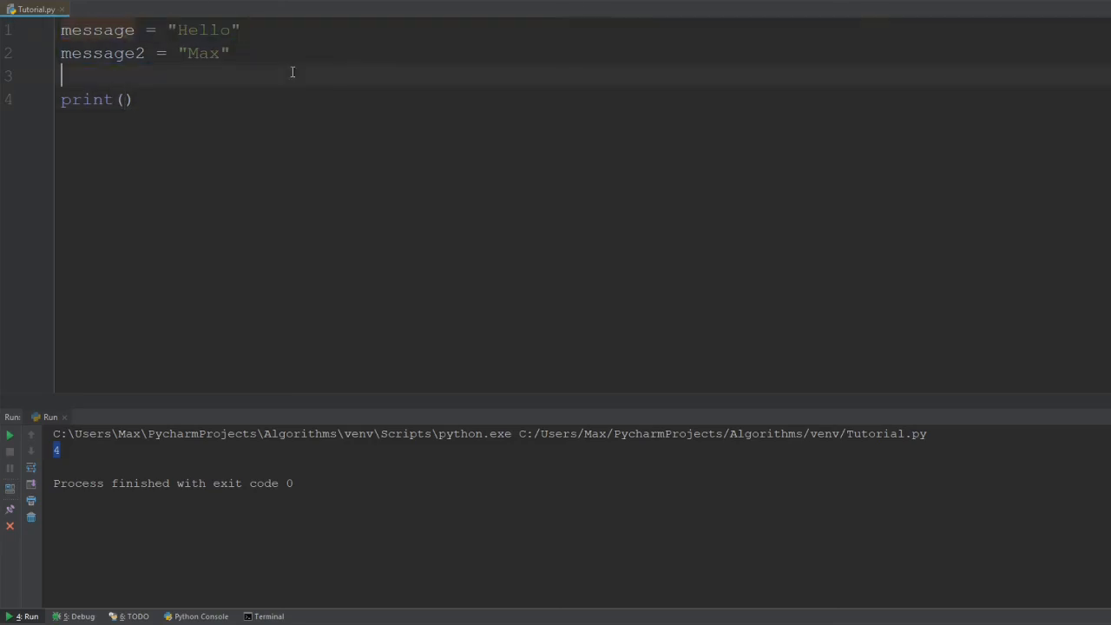
left_click(126, 99)
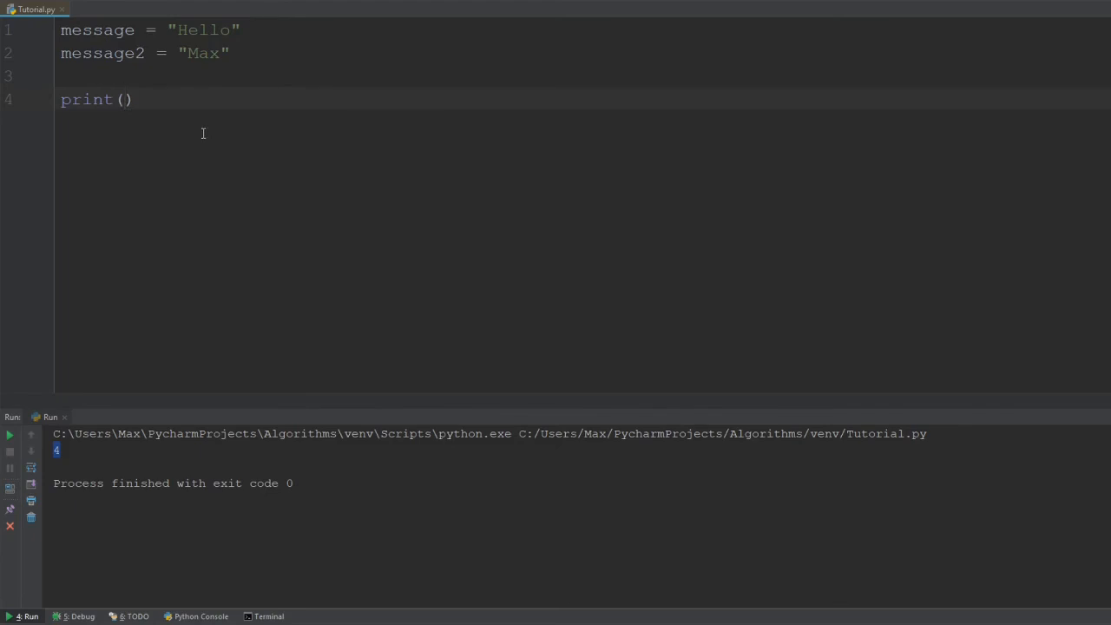
type("m")
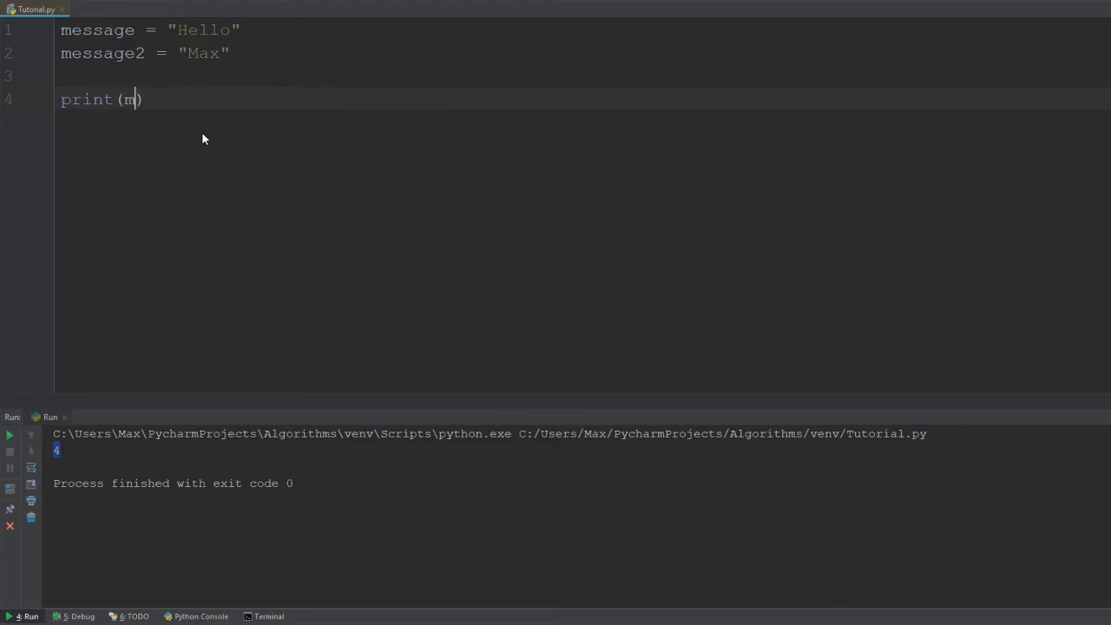
type("essage")
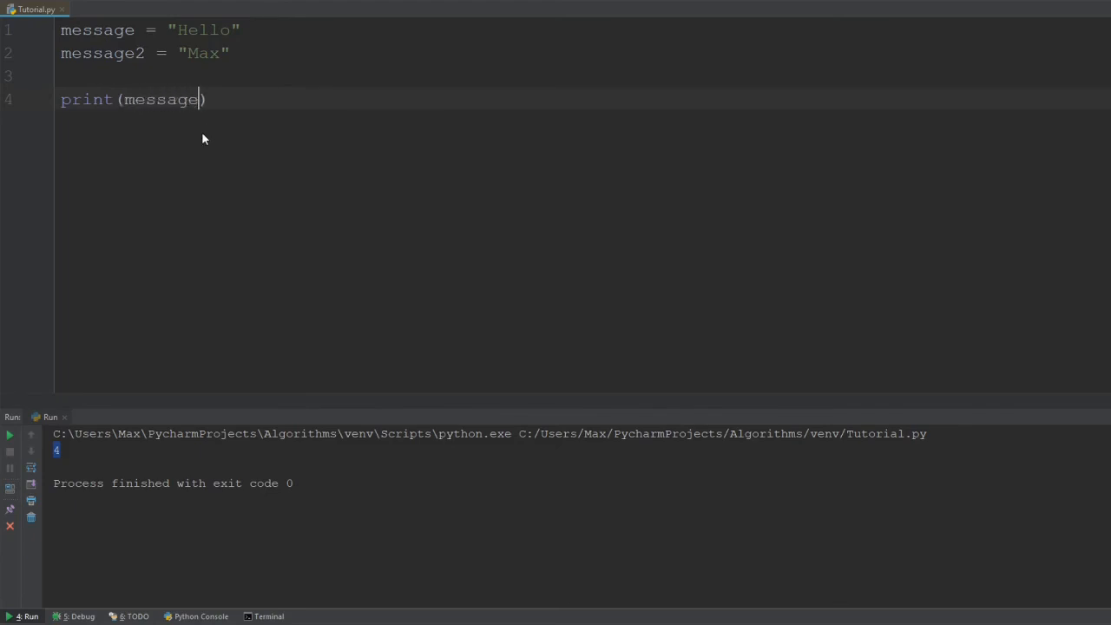
type("+")
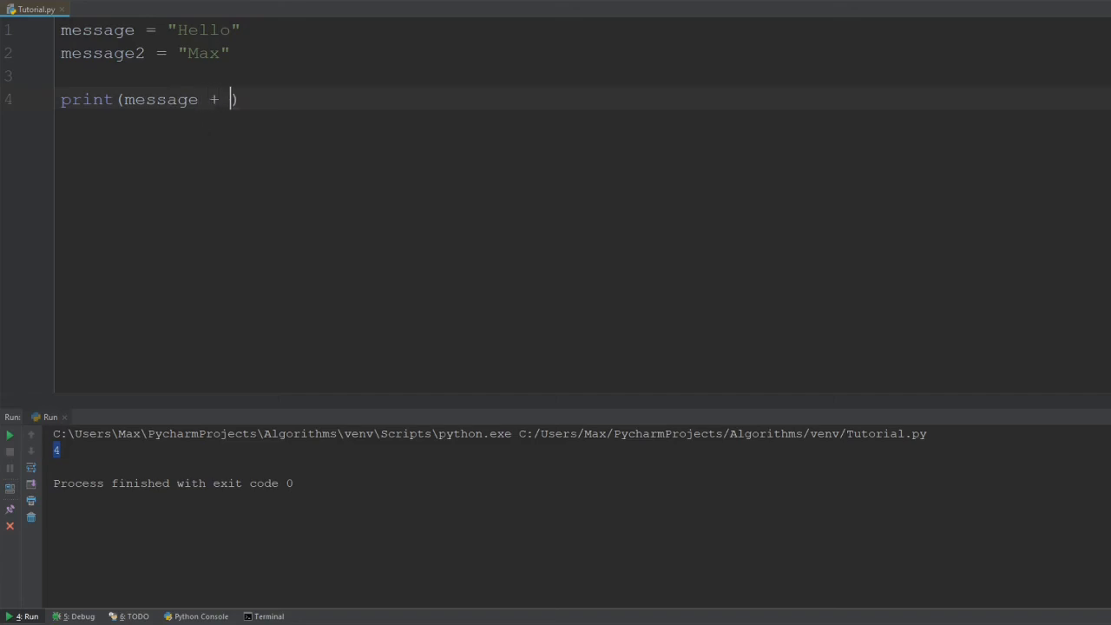
type("messa")
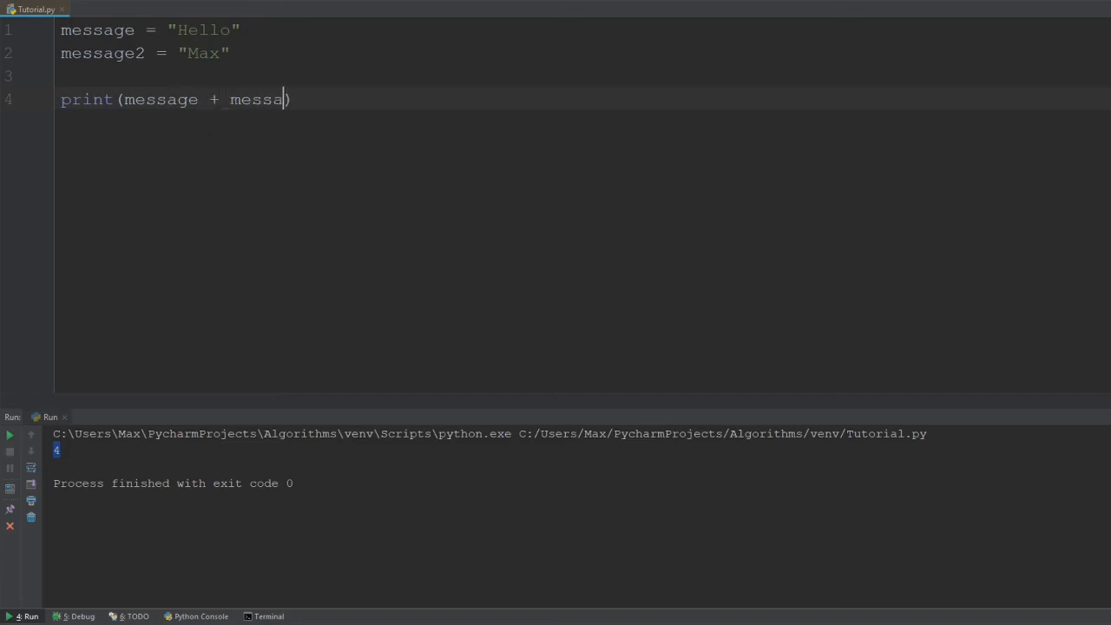
type("ge2")
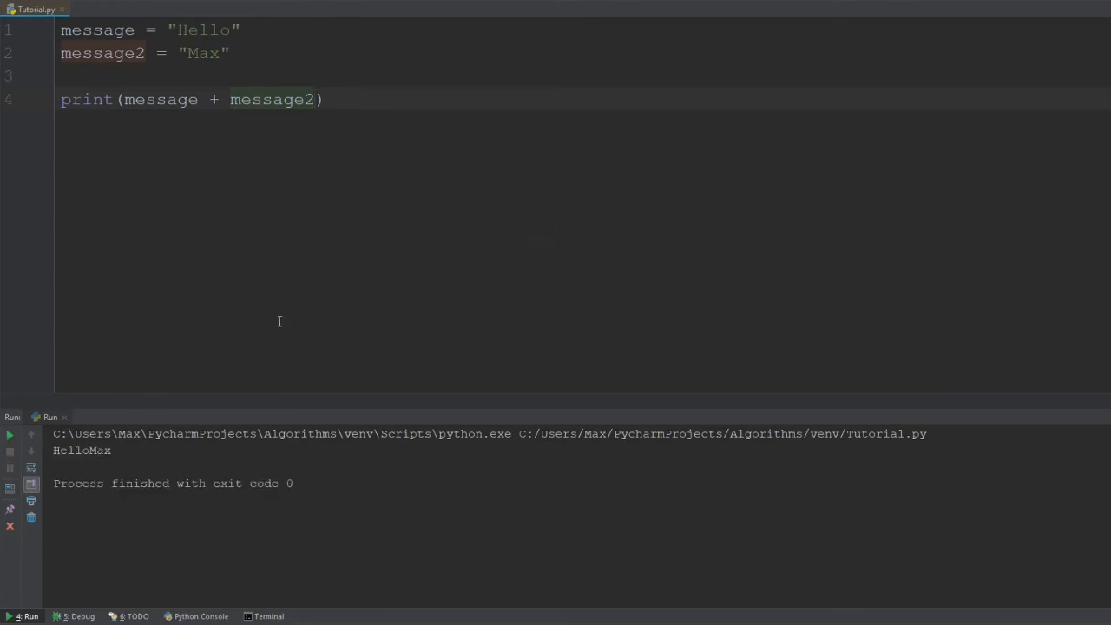
- Join message and message2 with a space to print Hello Max, then delete the concatenation
double_click(82, 449)
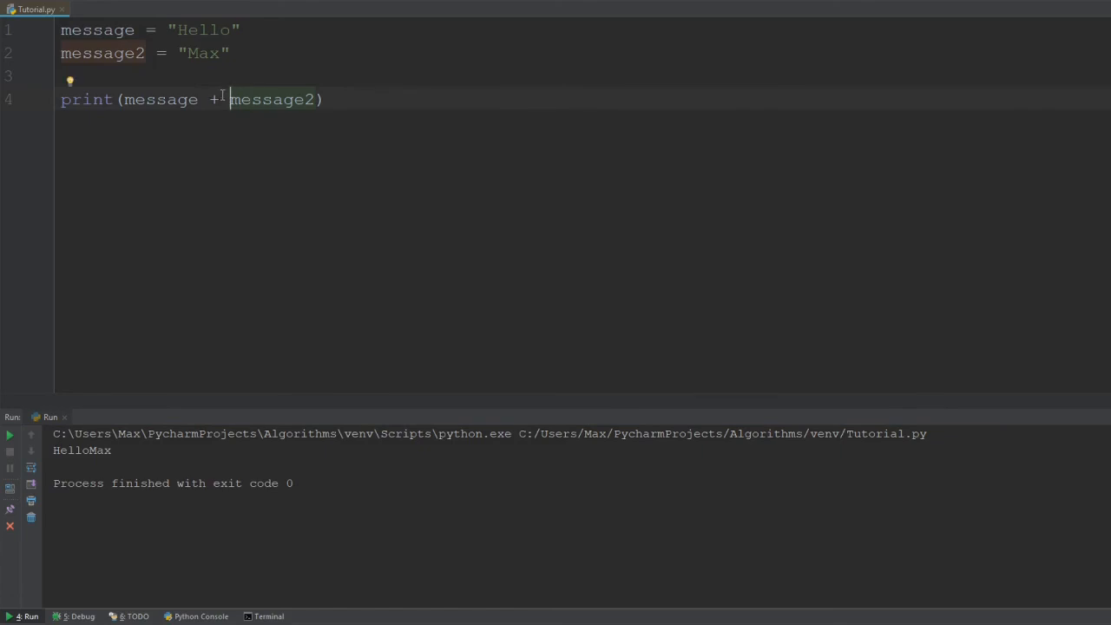
type("+")
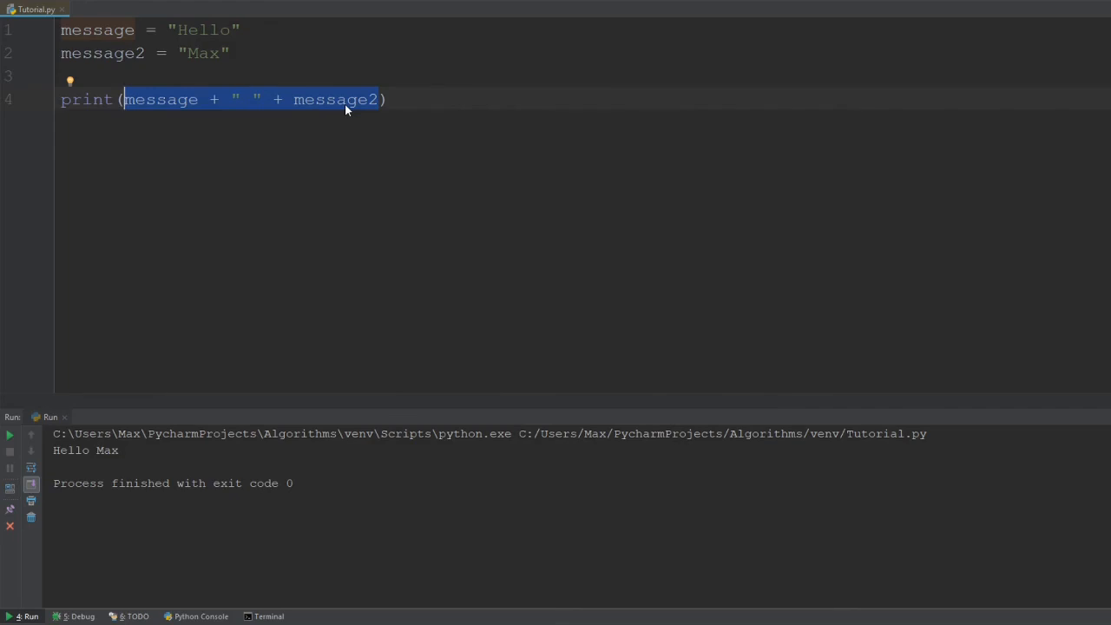
left_click(380, 99)
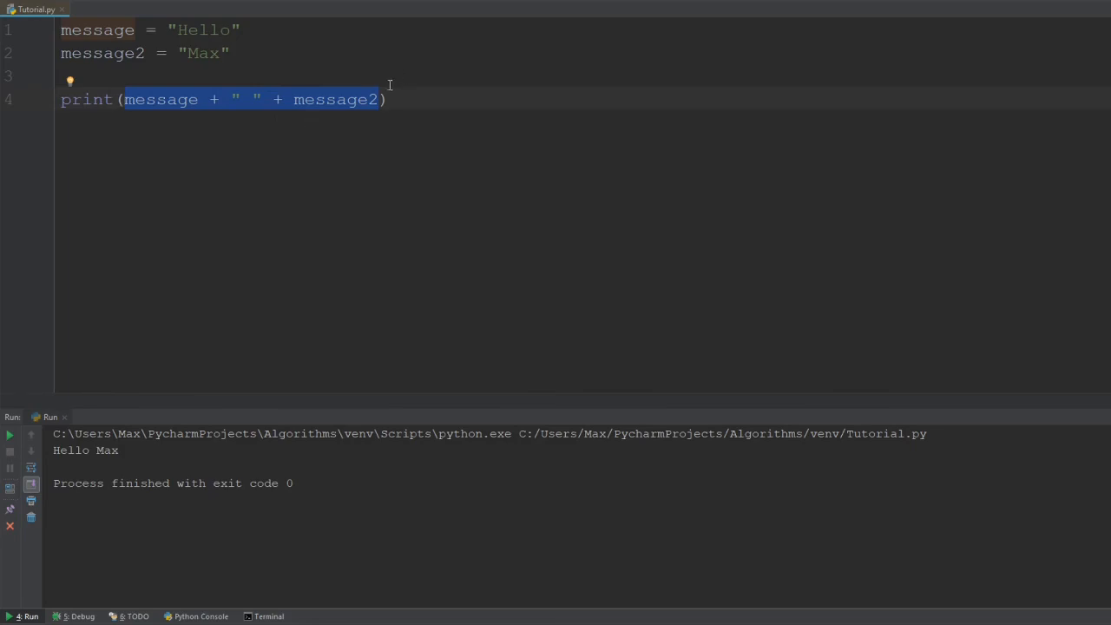
mouse_move(380, 95)
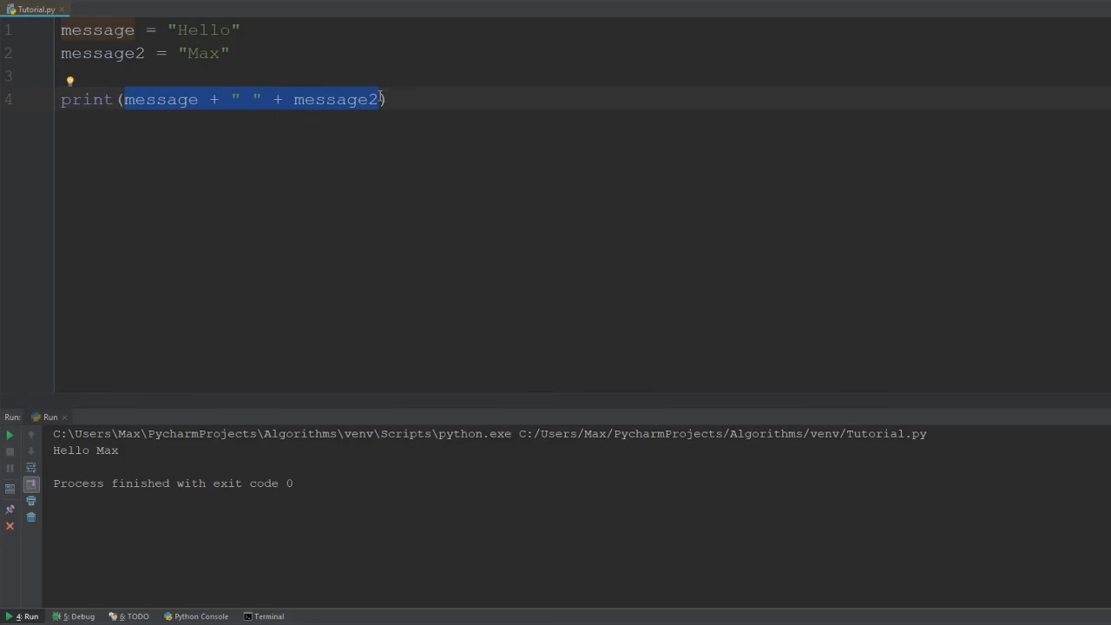
key("Delete")
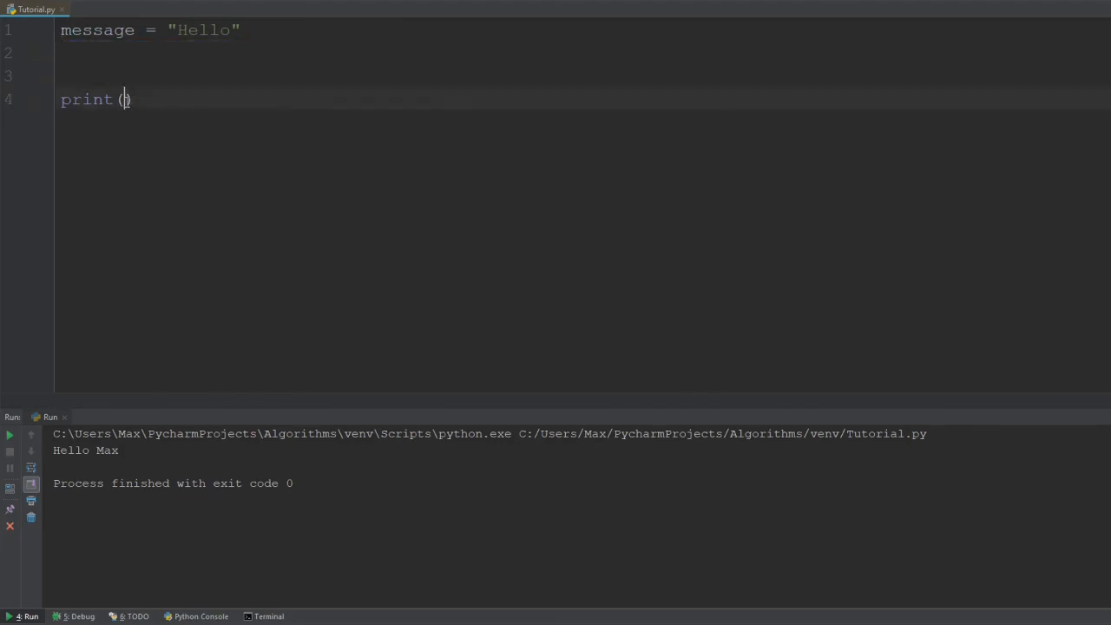
- Print dir(message) and scroll the output to inspect methods such as find
type("dir")
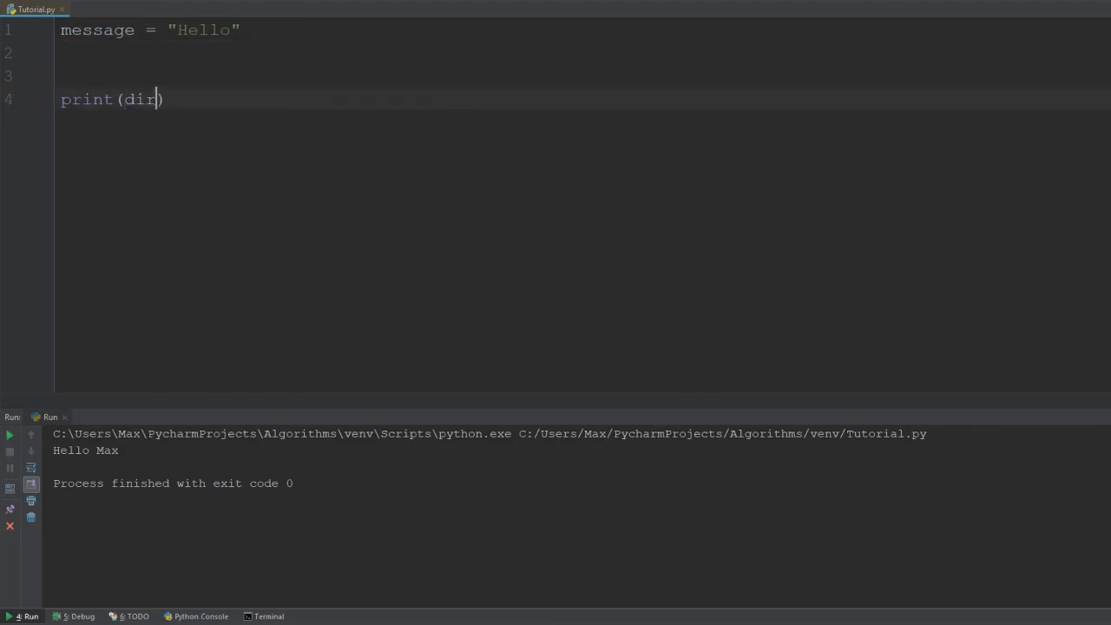
type("()")
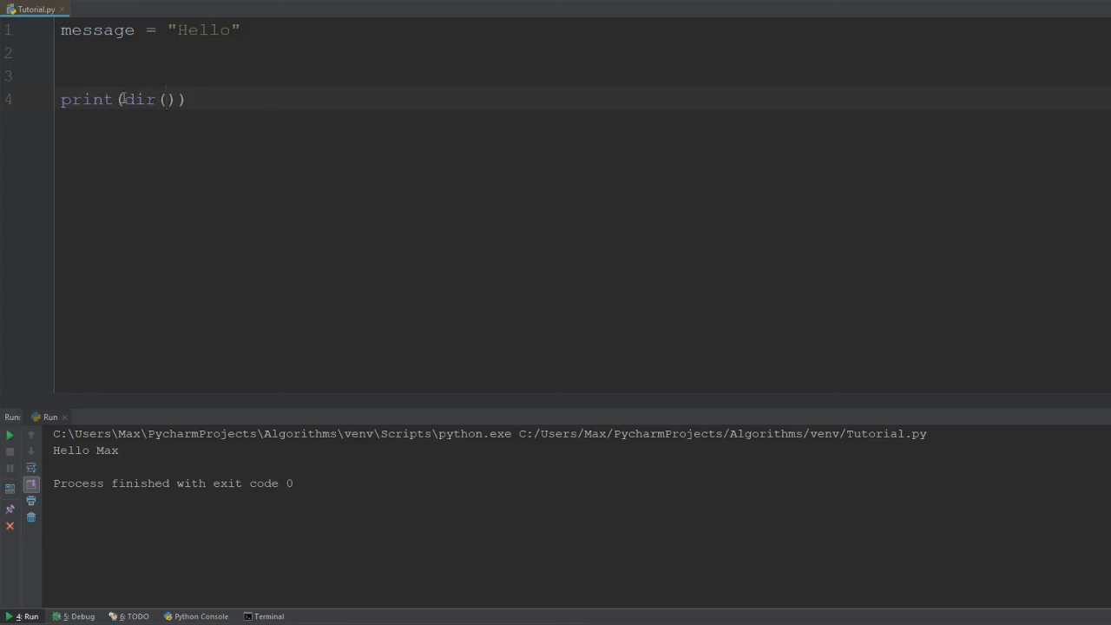
double_click(97, 30)
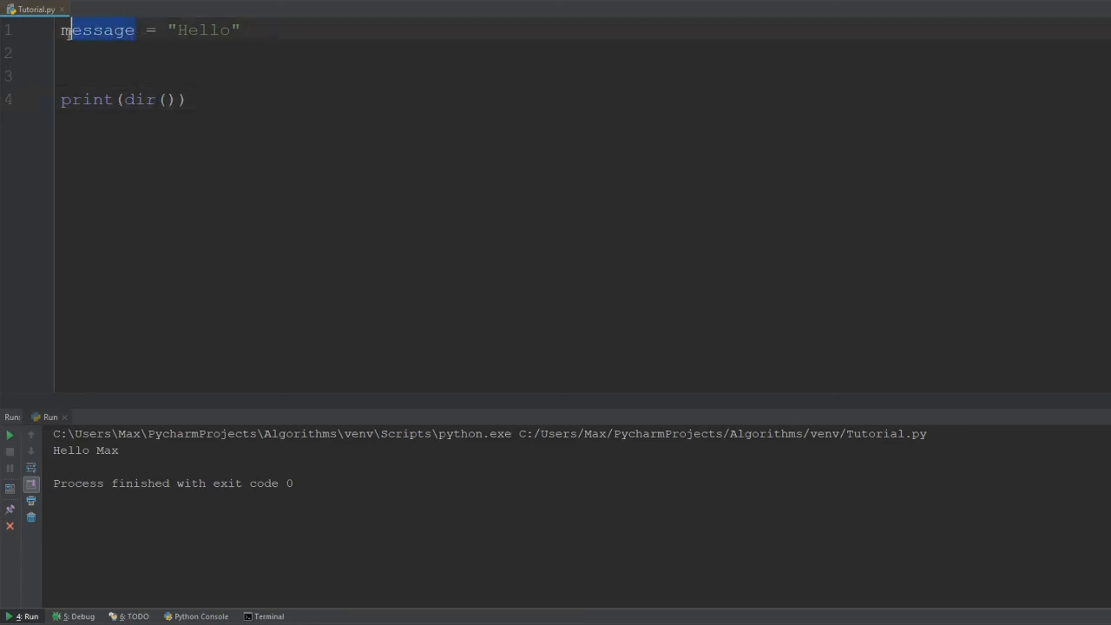
double_click(97, 29)
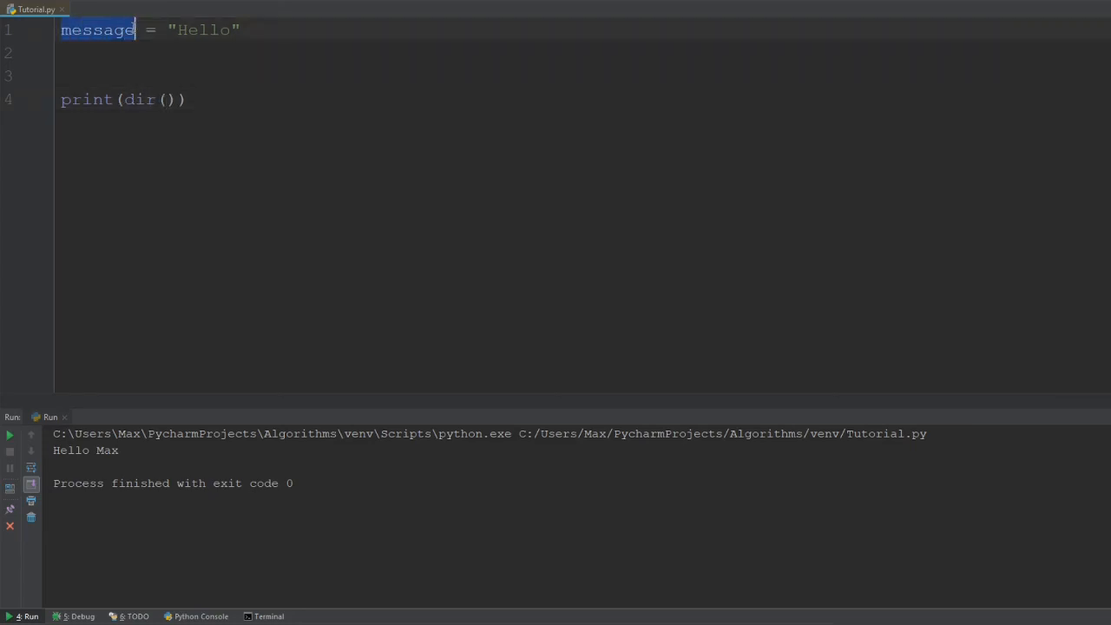
type("message")
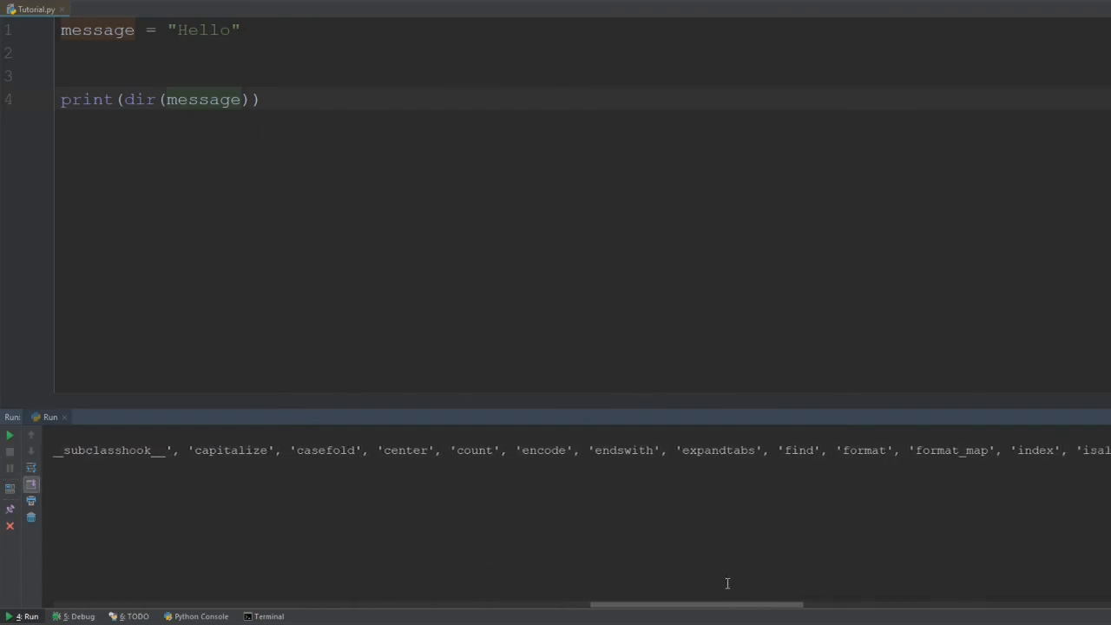
scroll("right", 3)
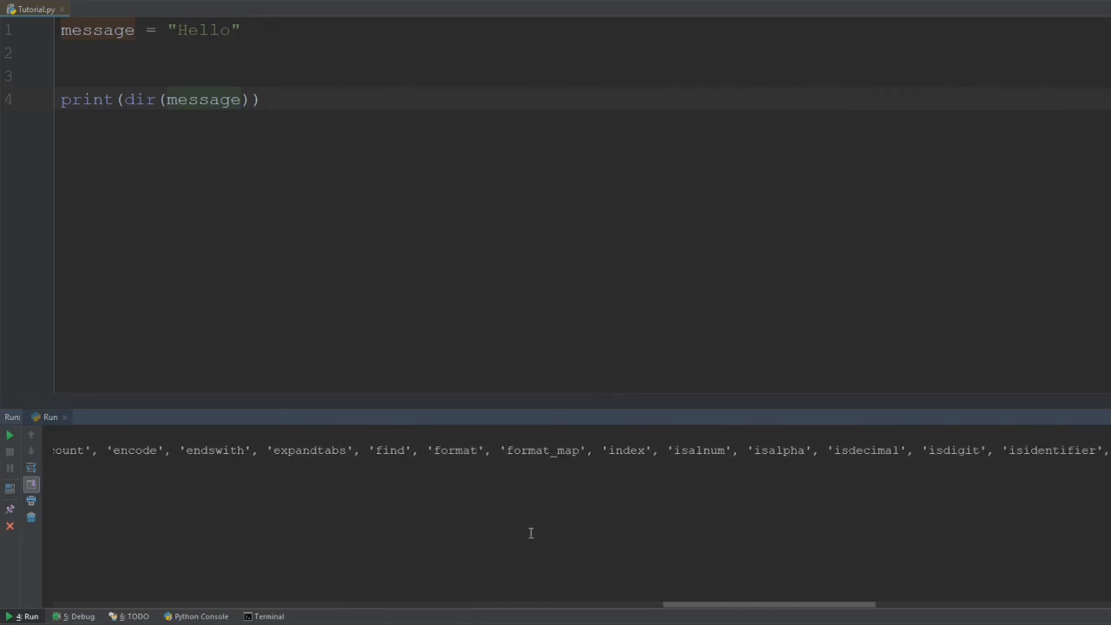
mouse_move(373, 453)
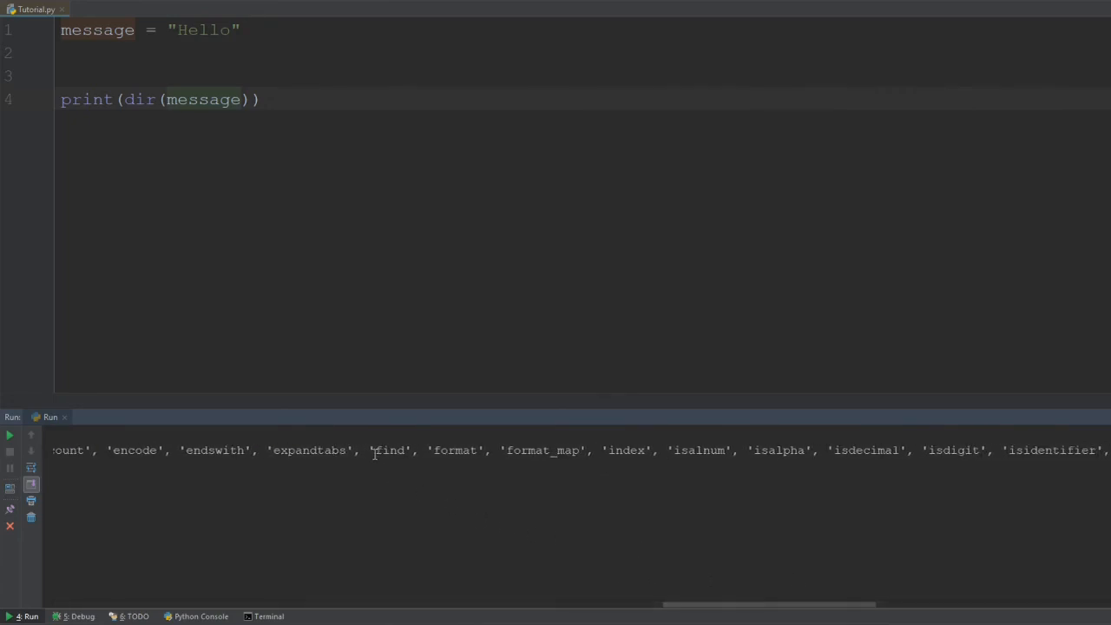
double_click(389, 449)
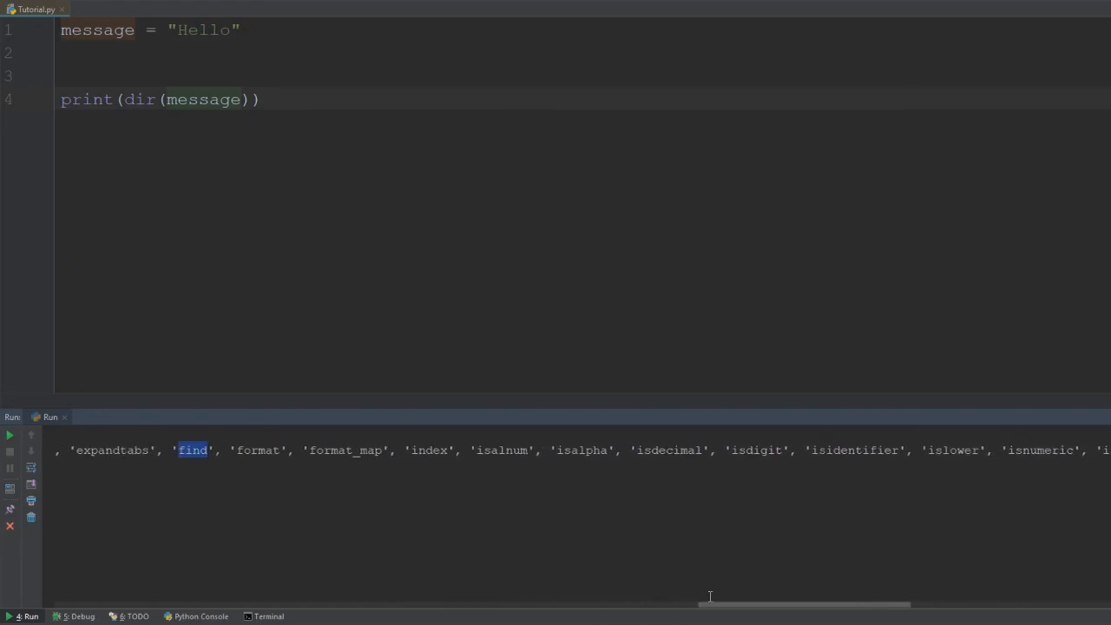
scroll("left", 3)
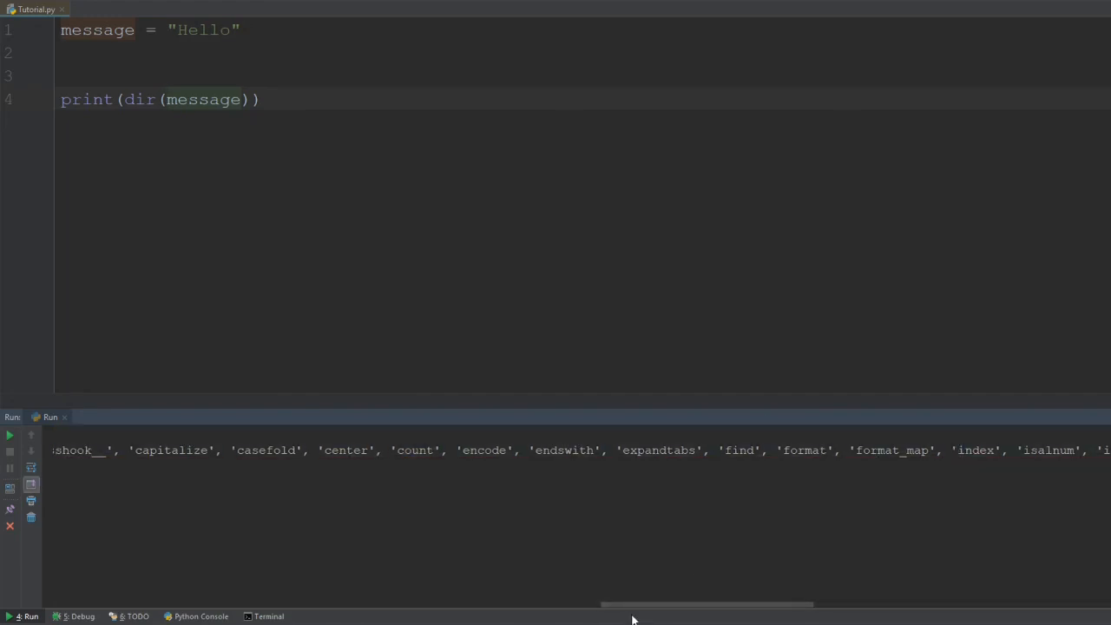
scroll("right", 3)
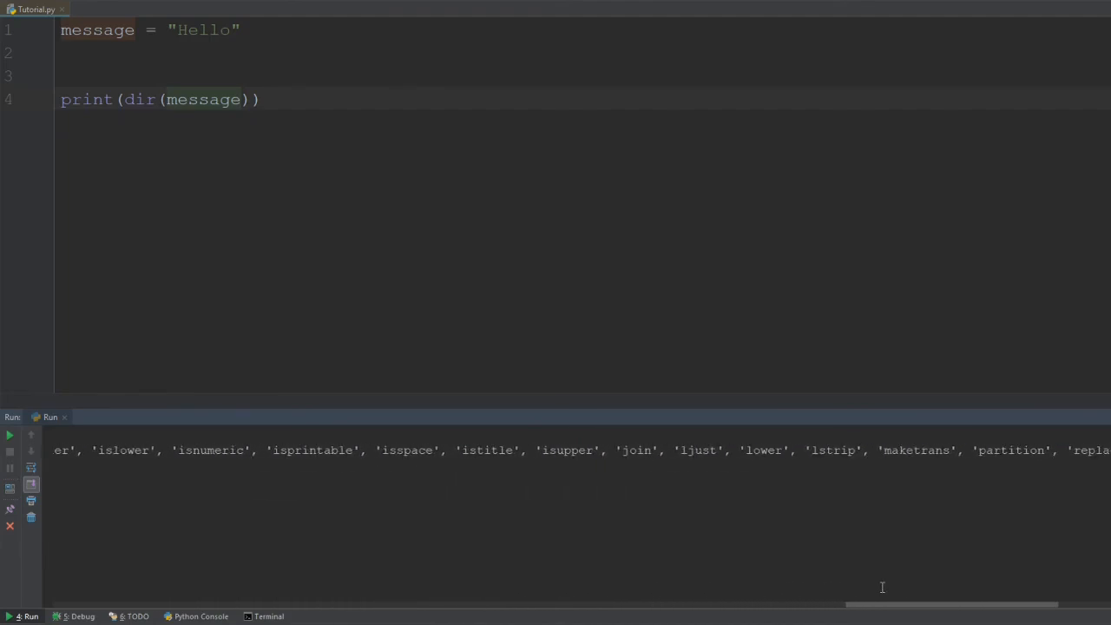